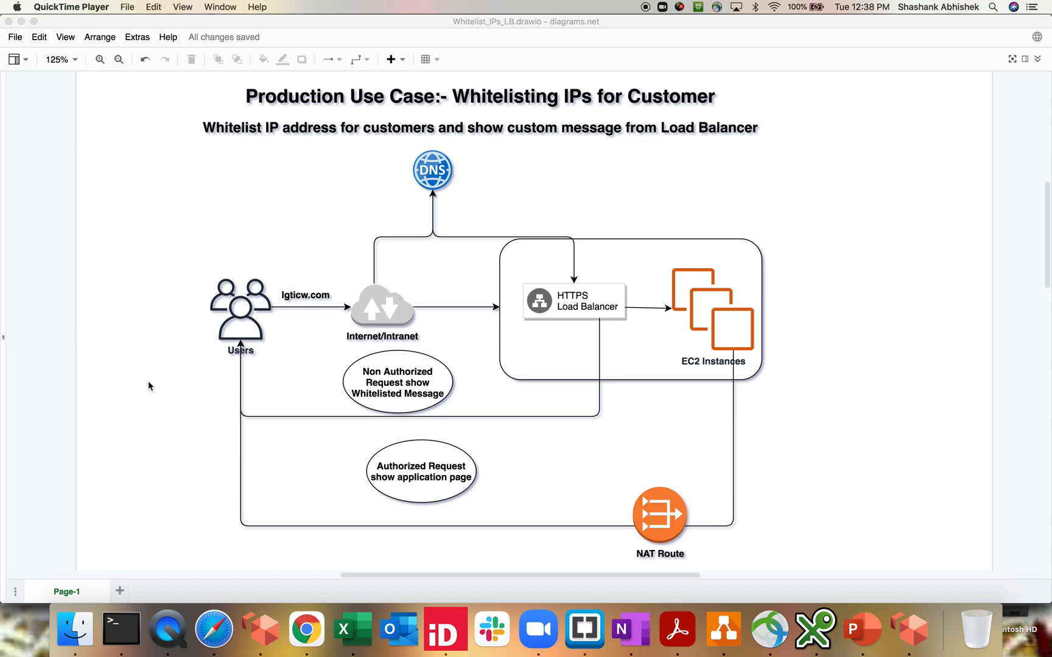
mouse_move(379, 450)
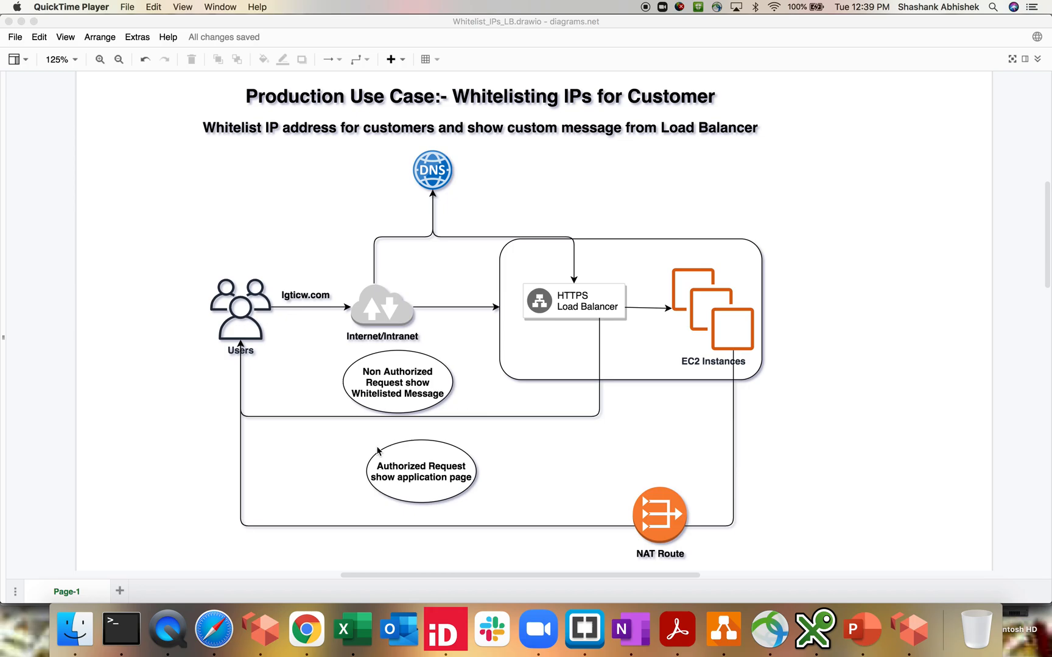
mouse_move(356, 317)
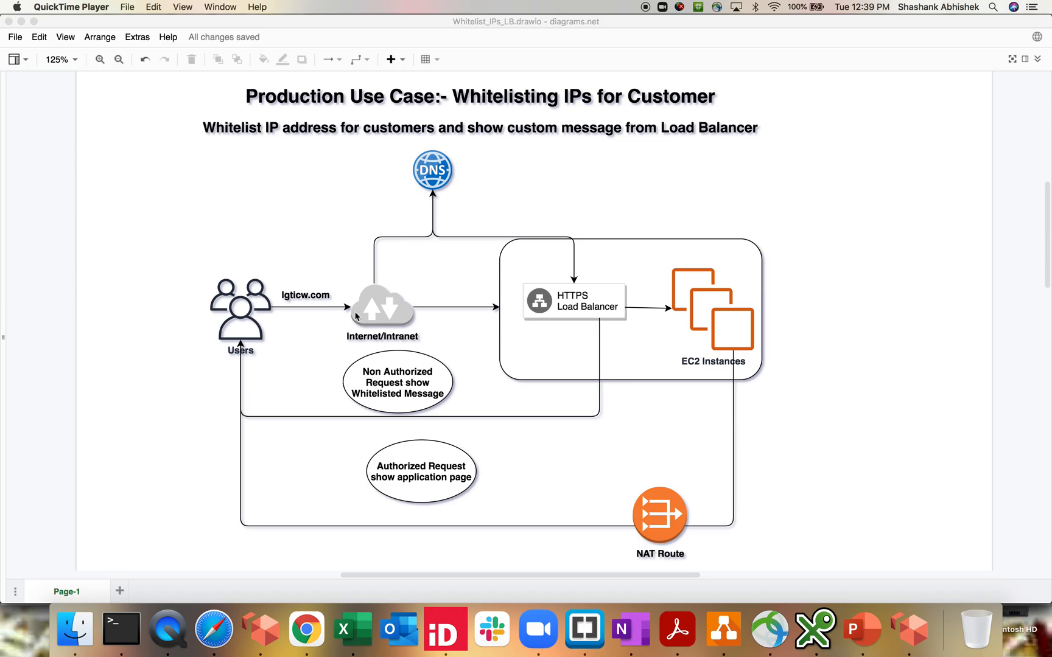
mouse_move(318, 304)
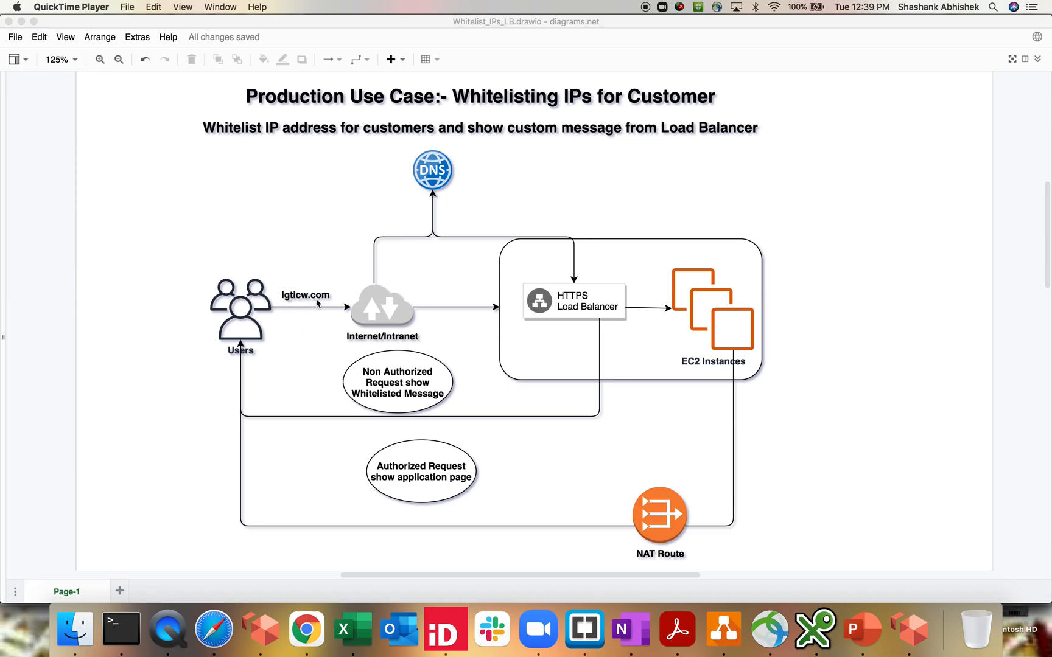
mouse_move(448, 366)
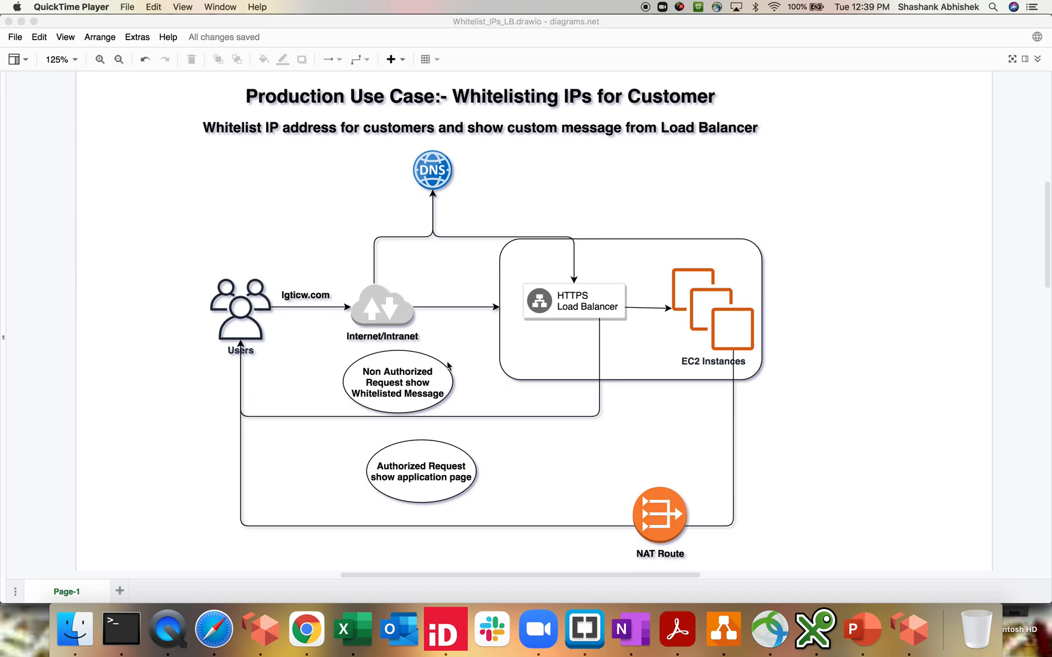
mouse_move(448, 363)
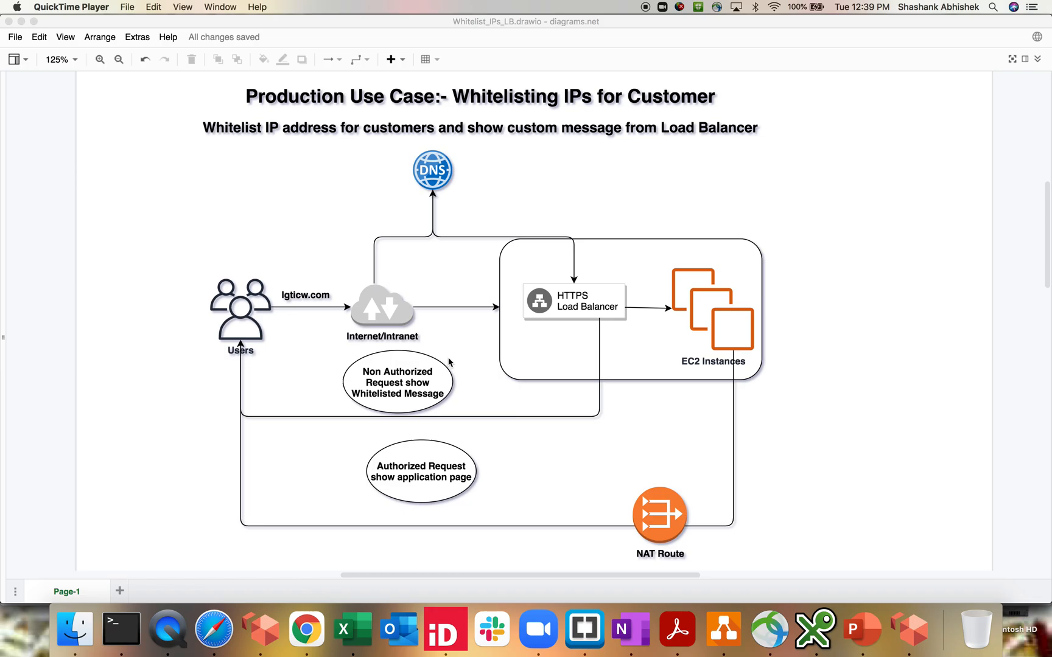
mouse_move(348, 402)
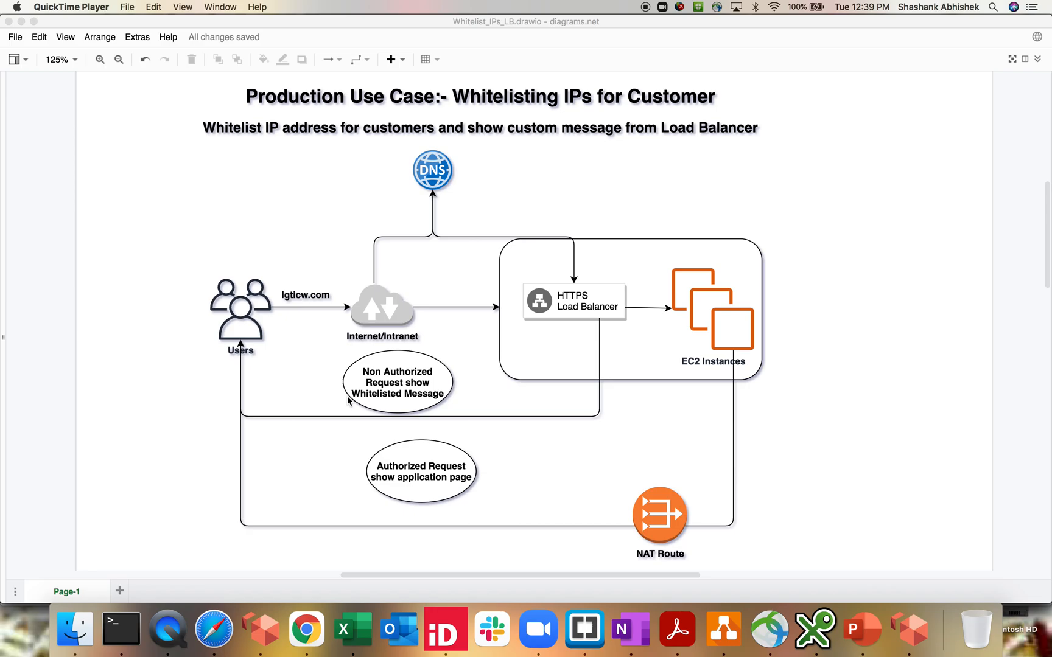
mouse_move(409, 482)
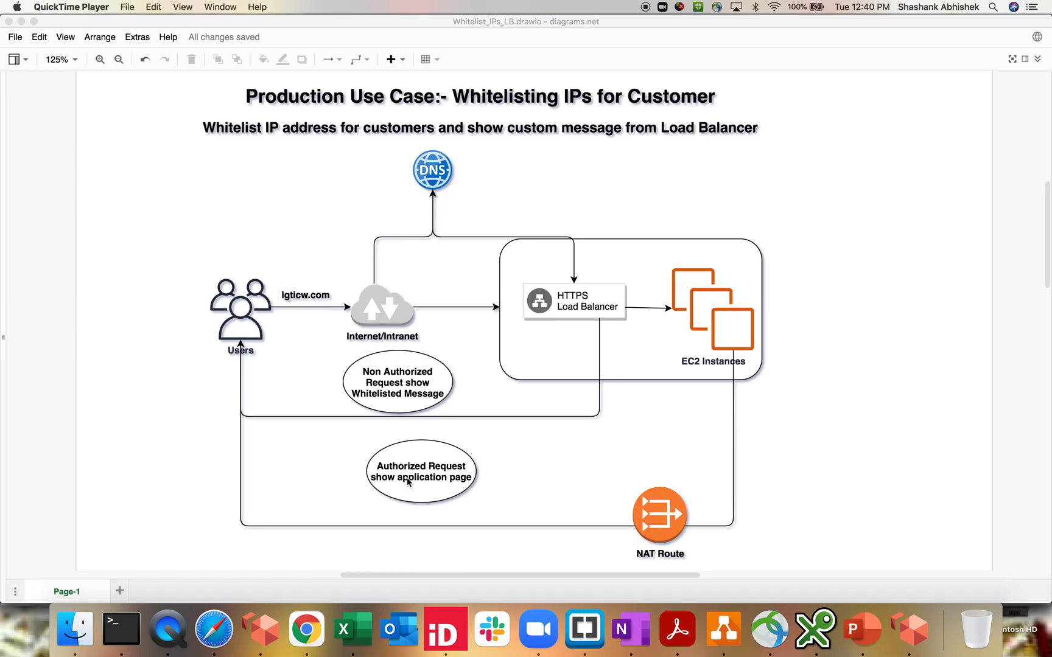
mouse_move(373, 492)
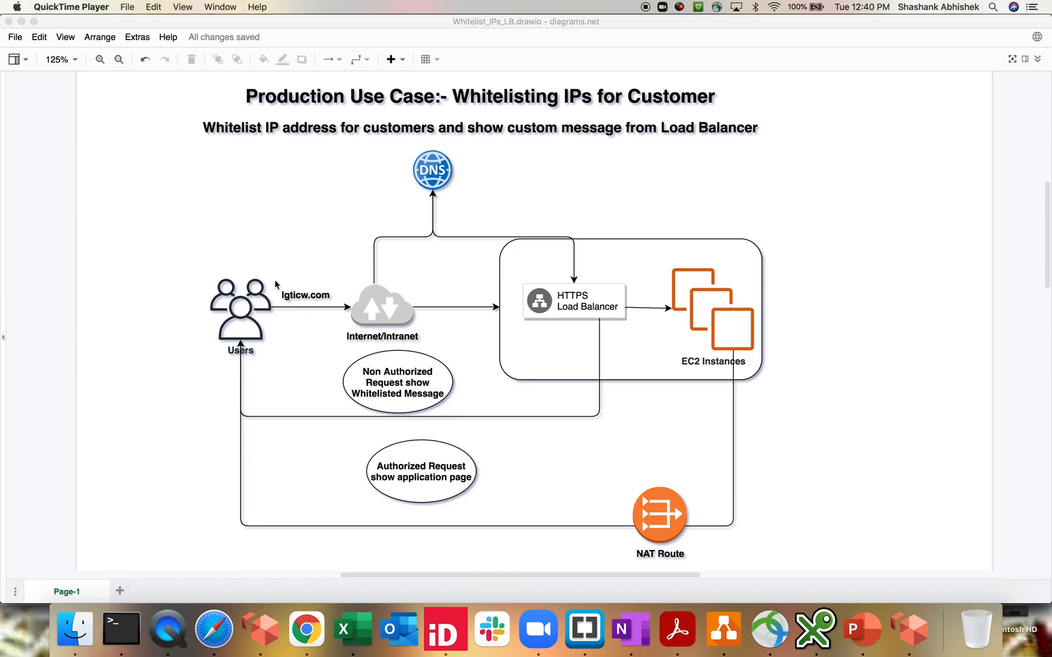
mouse_move(243, 345)
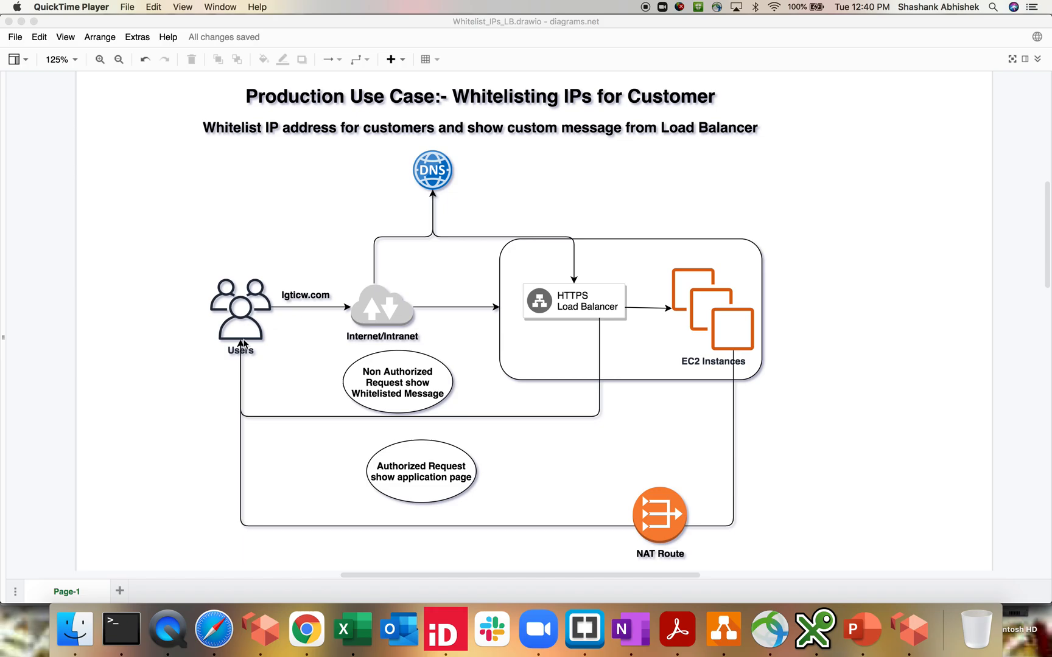
mouse_move(296, 305)
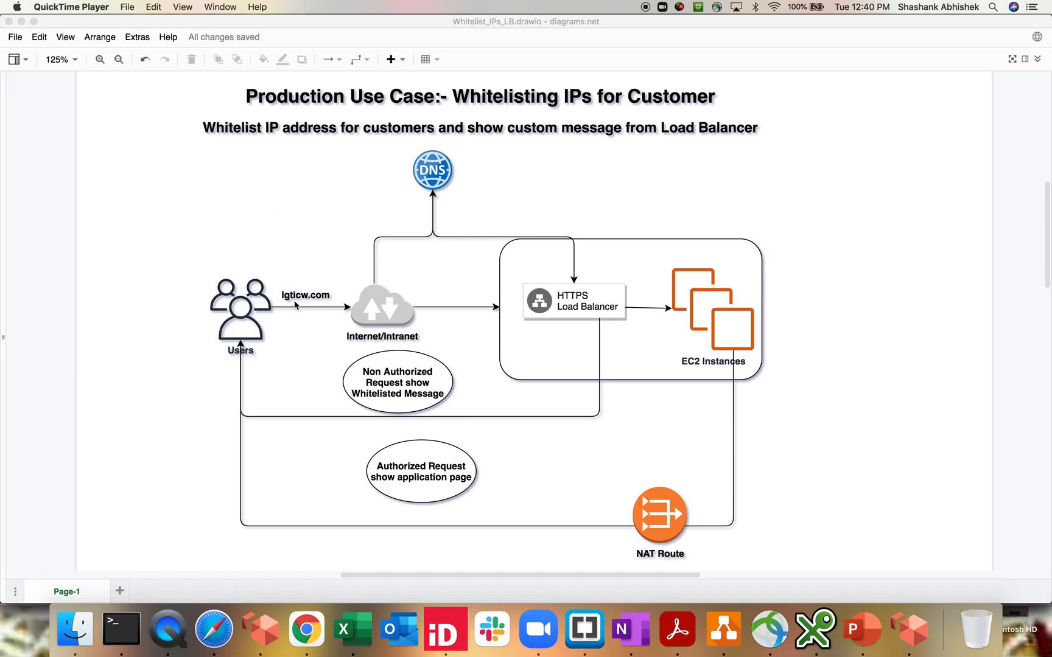
mouse_move(307, 318)
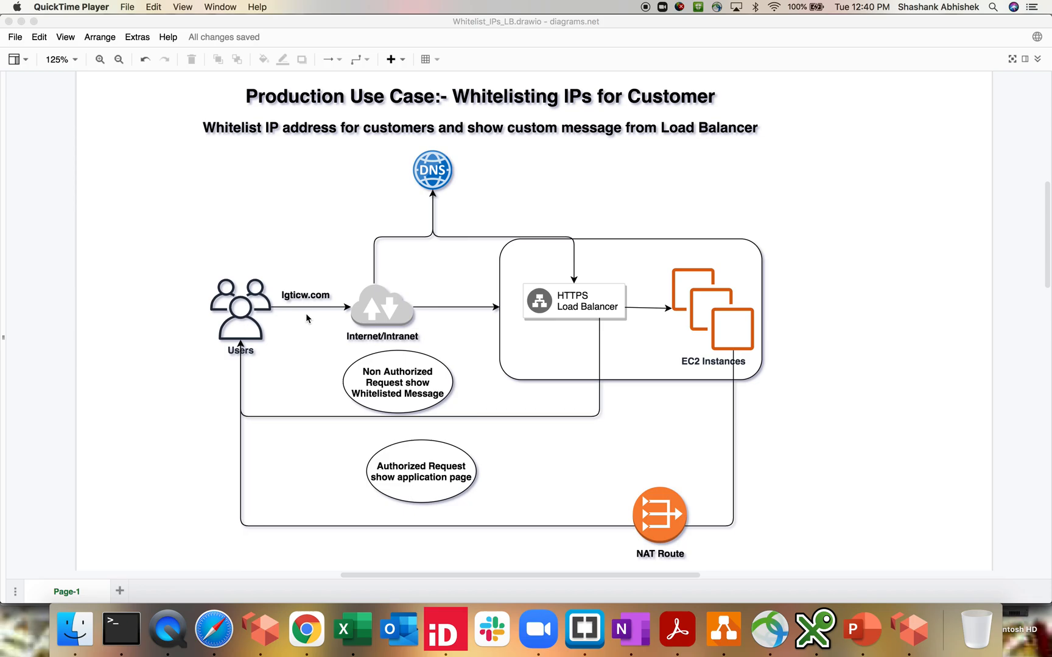
mouse_move(571, 324)
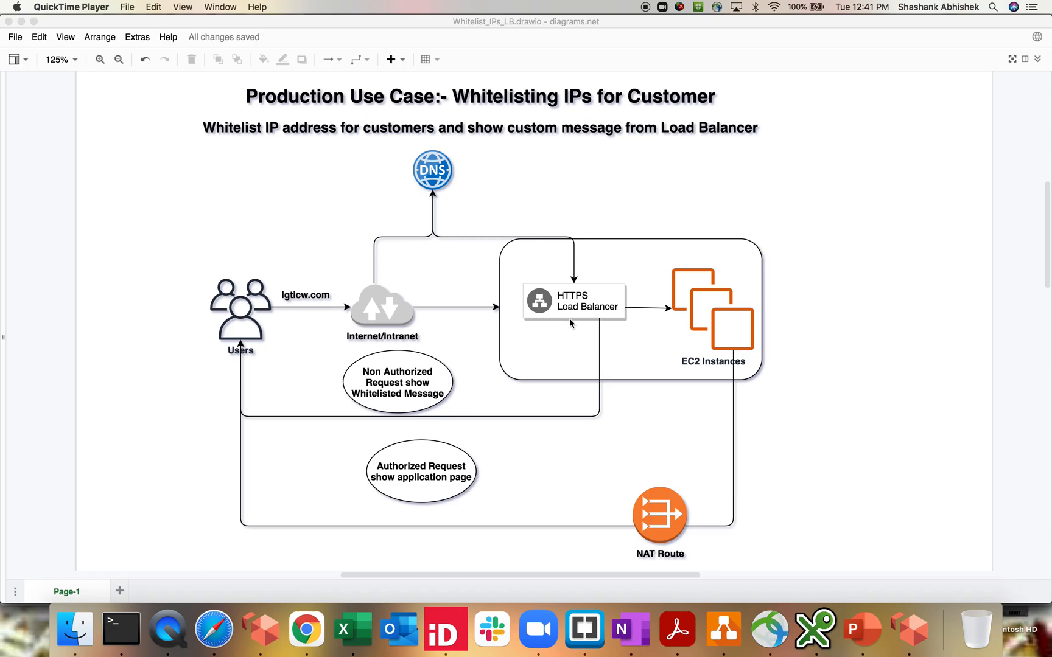
mouse_move(731, 343)
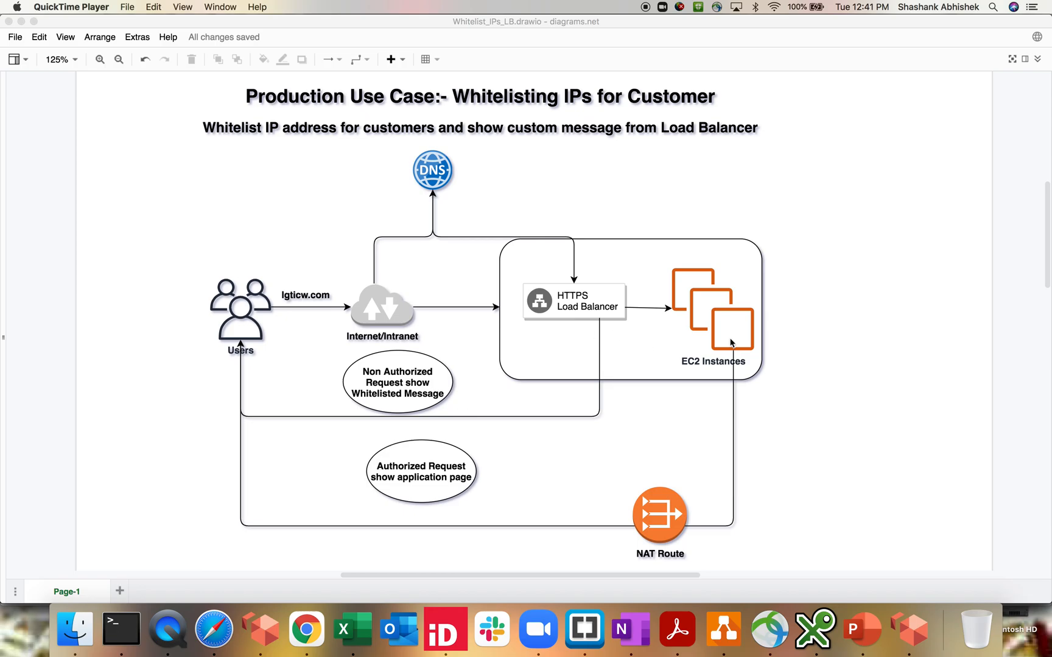
mouse_move(722, 326)
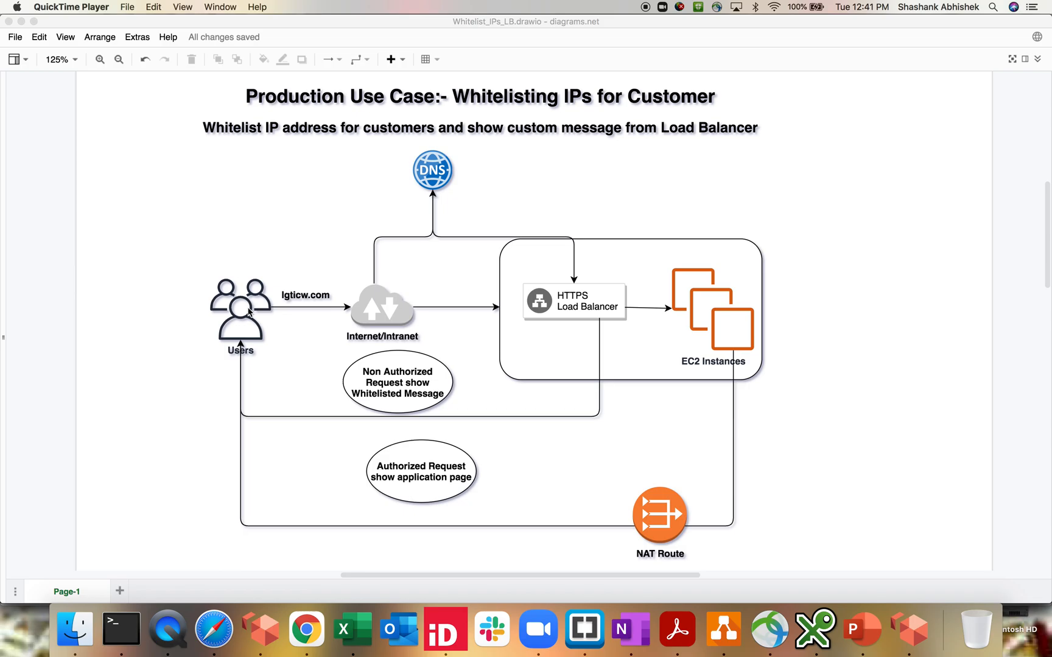
mouse_move(227, 302)
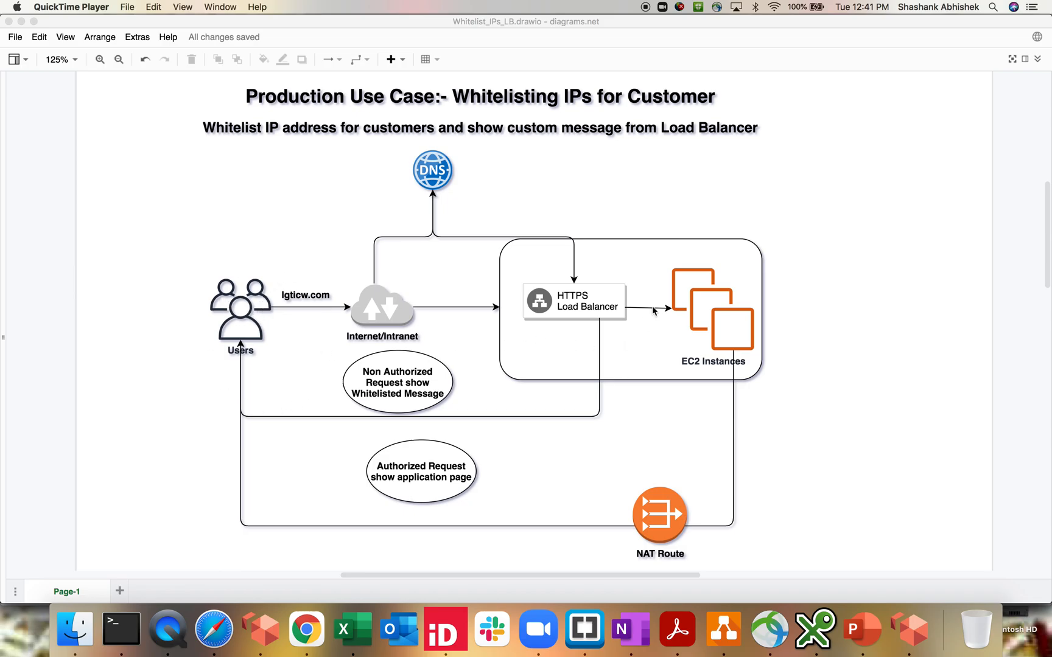
mouse_move(573, 364)
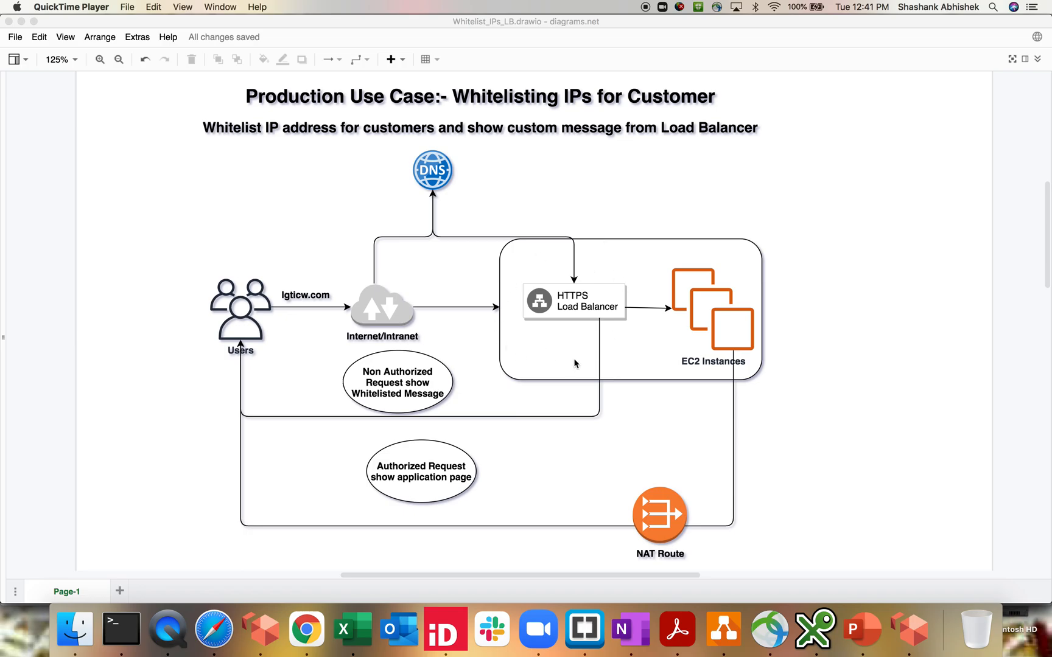
mouse_move(352, 320)
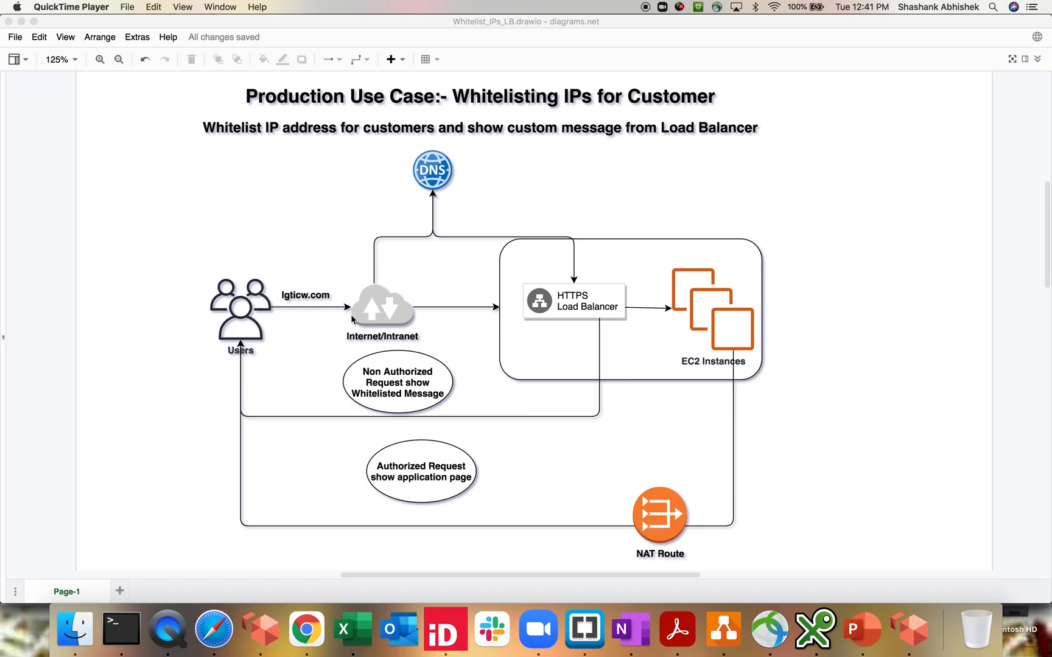
mouse_move(667, 339)
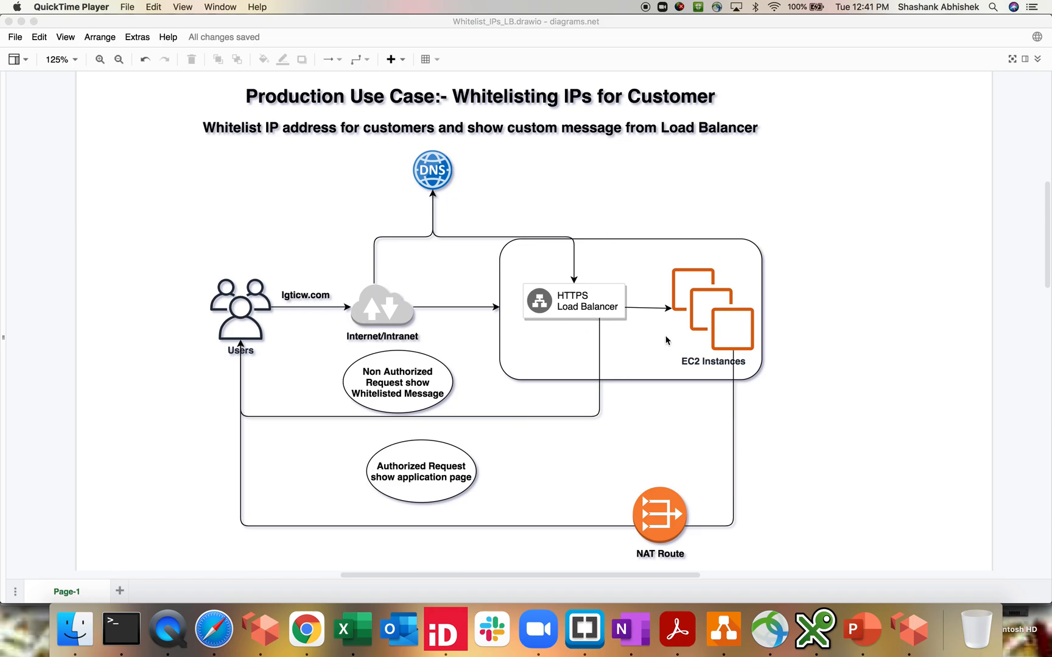
mouse_move(701, 364)
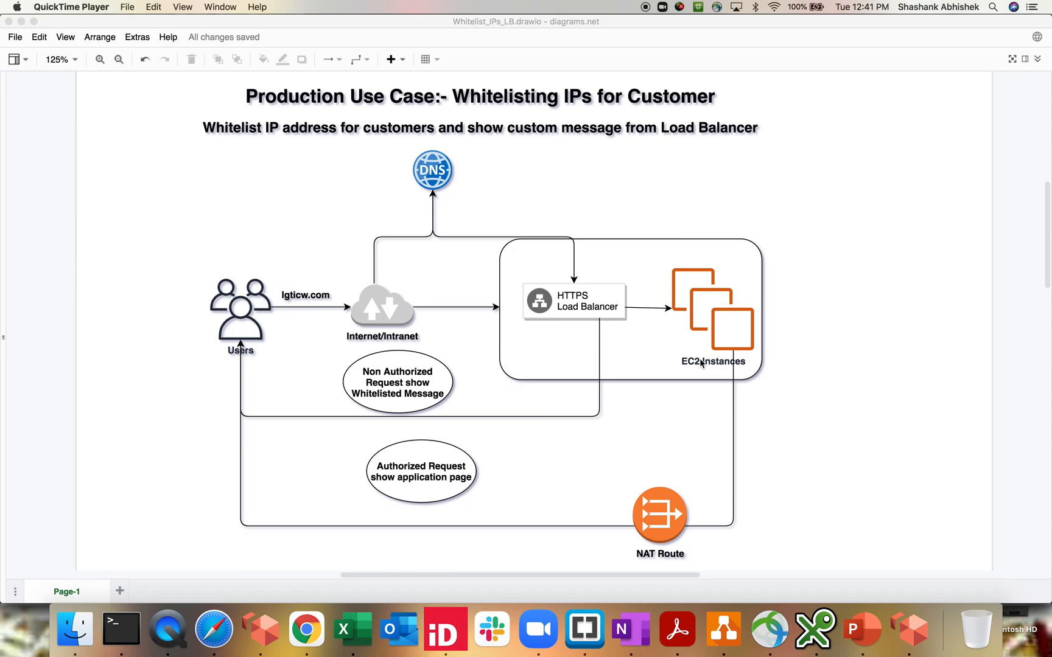
mouse_move(380, 426)
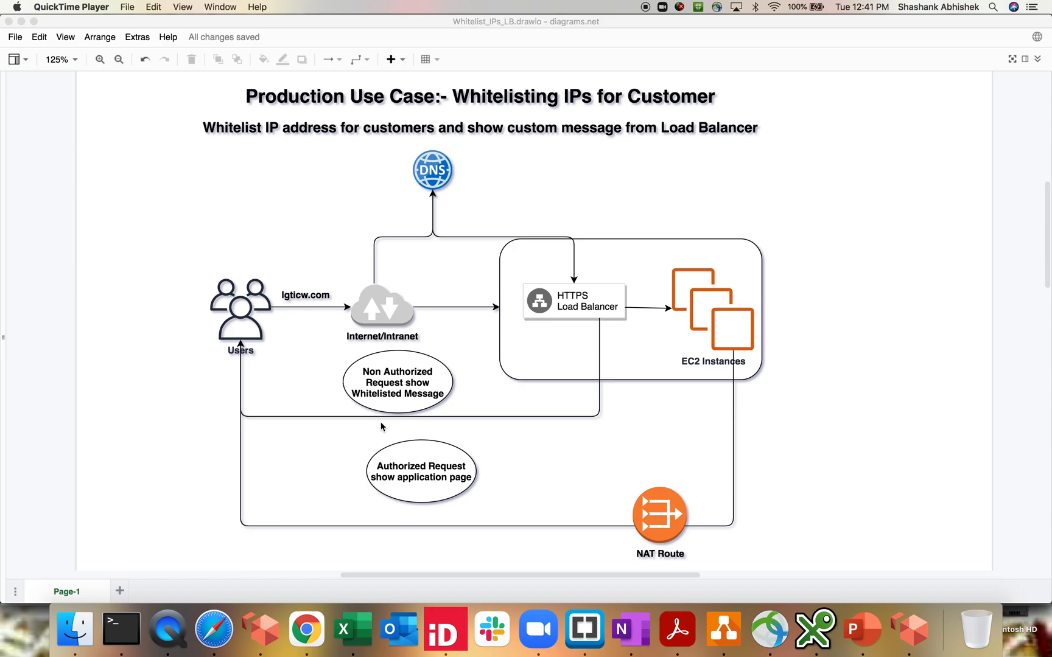
mouse_move(351, 366)
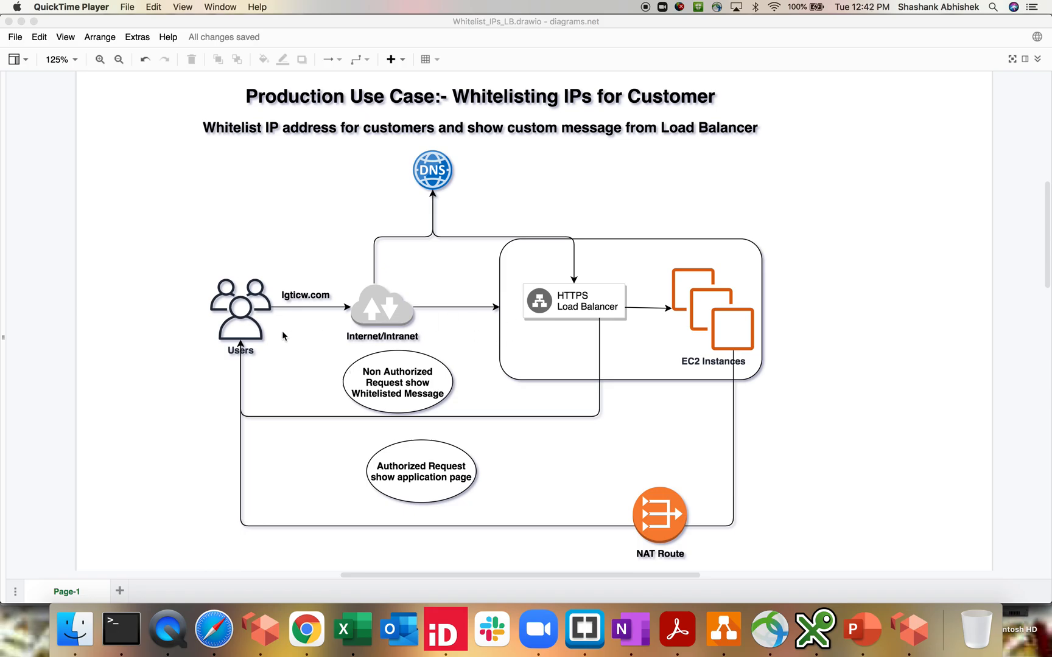
mouse_move(450, 300)
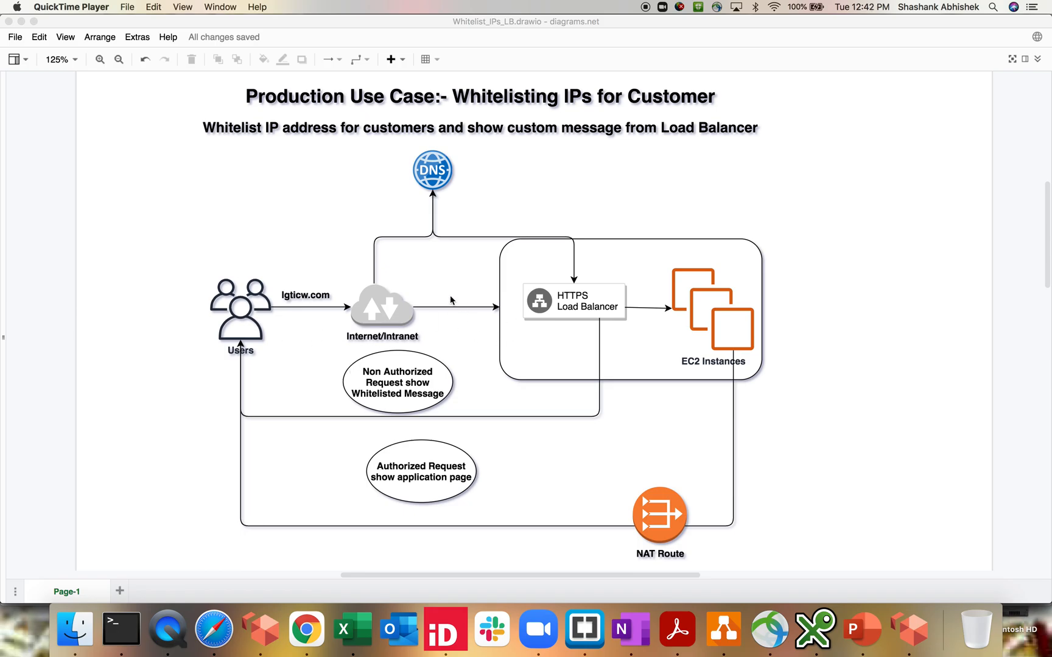
mouse_move(511, 310)
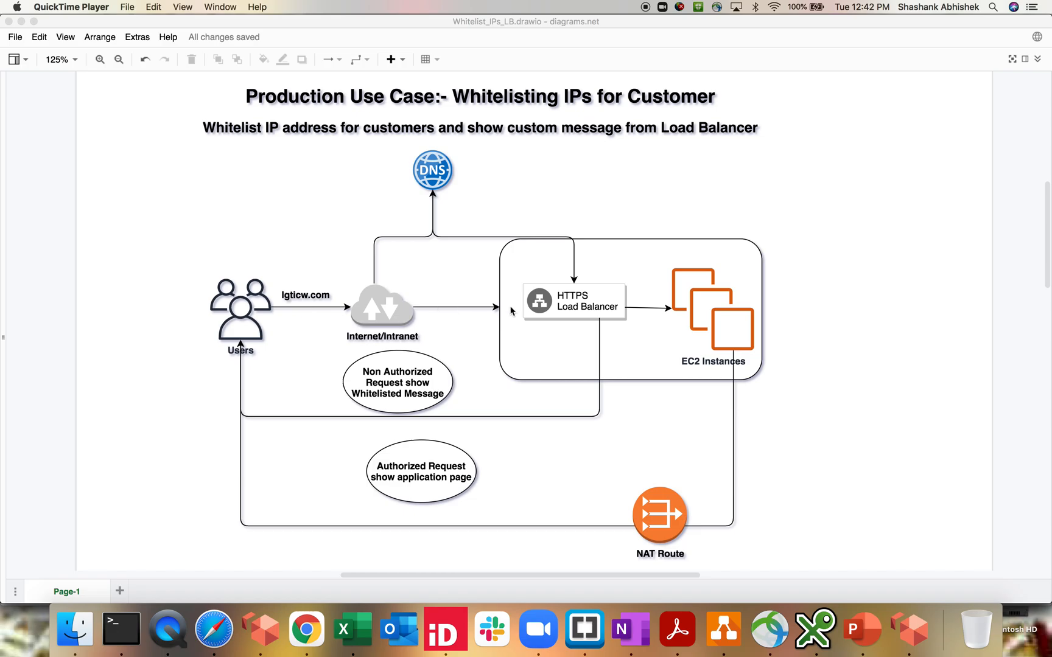
mouse_move(469, 528)
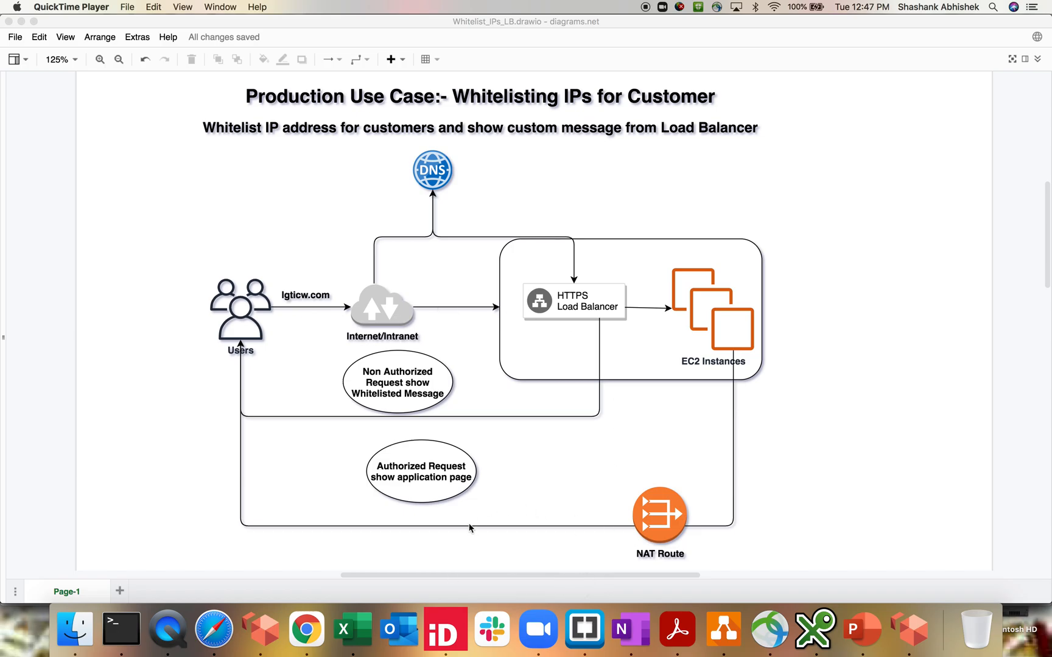
mouse_move(233, 279)
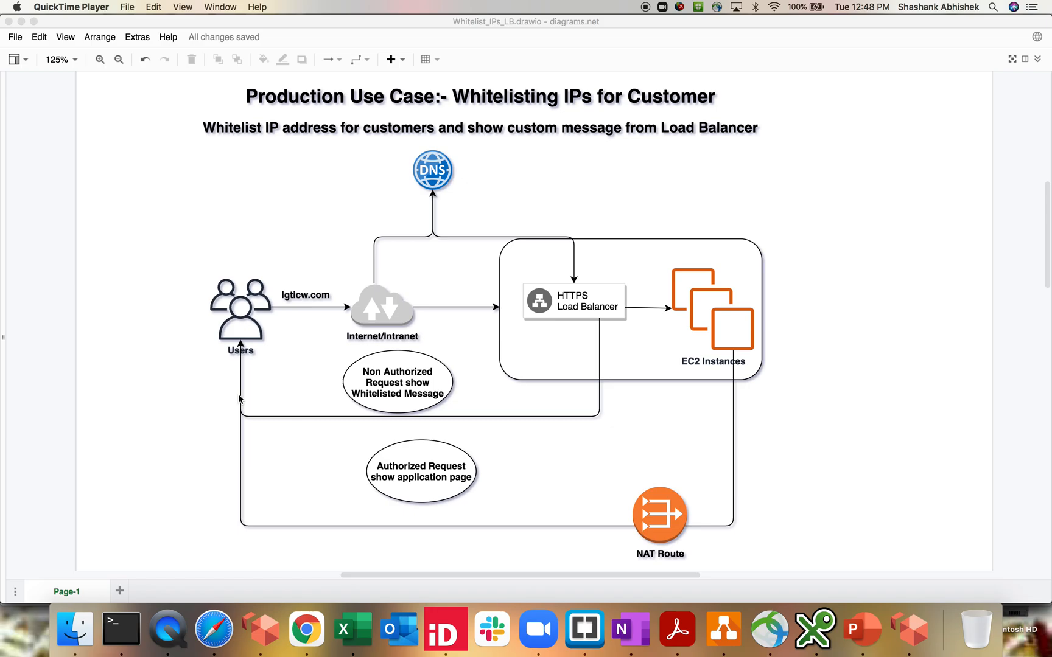
mouse_move(714, 268)
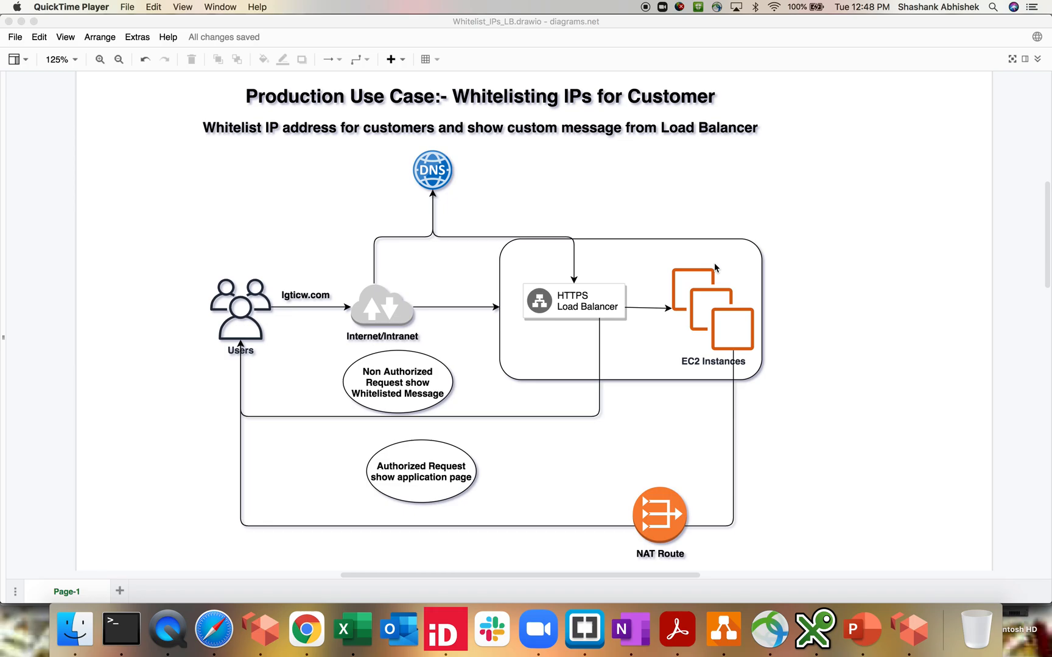
mouse_move(488, 357)
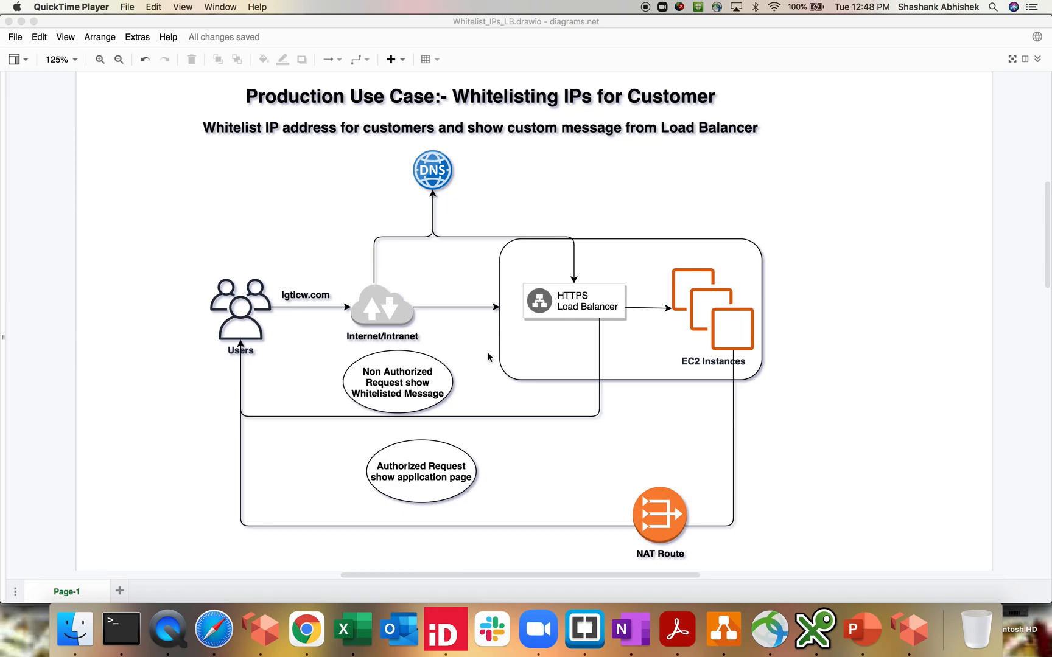
mouse_move(272, 525)
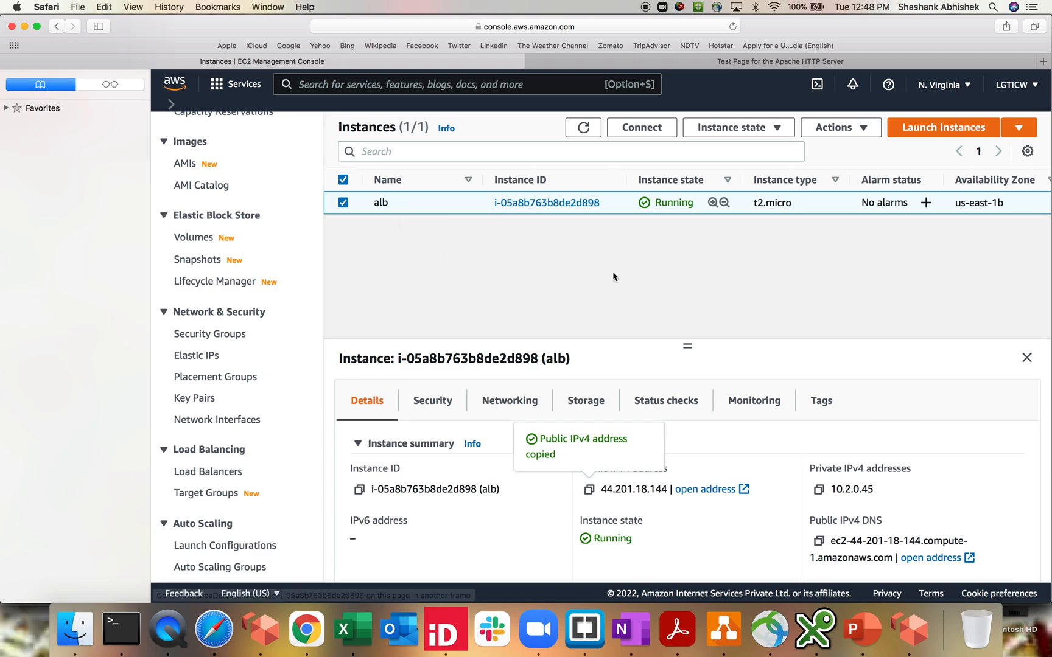
View the instance's Apache test page, then go to the Load Balancers list in EC2
click(779, 61)
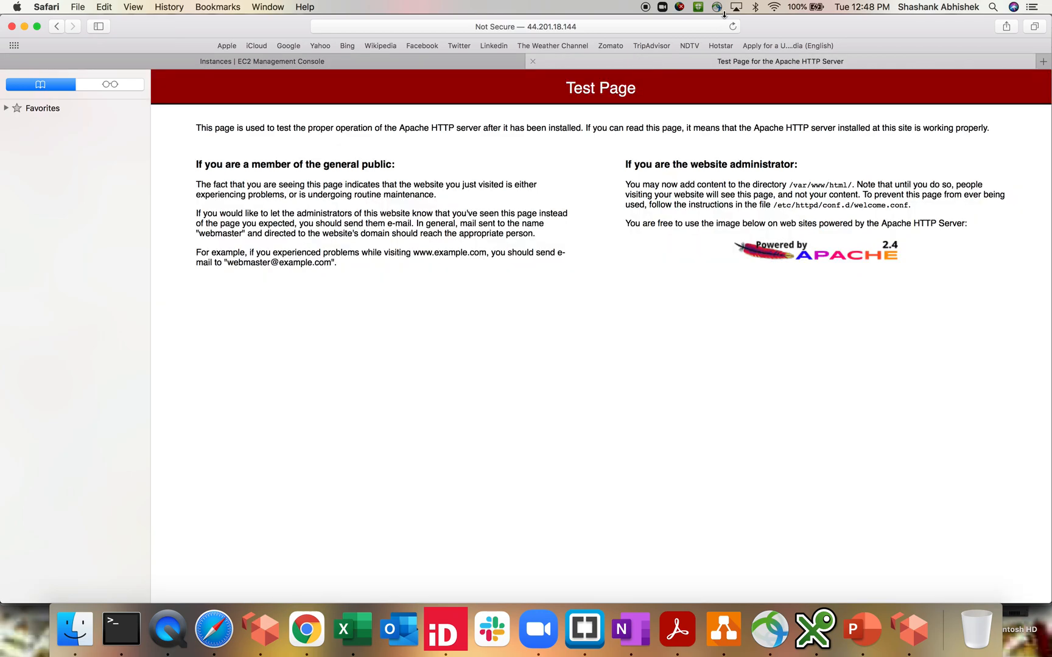
mouse_move(643, 291)
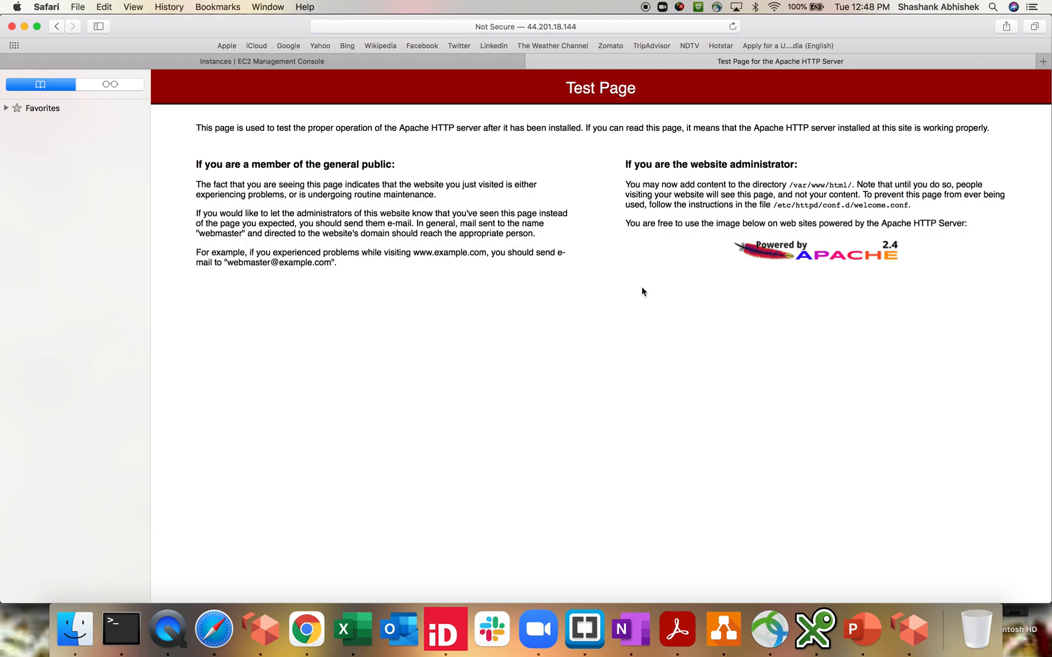
mouse_move(639, 289)
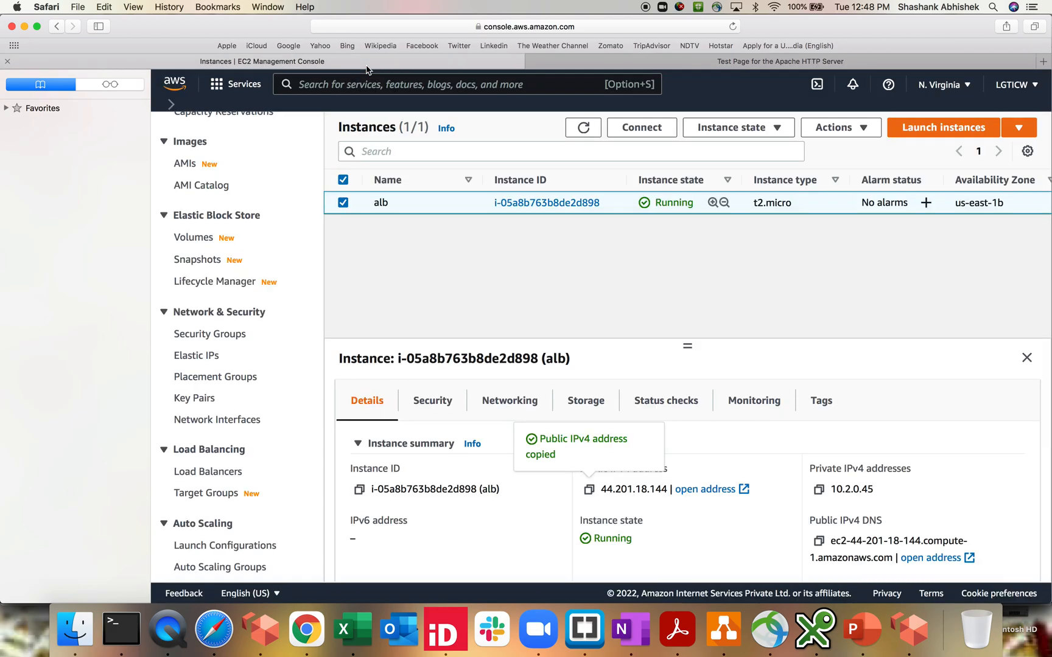
click(208, 450)
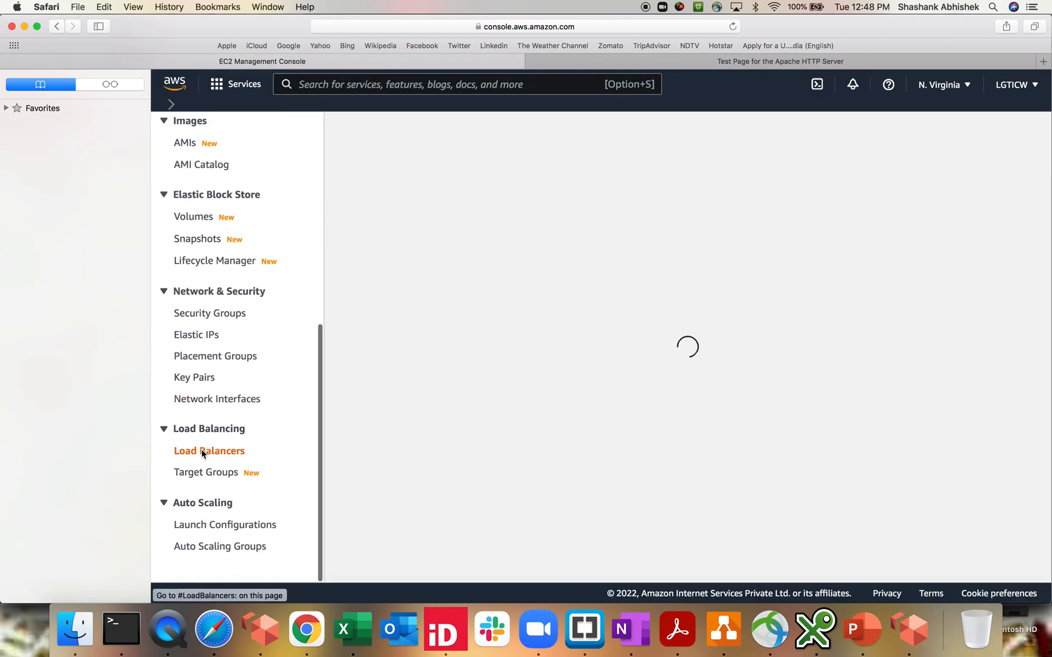
Start a new Application Load Balancer named 'test-alb'
click(208, 450)
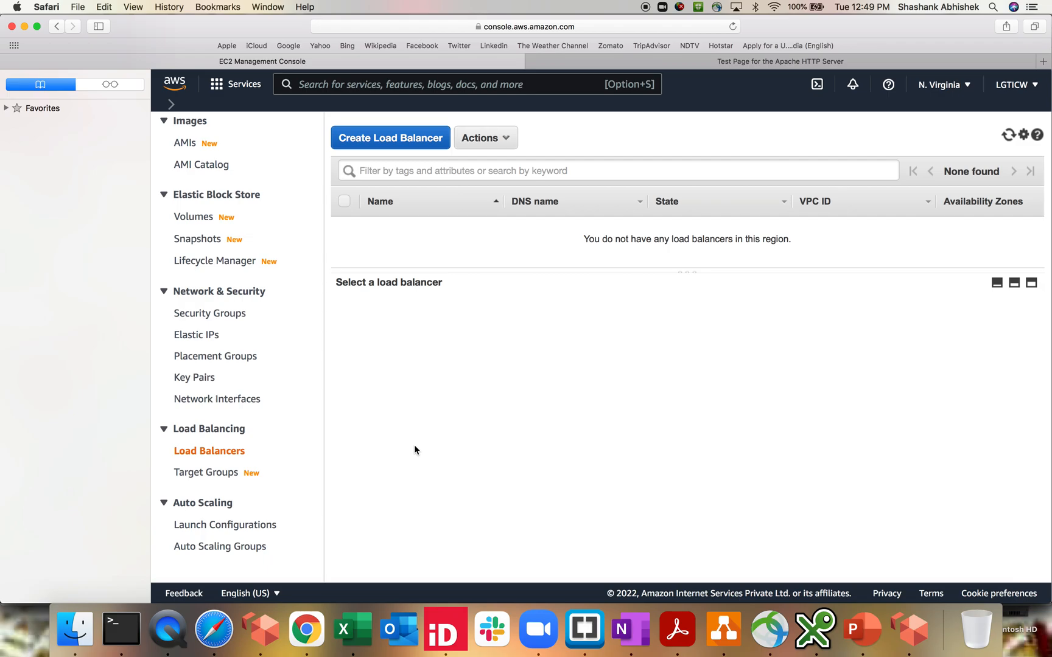
mouse_move(387, 156)
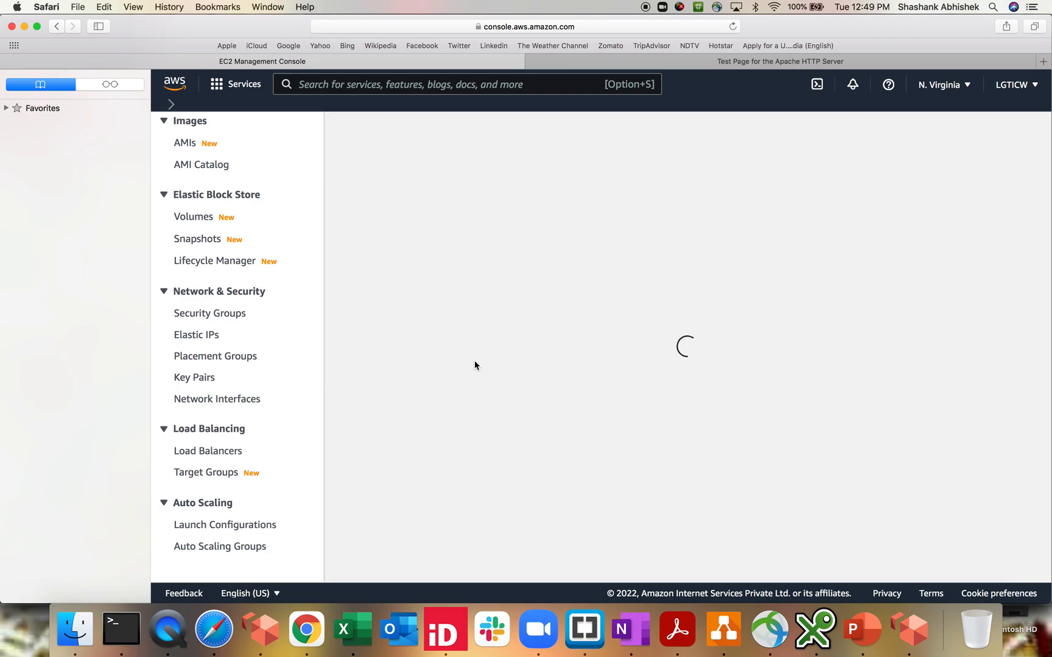
click(207, 450)
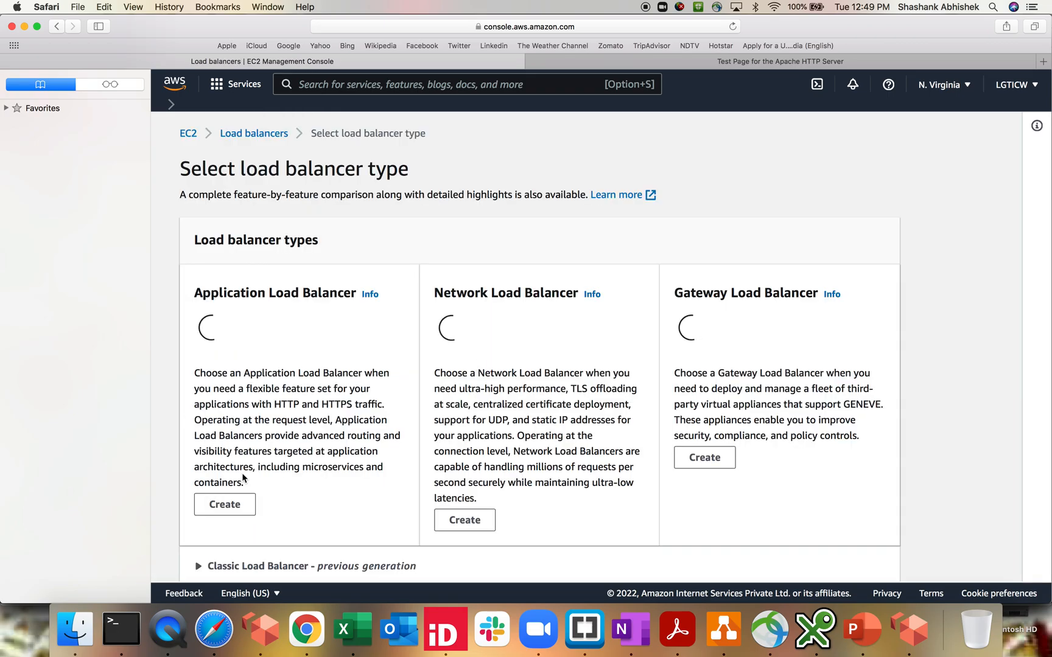
scroll(down, 3)
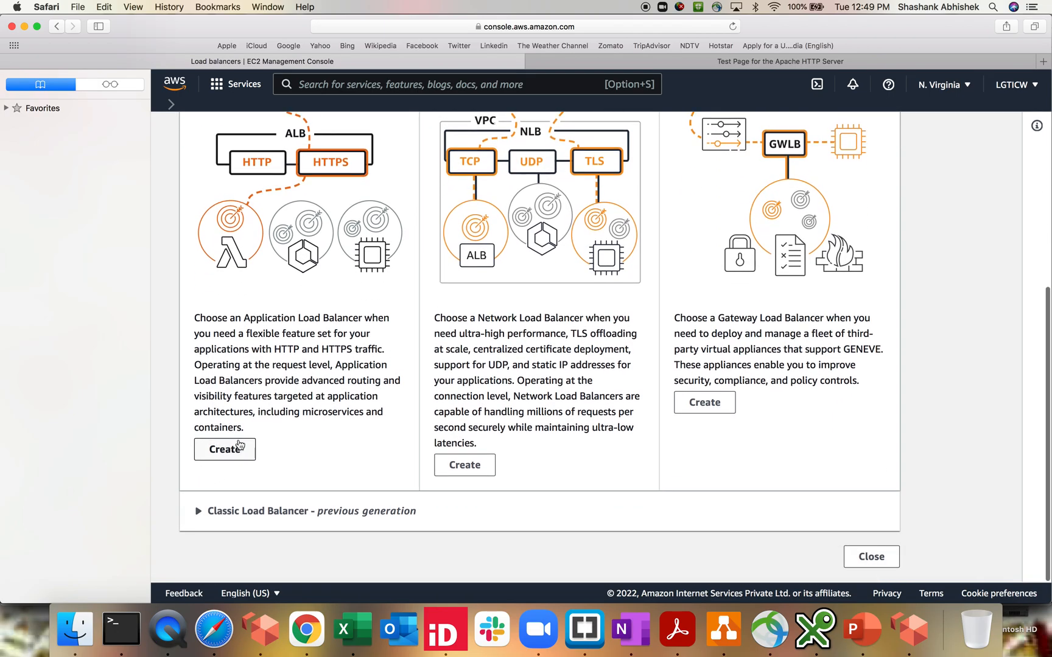
click(225, 449)
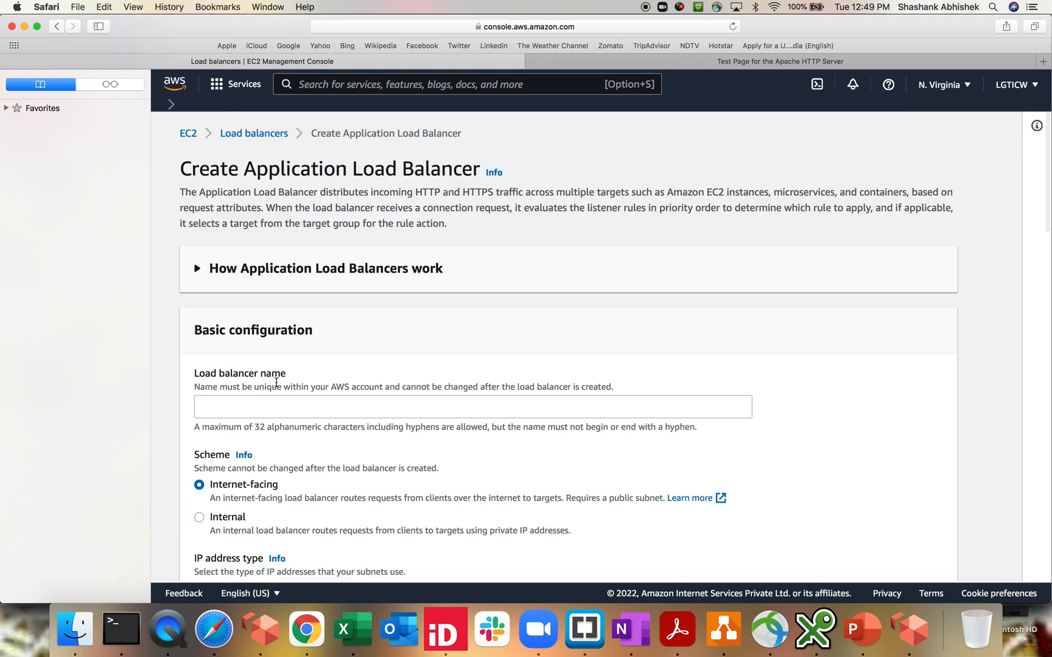
click(472, 407)
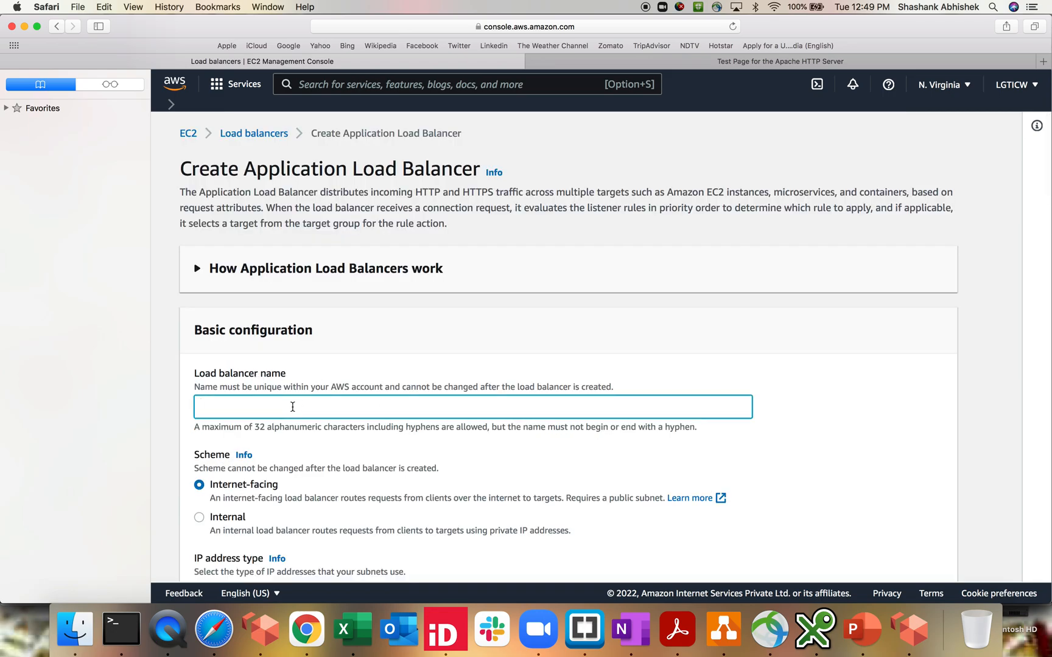
text(test-)
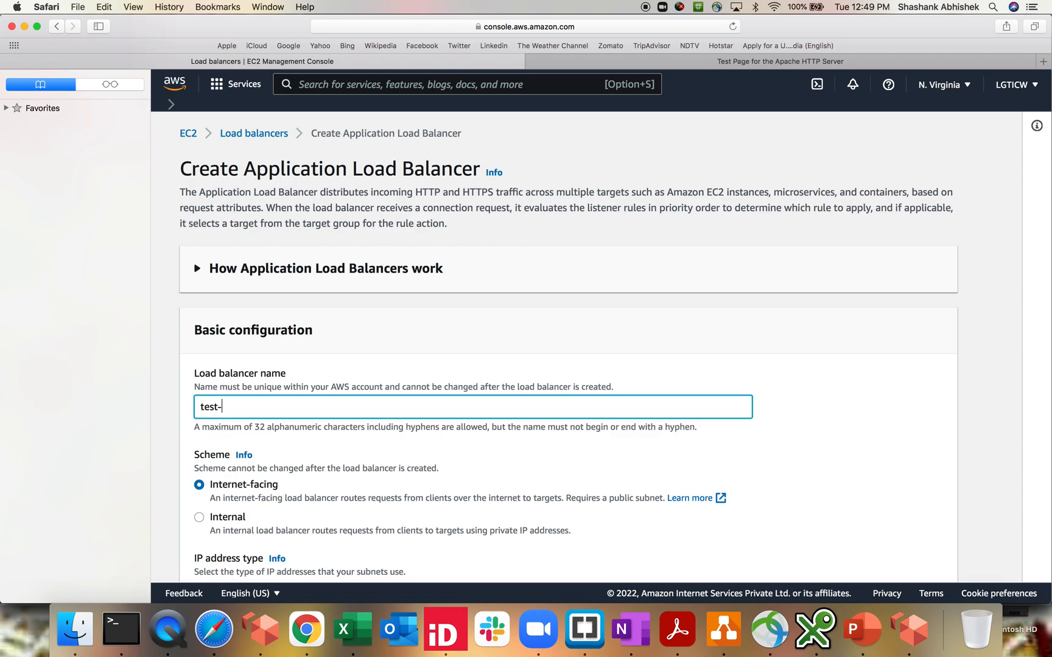
text(alb)
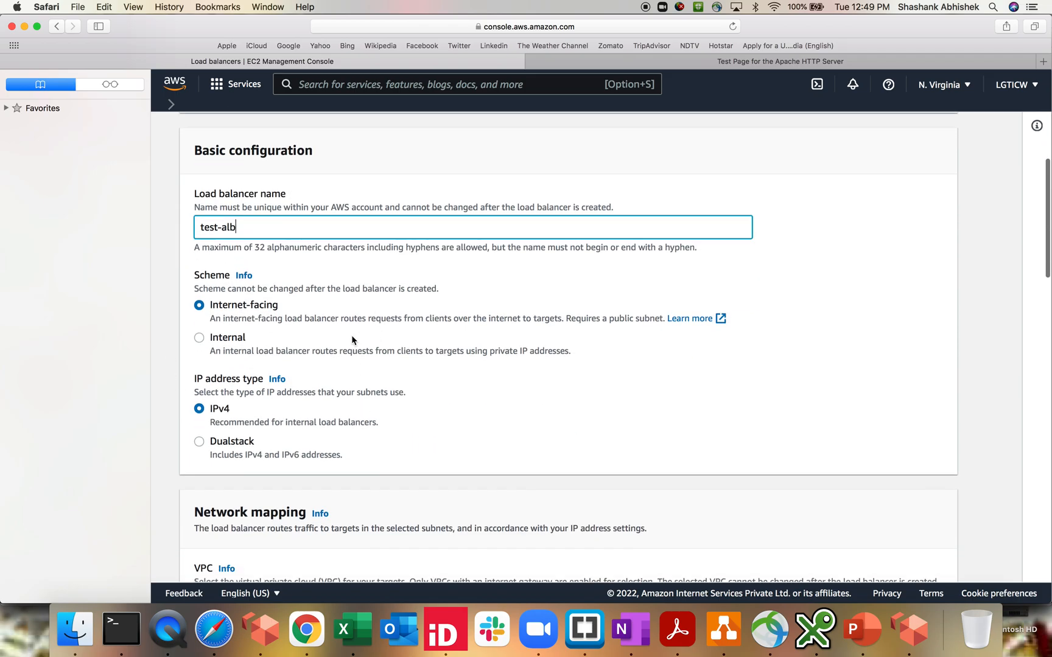
scroll(down, 3)
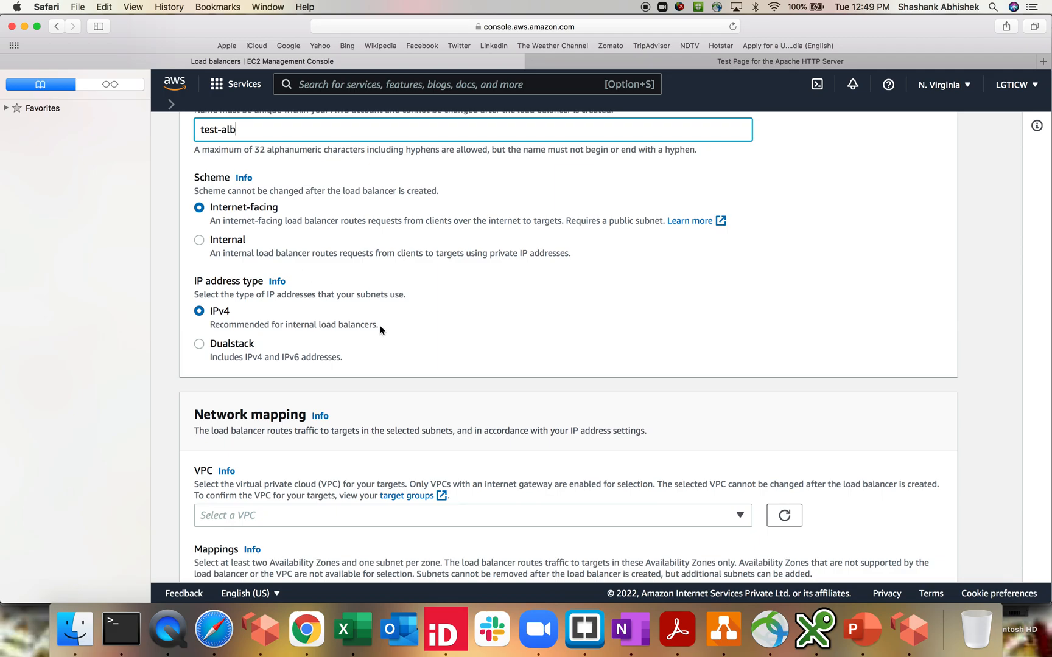
mouse_move(378, 327)
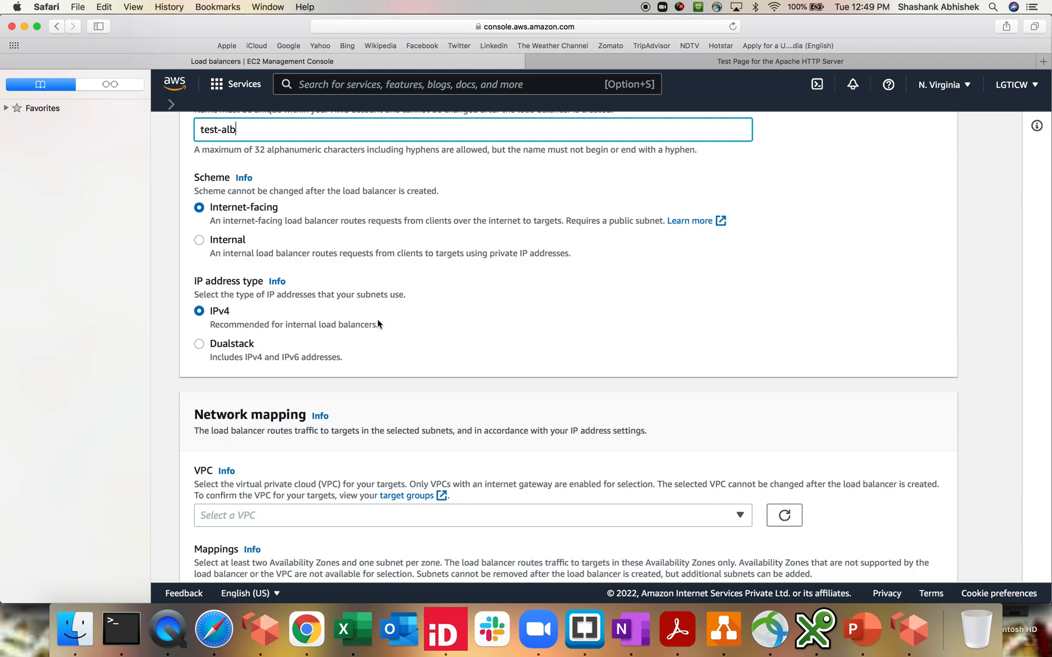
mouse_move(328, 282)
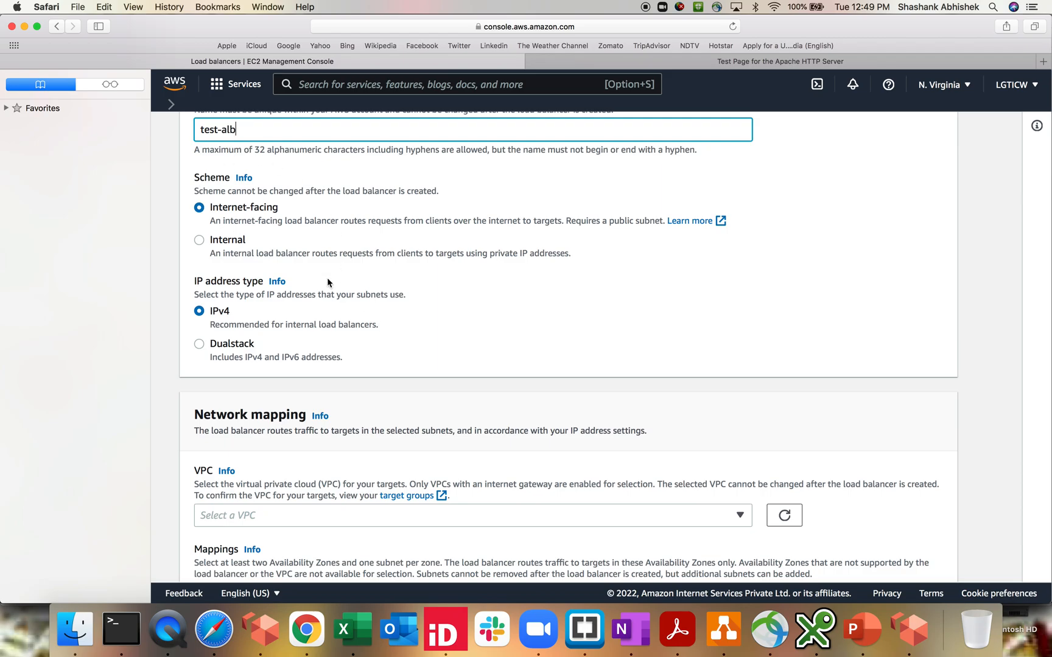
mouse_move(371, 327)
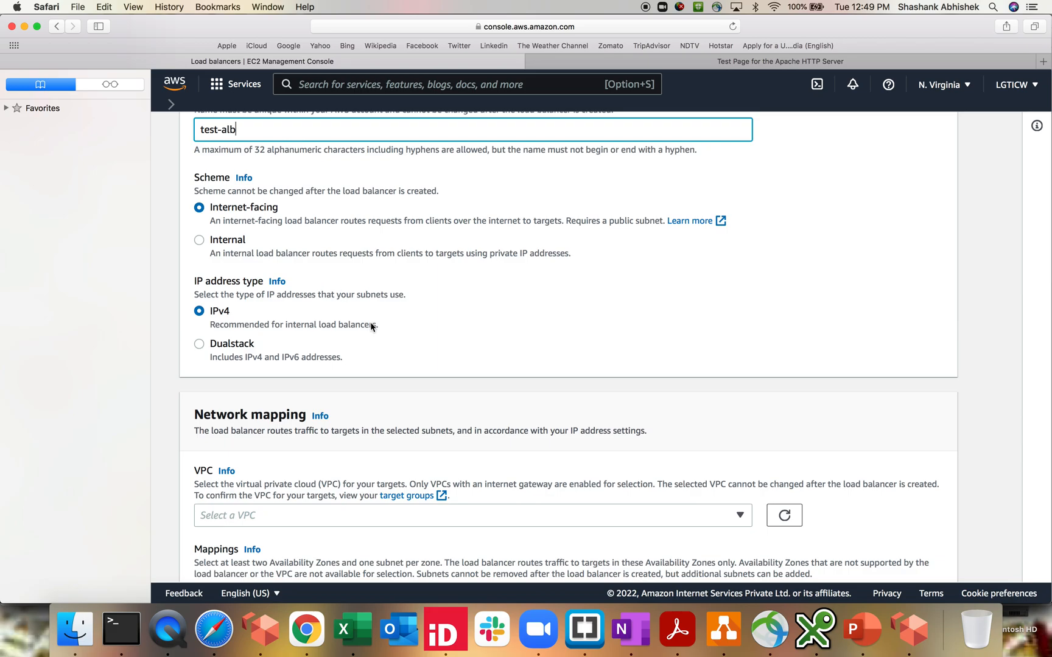
Place it in myVPC across us-east-1a and us-east-1b and begin creating its target group
click(470, 515)
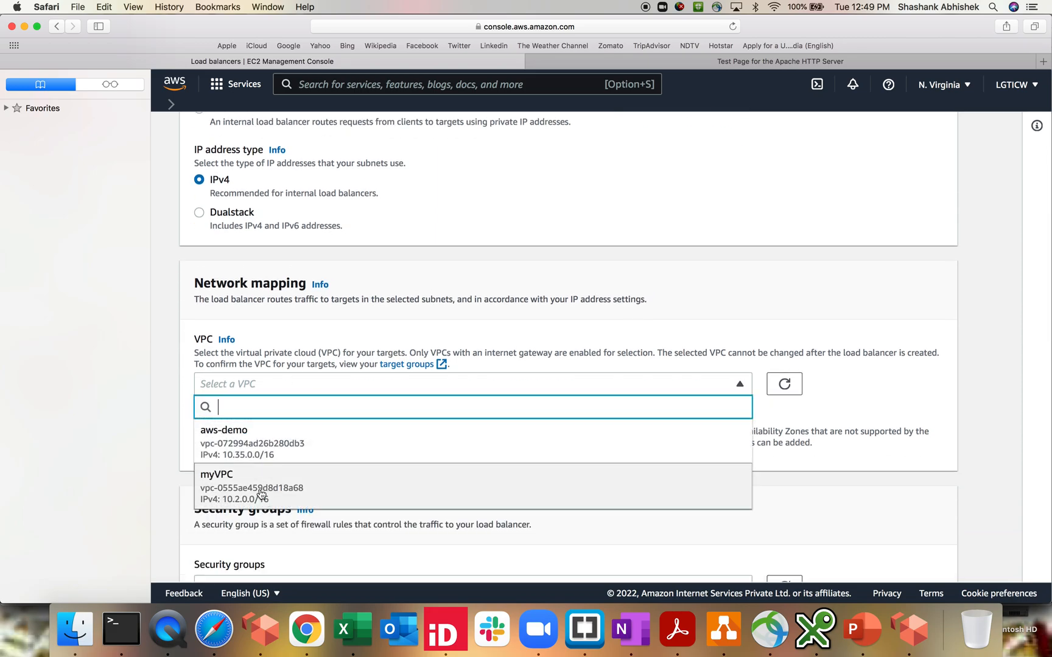
click(216, 474)
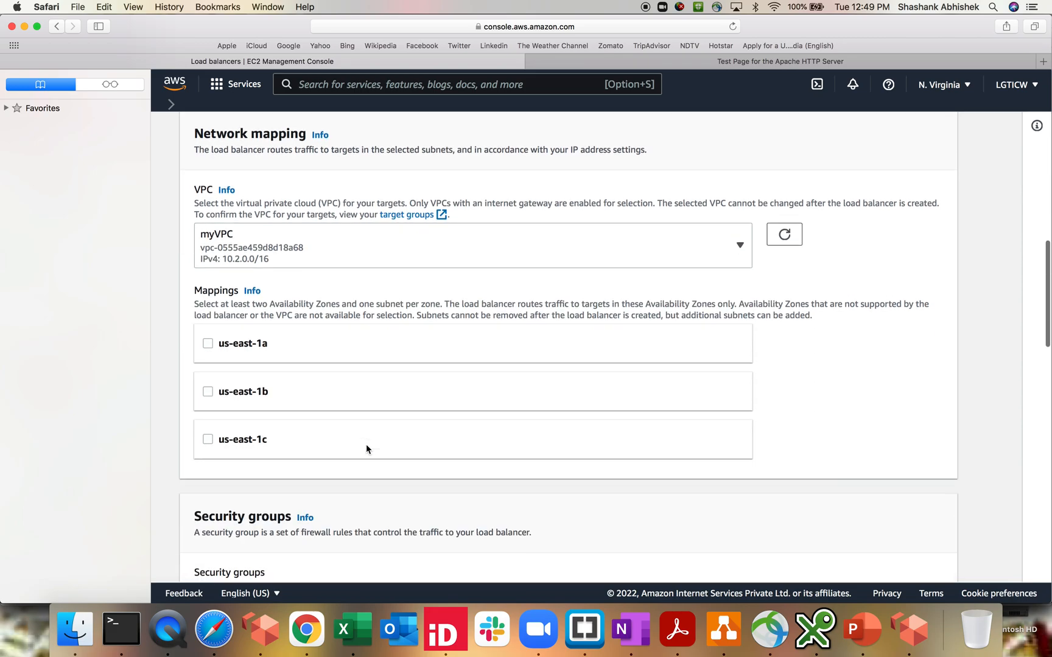
mouse_move(182, 385)
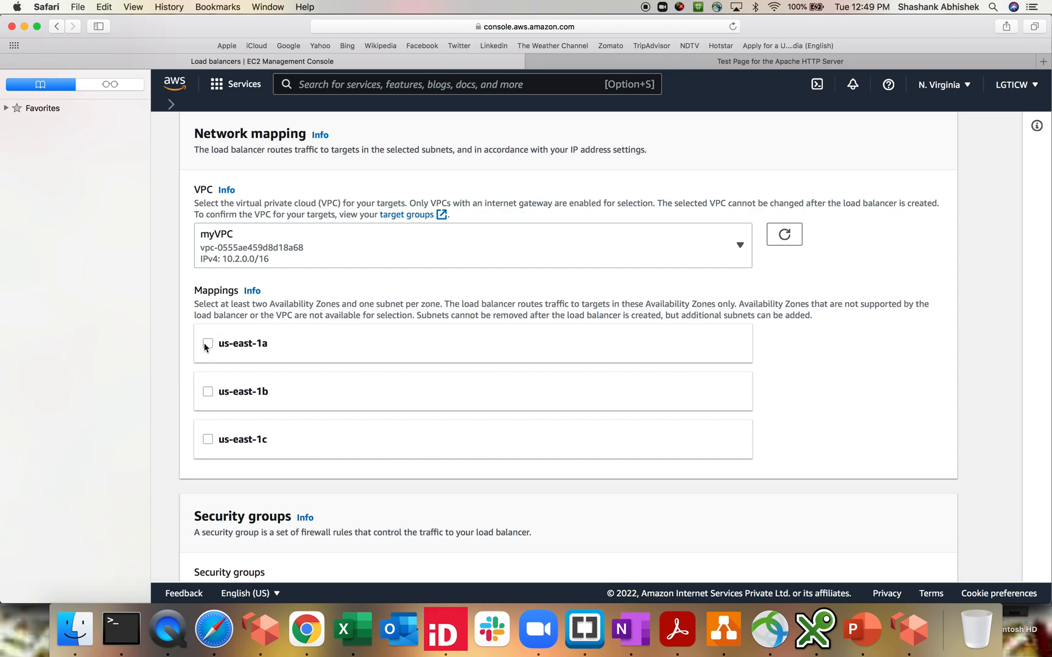
click(207, 343)
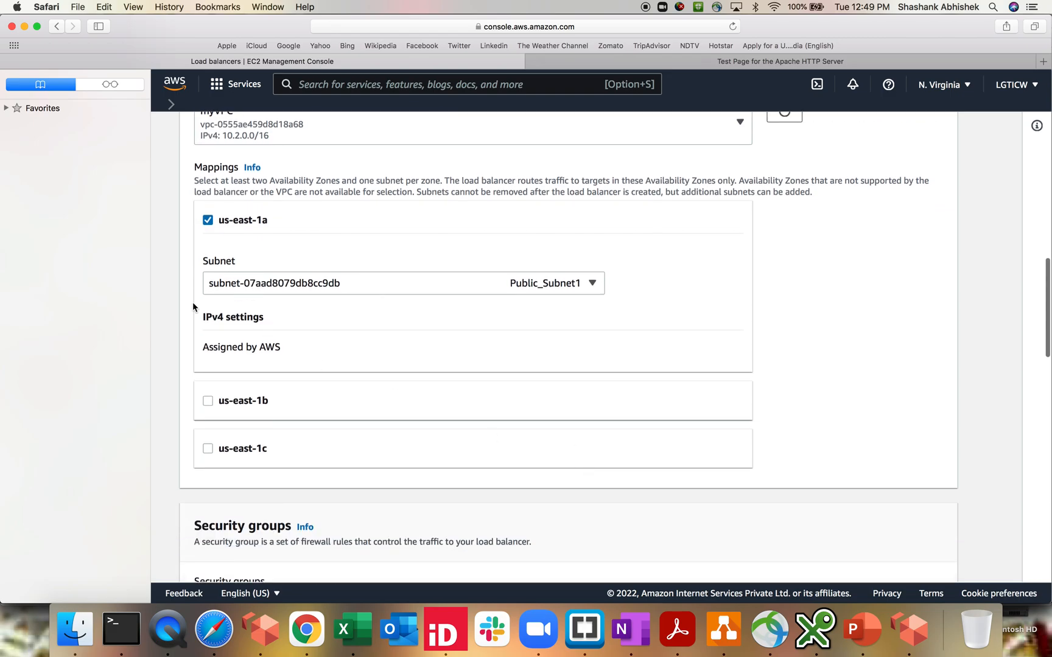
click(209, 400)
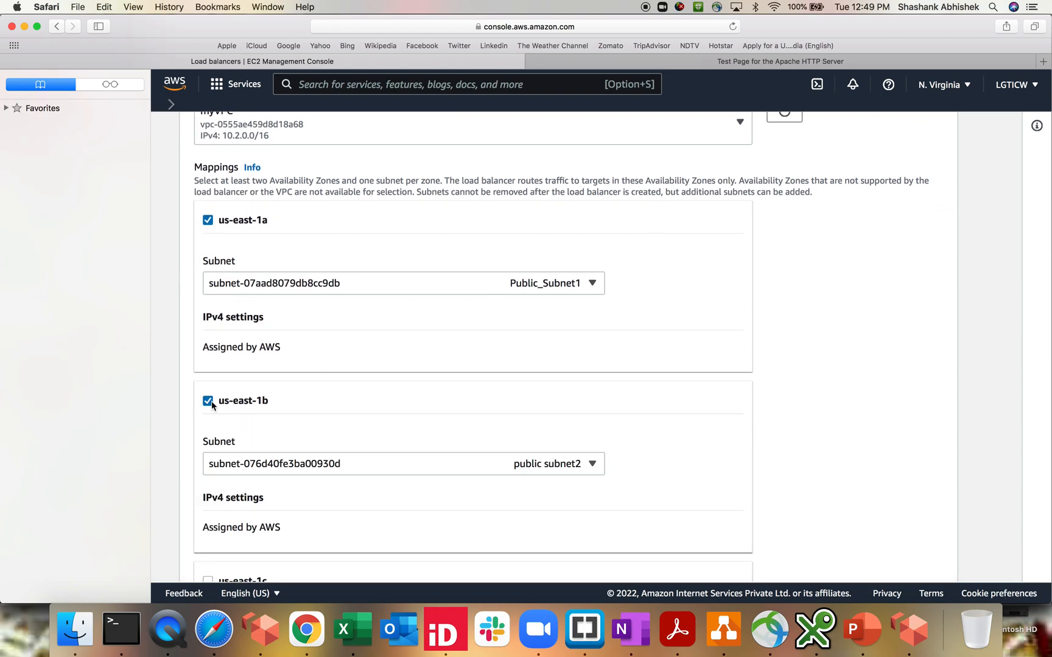
scroll(down, 3)
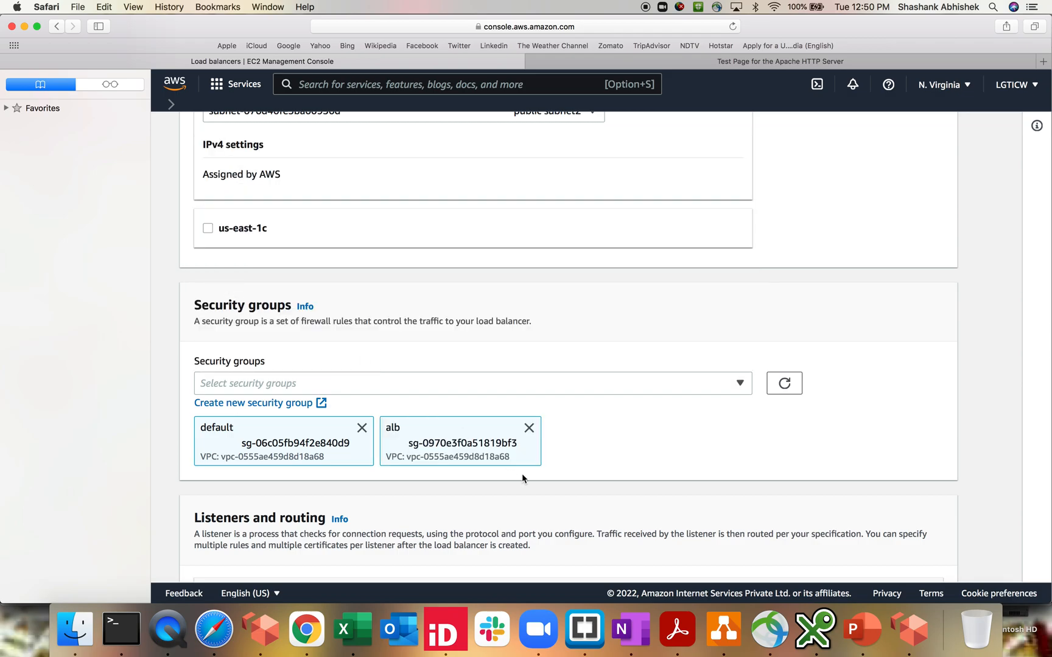
scroll(down, 3)
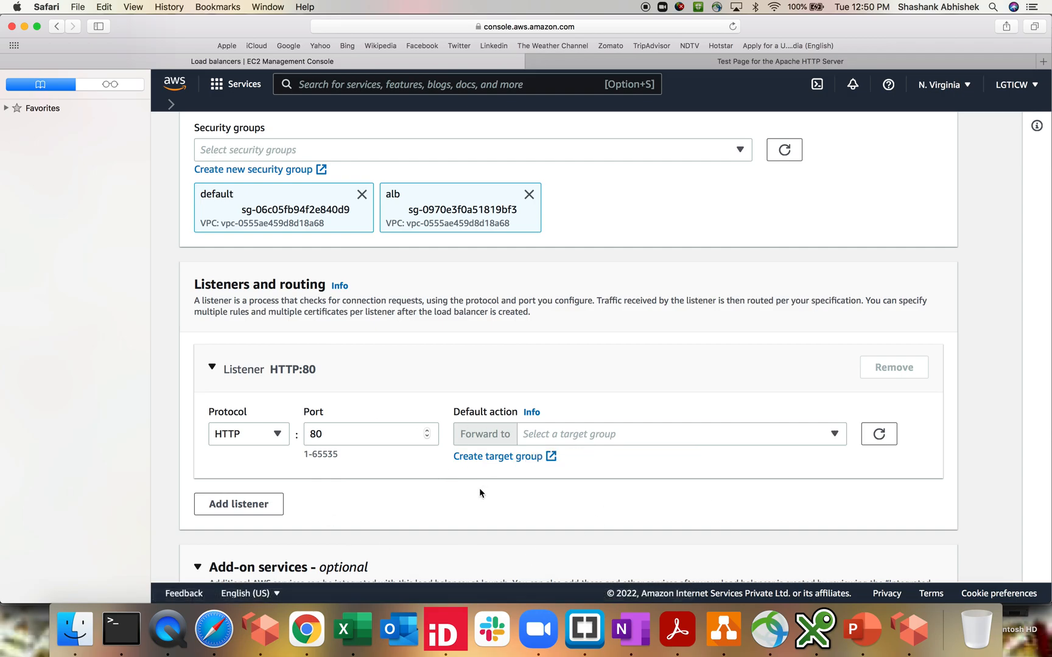
click(497, 457)
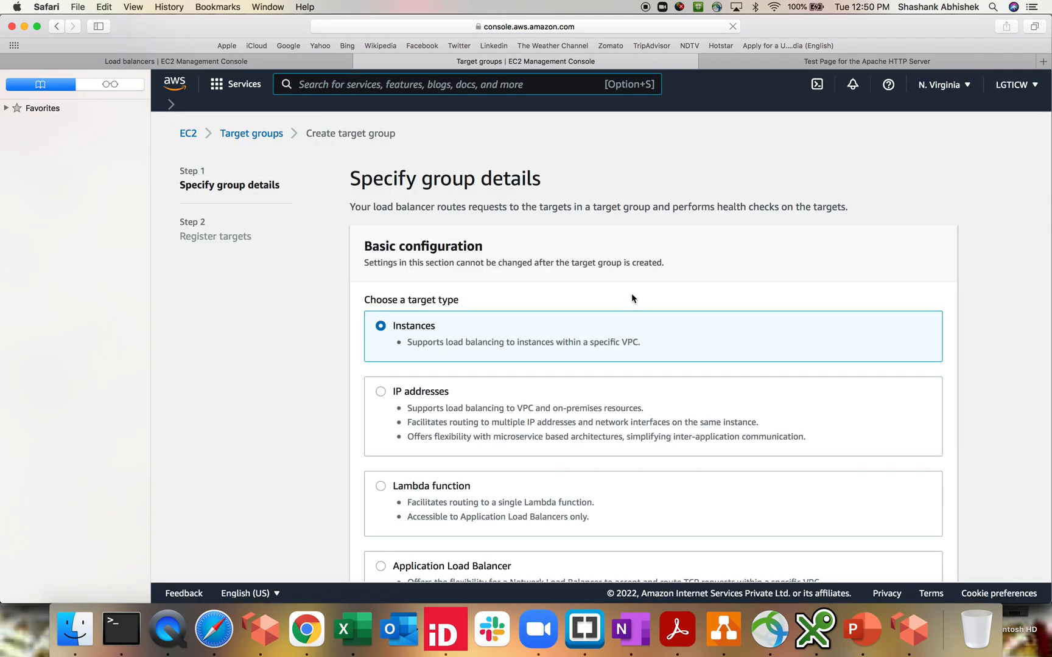
Create the instances target group 'test-alb' on HTTP:80 in myVPC without registering targets
scroll(down, 3)
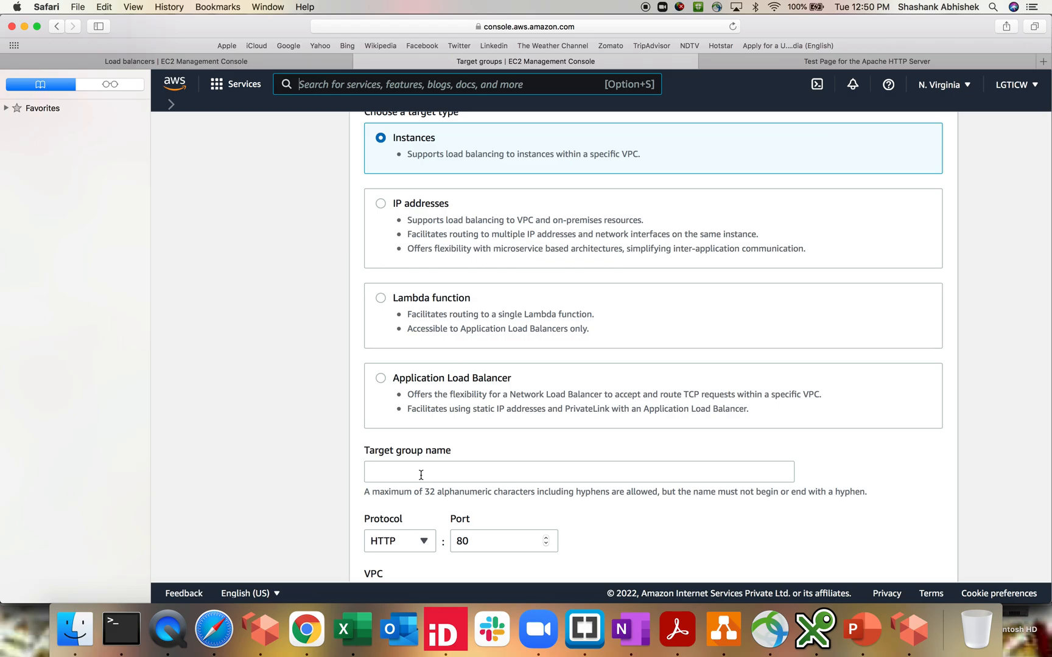
click(579, 471)
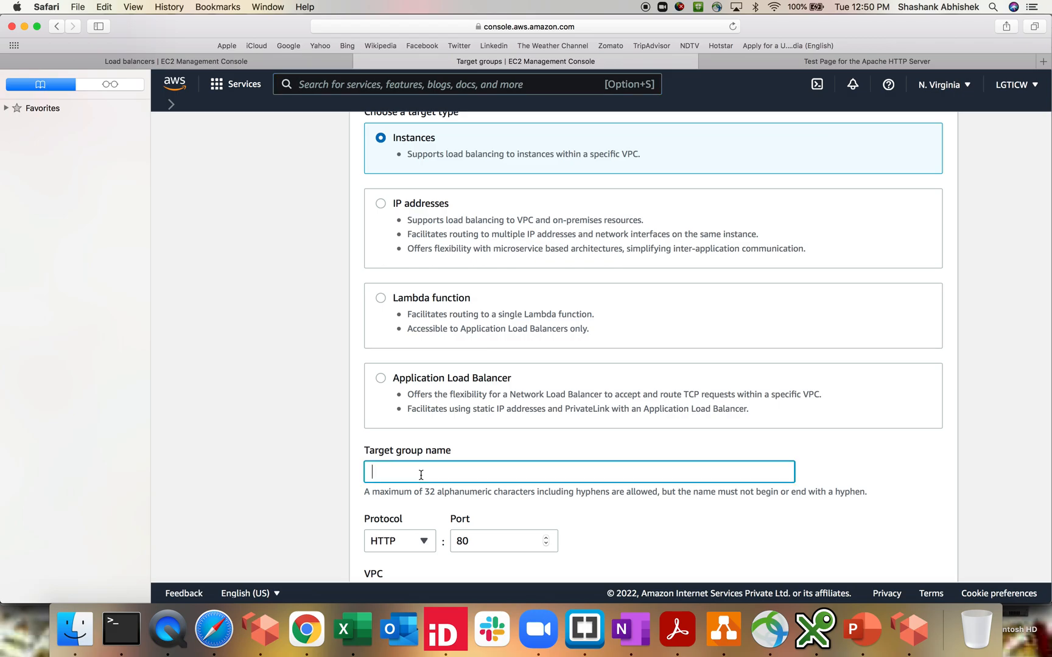
text(test-)
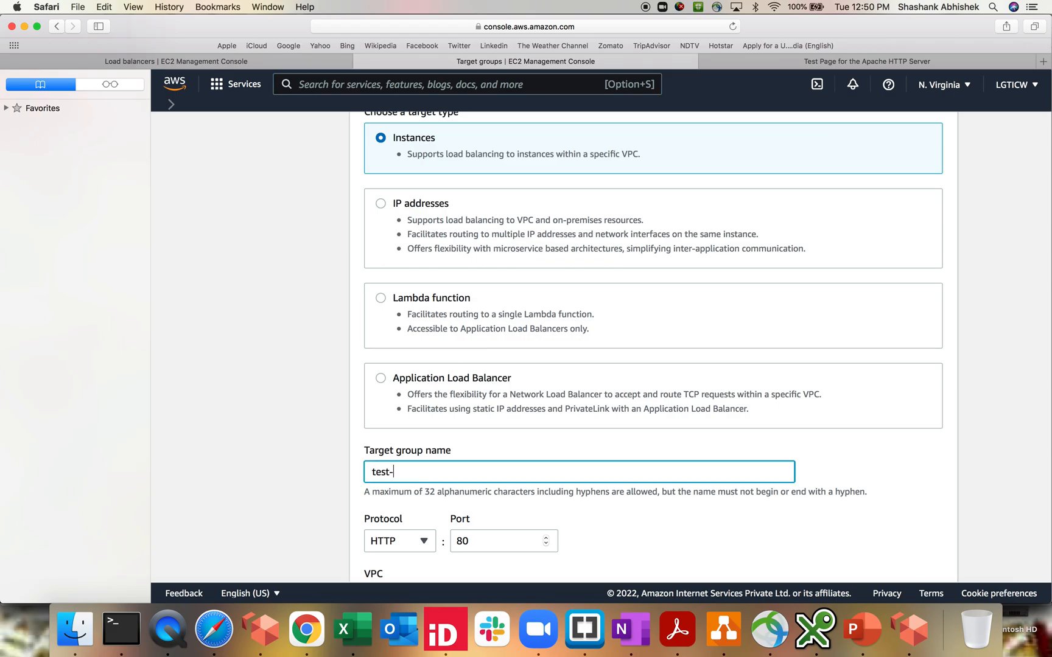
text(alb)
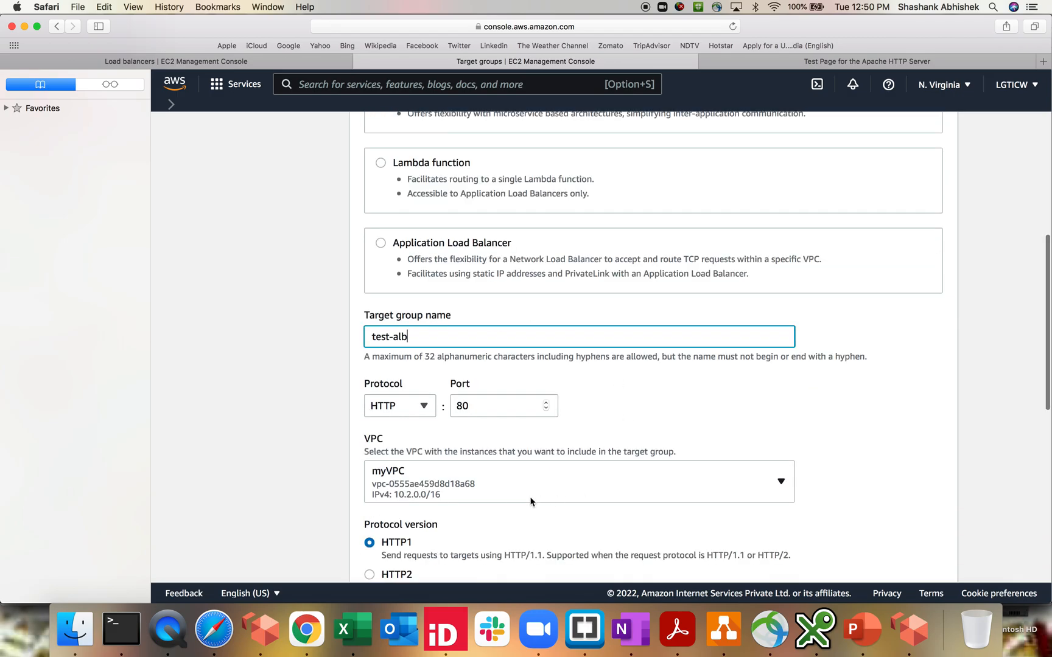
scroll(down, 3)
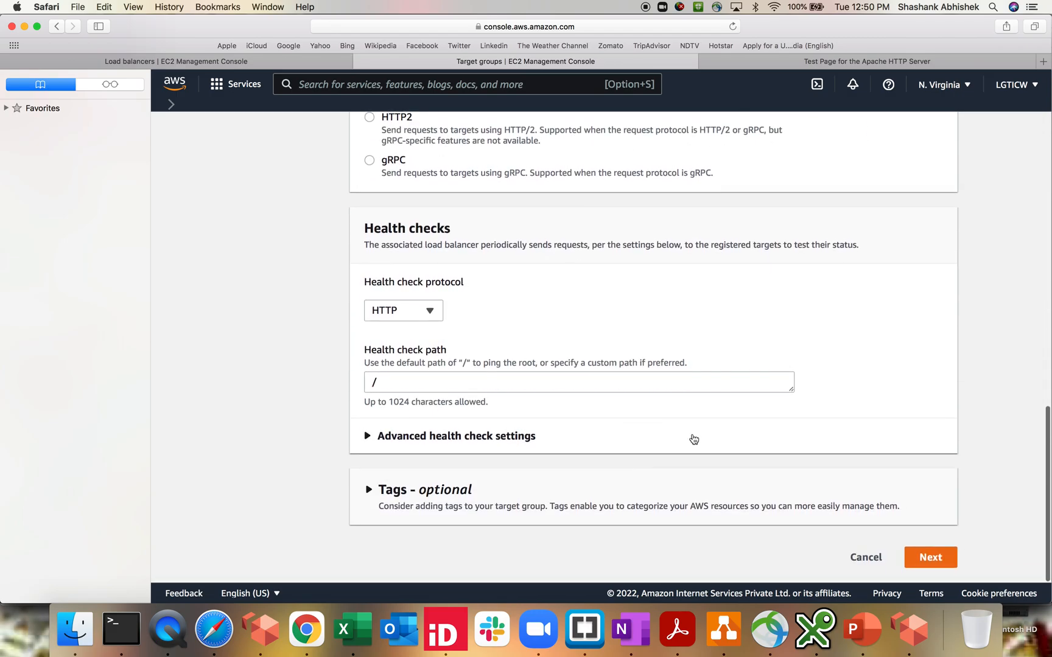
click(930, 557)
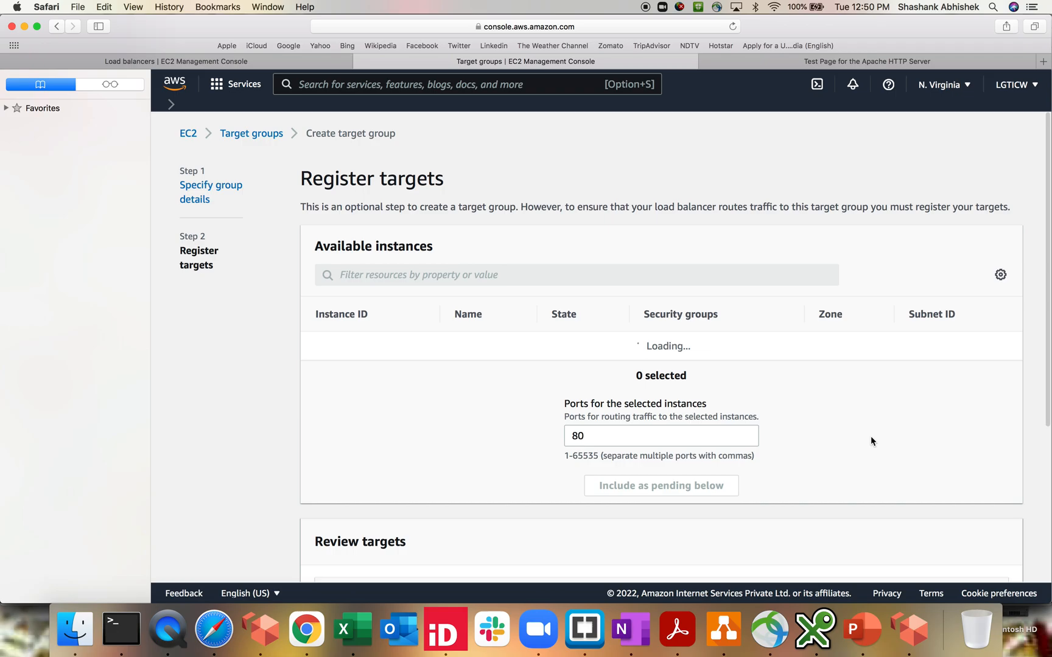
scroll(down, 3)
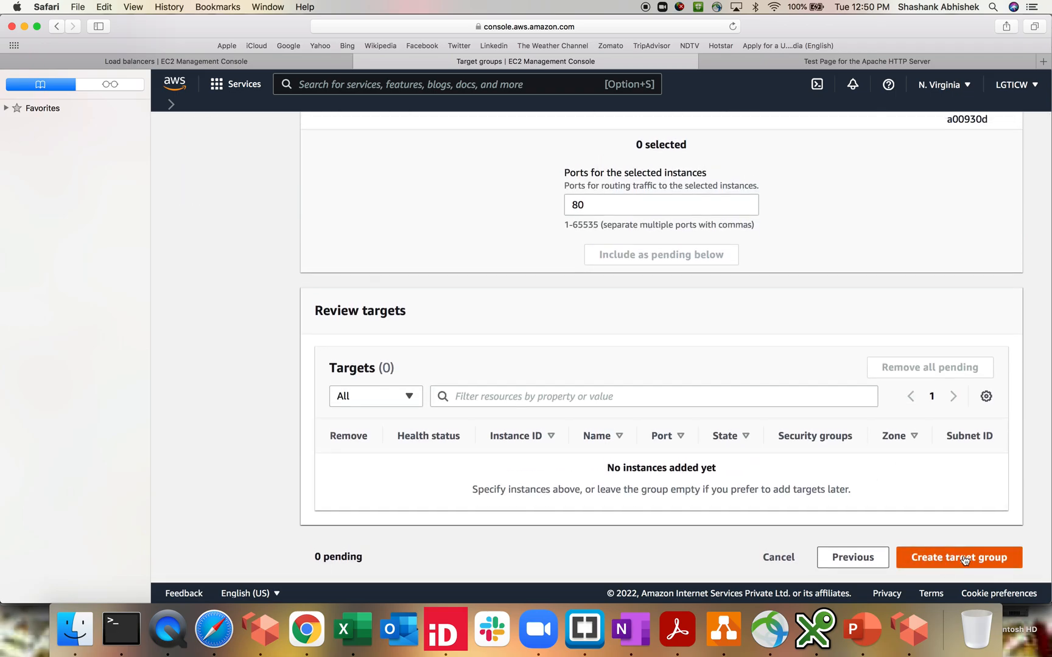
click(958, 557)
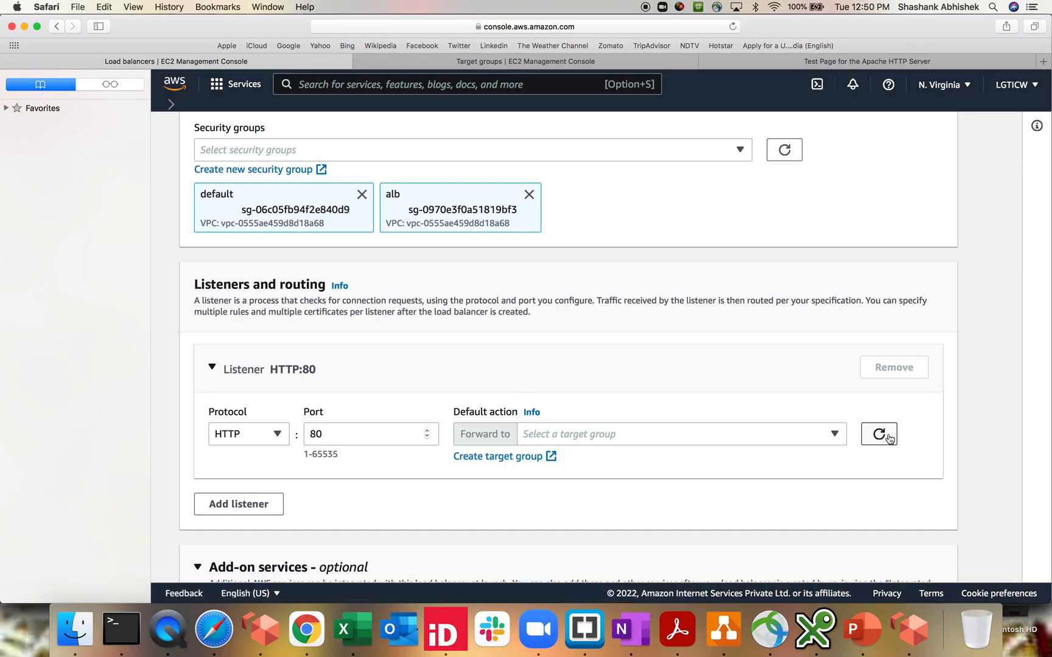
Forward the HTTP:80 listener to the test-alb target group and create the load balancer
click(678, 435)
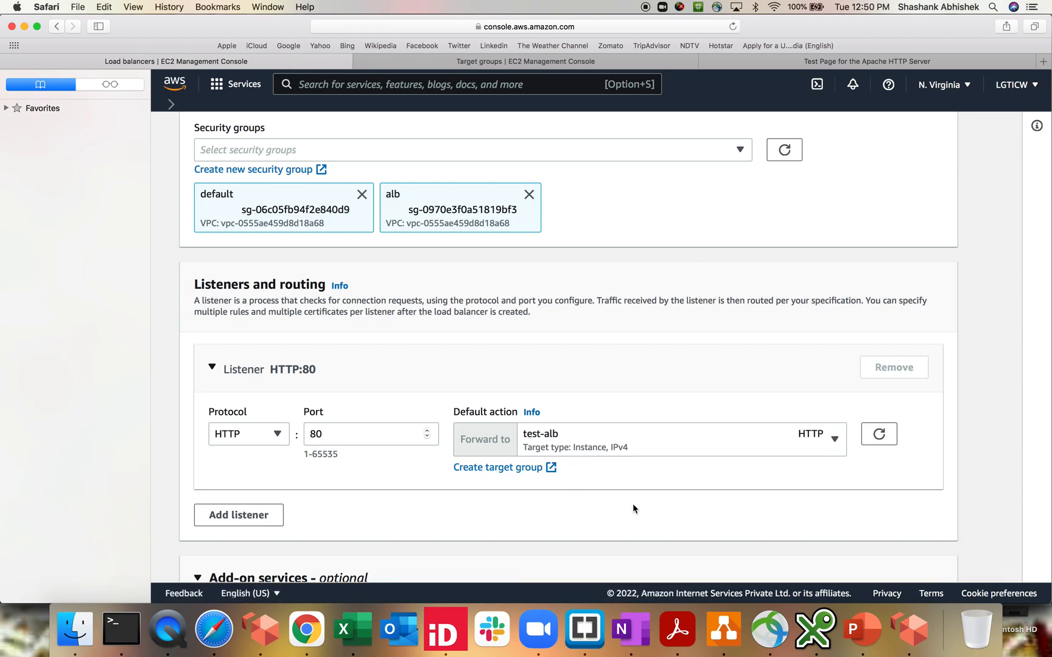
scroll(down, 3)
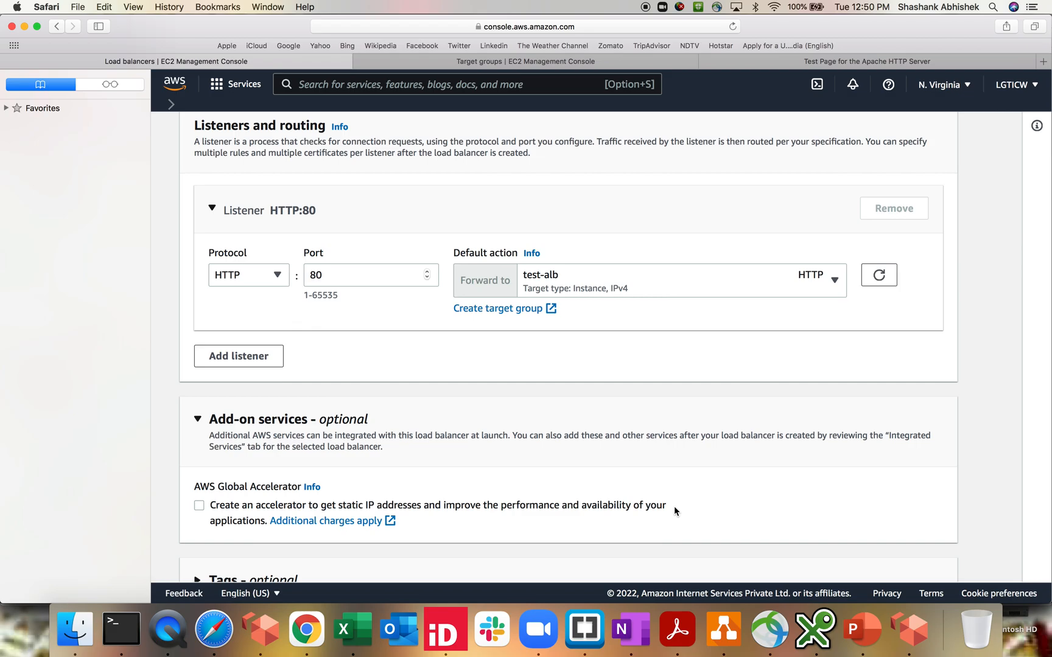
scroll(down, 3)
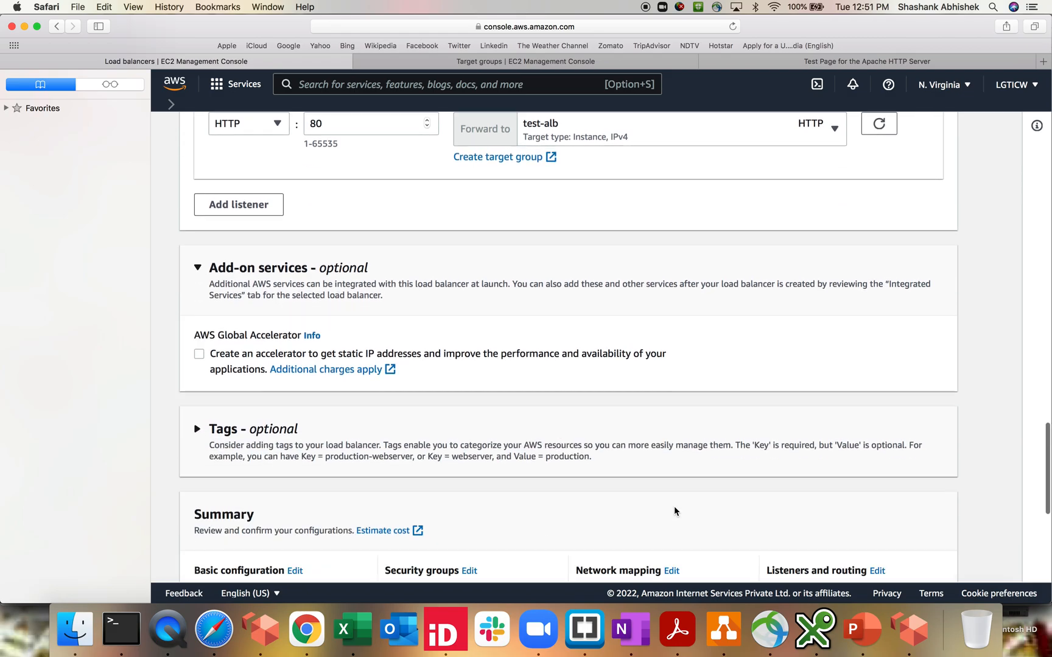
scroll(down, 3)
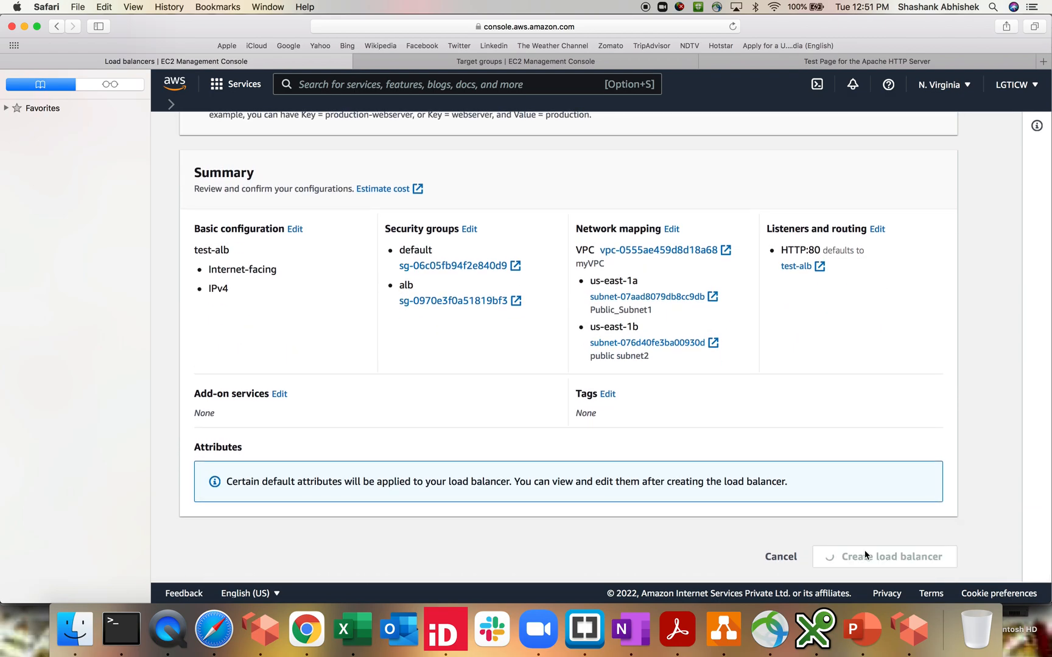
click(884, 556)
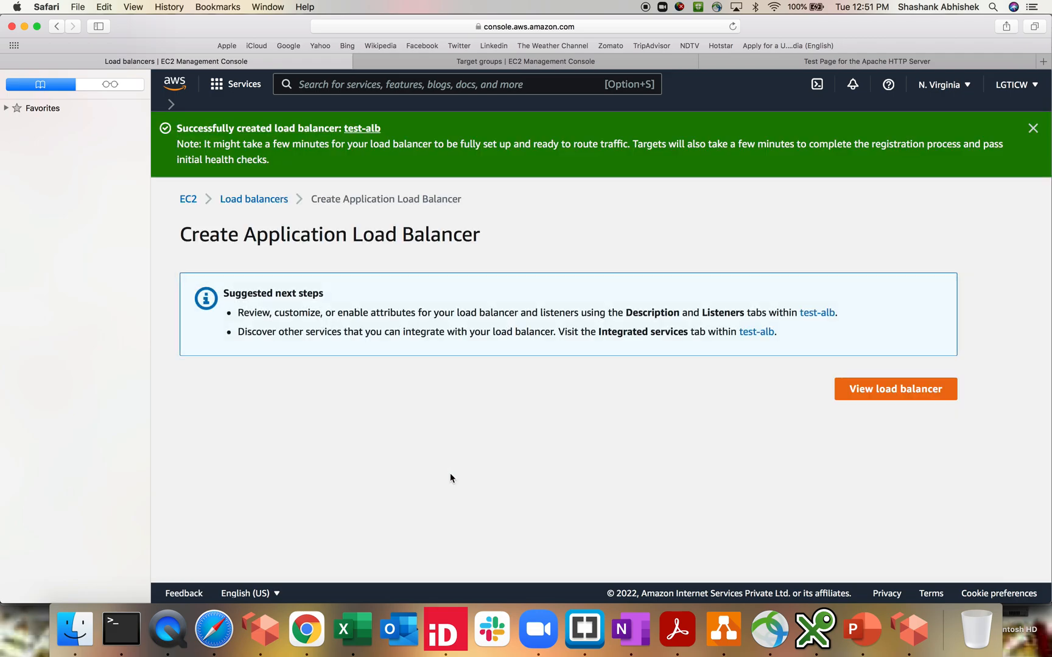
View test-alb's provisioning state and the rules of its HTTP:80 listener
click(894, 390)
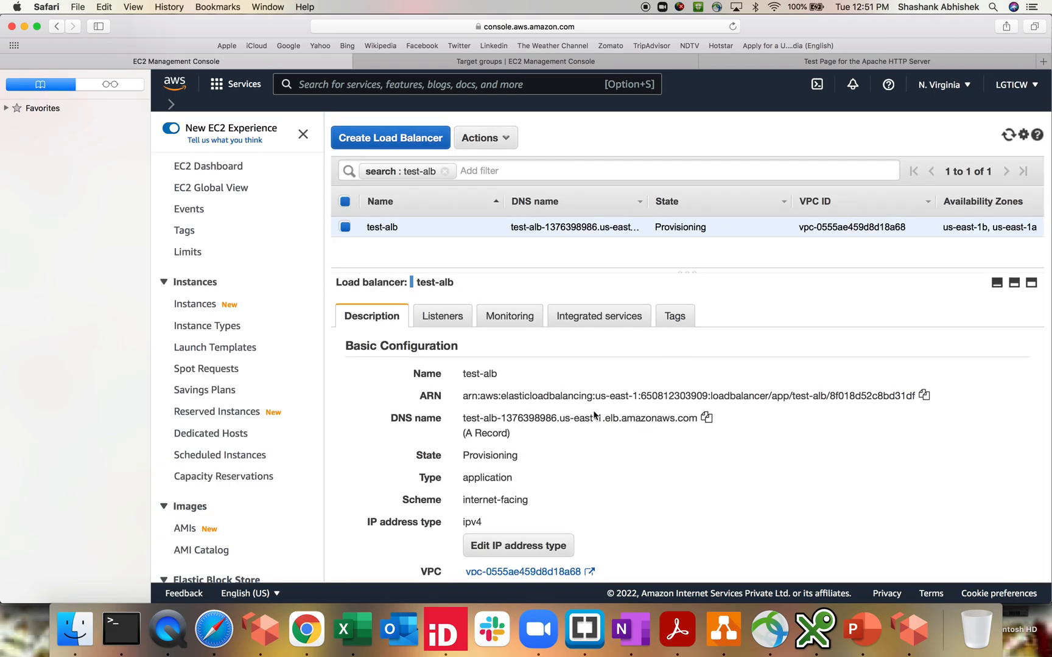
mouse_move(474, 233)
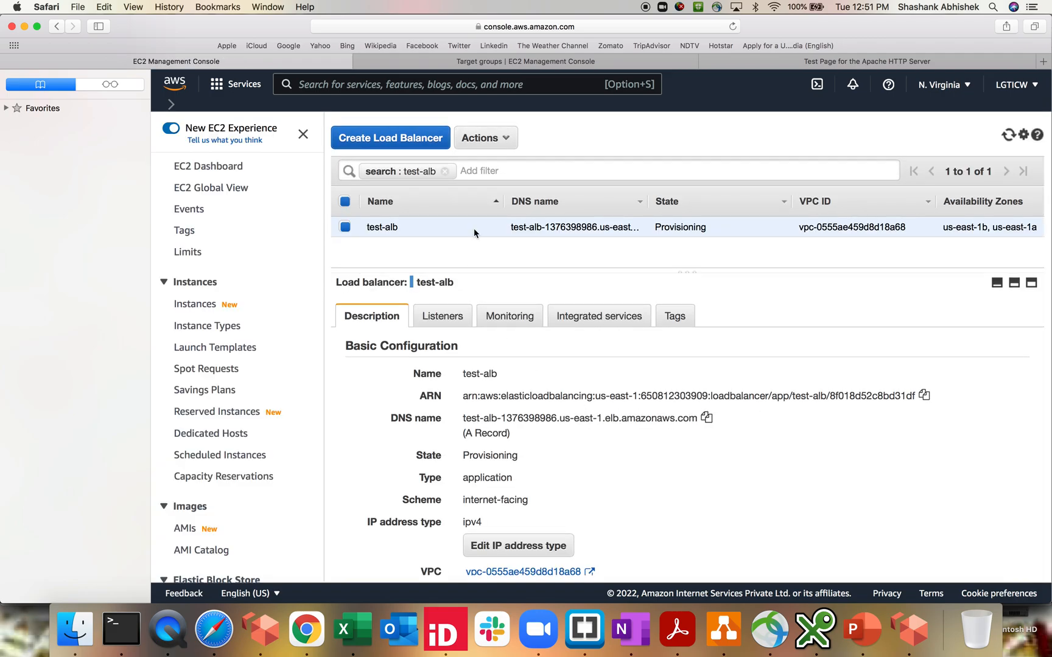
double_click(679, 227)
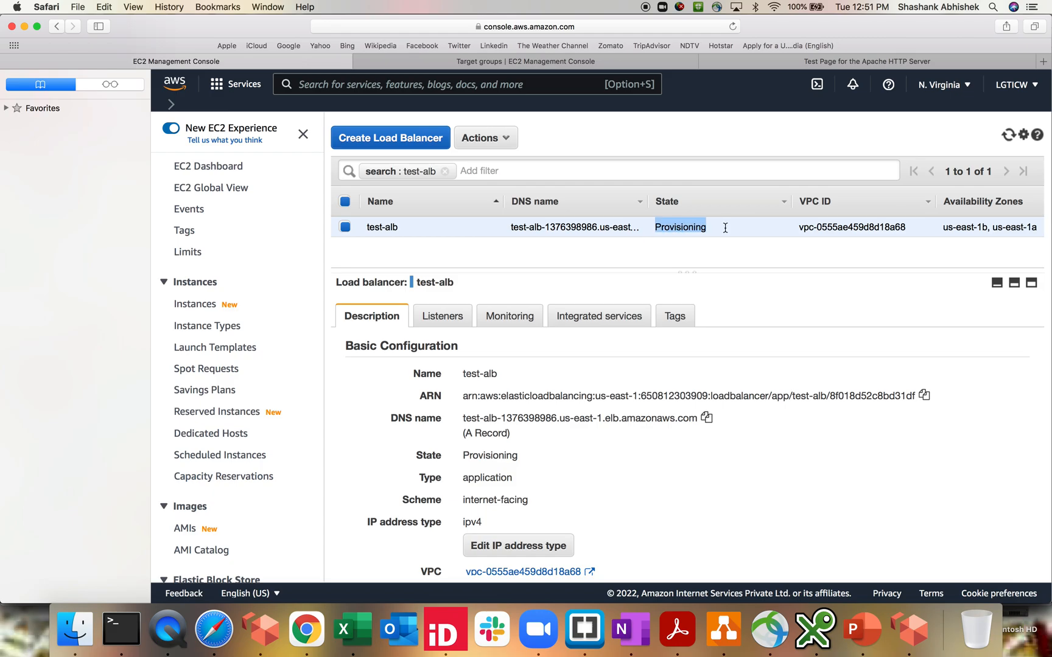
click(442, 316)
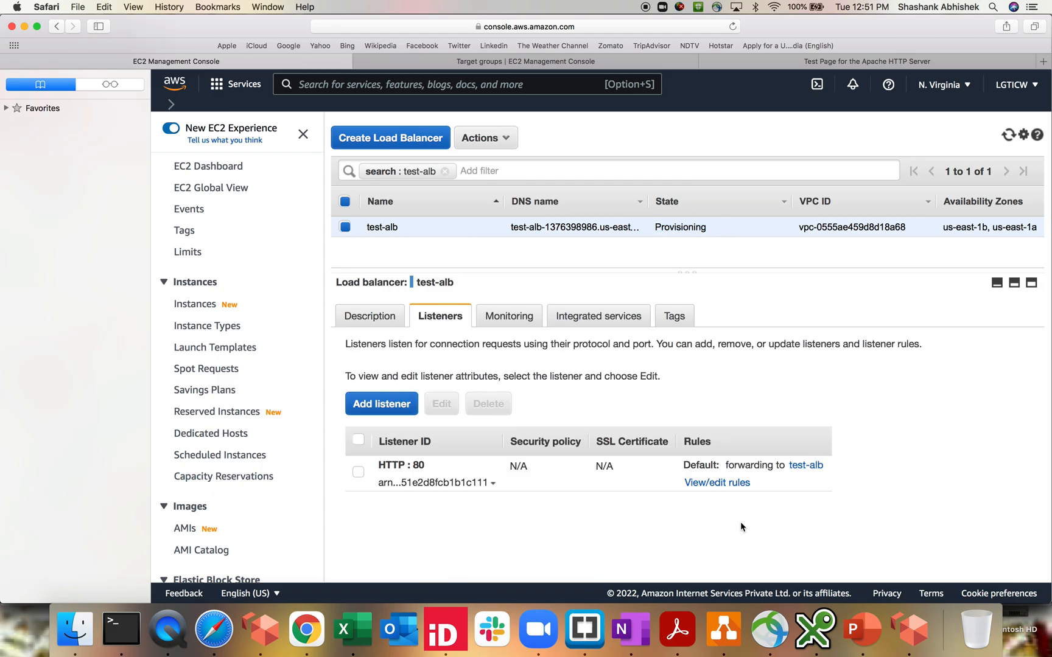
click(716, 482)
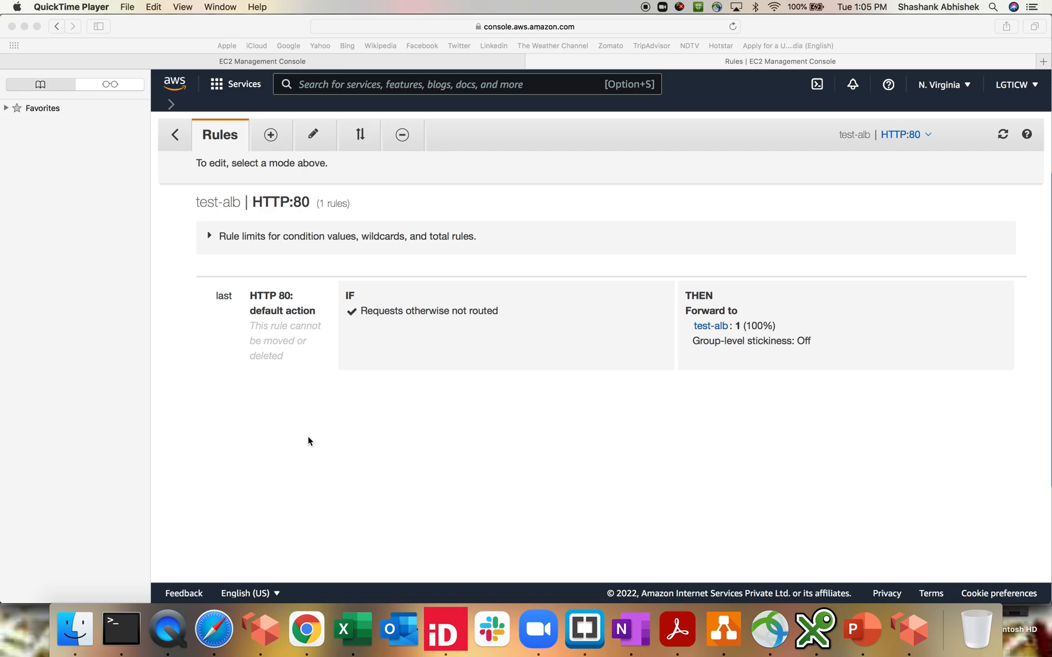
mouse_move(335, 327)
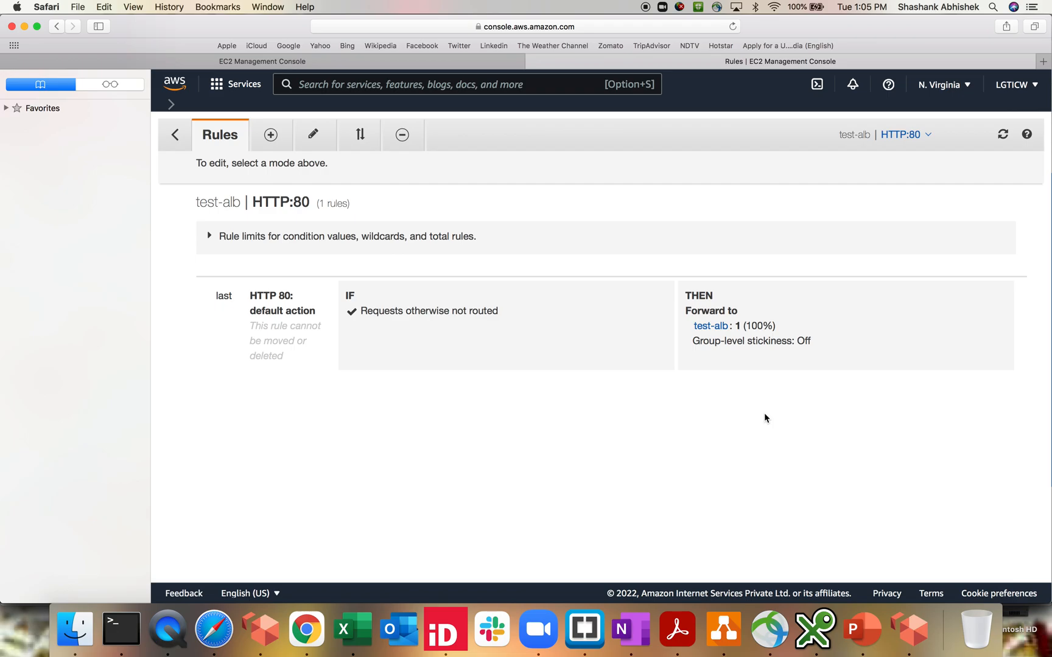
mouse_move(710, 325)
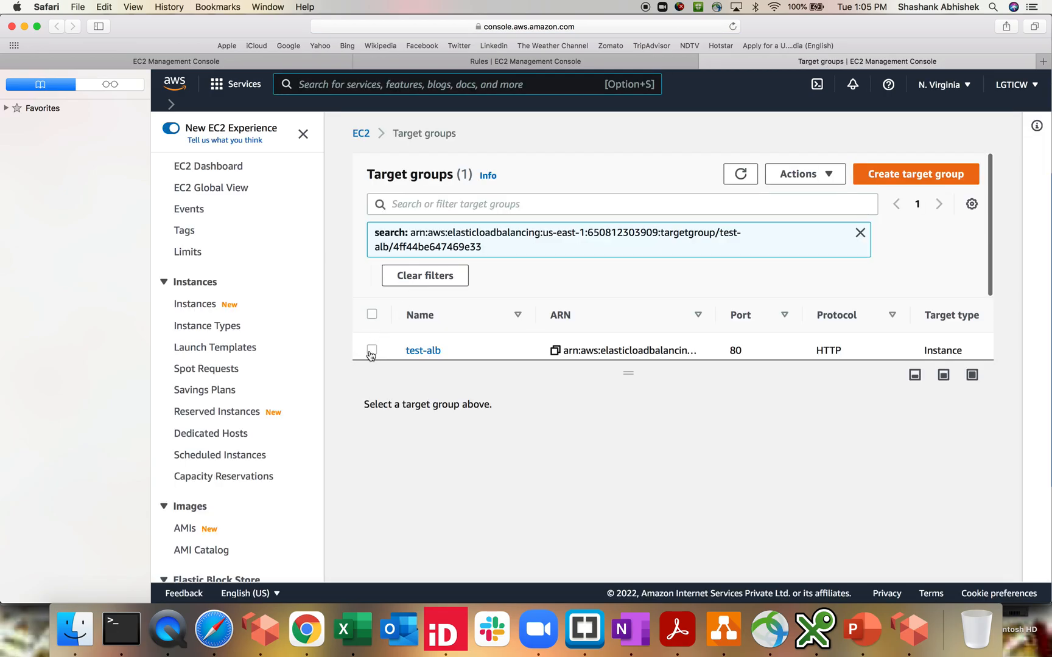
click(371, 349)
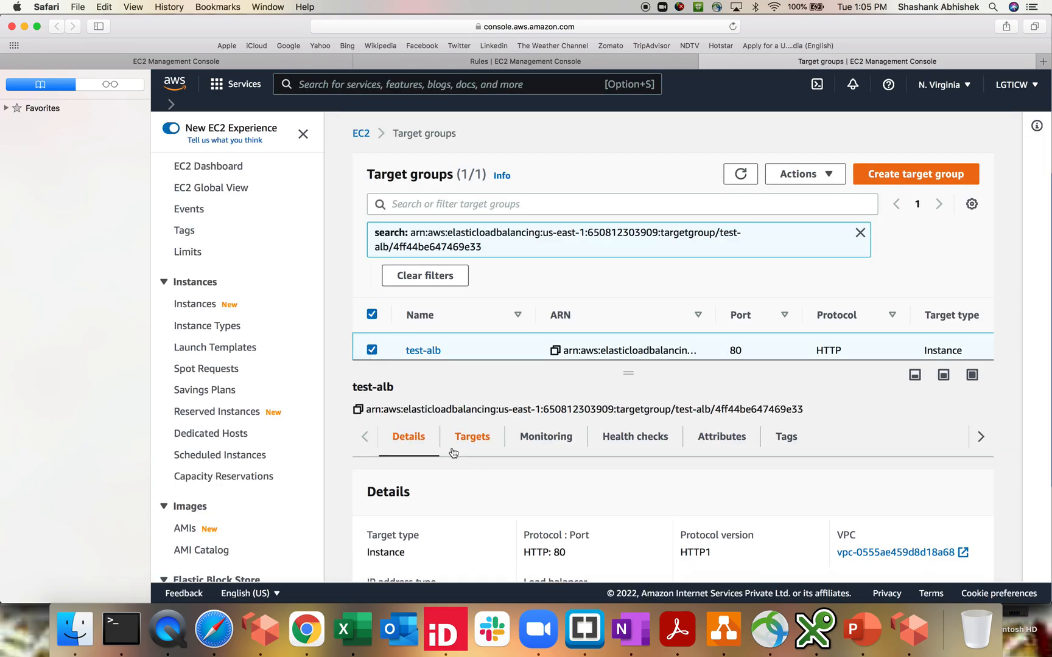
click(473, 437)
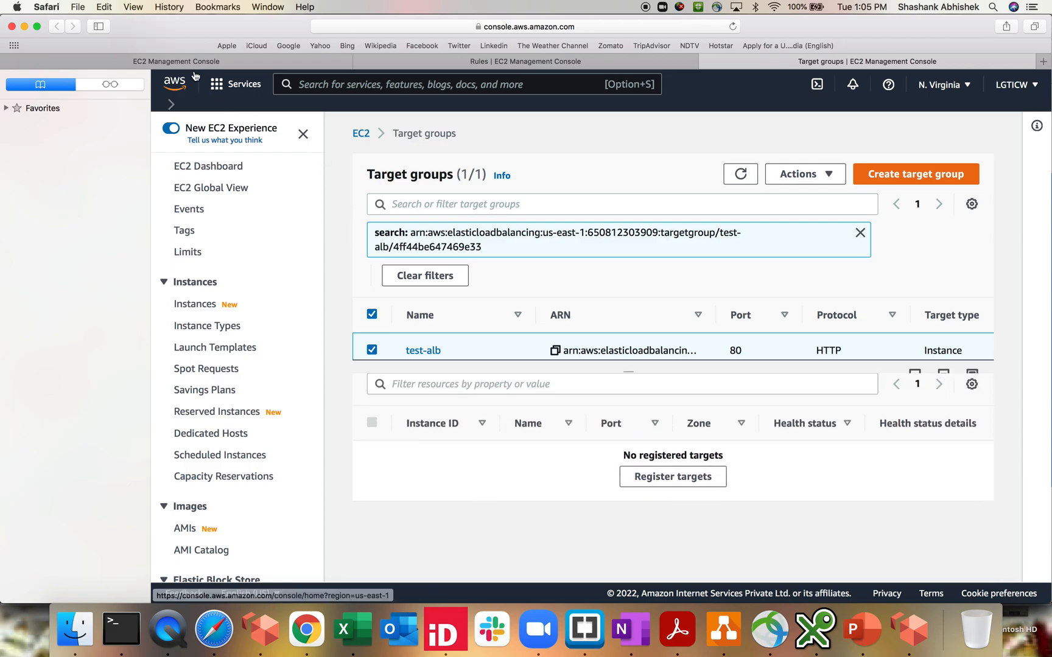
click(525, 61)
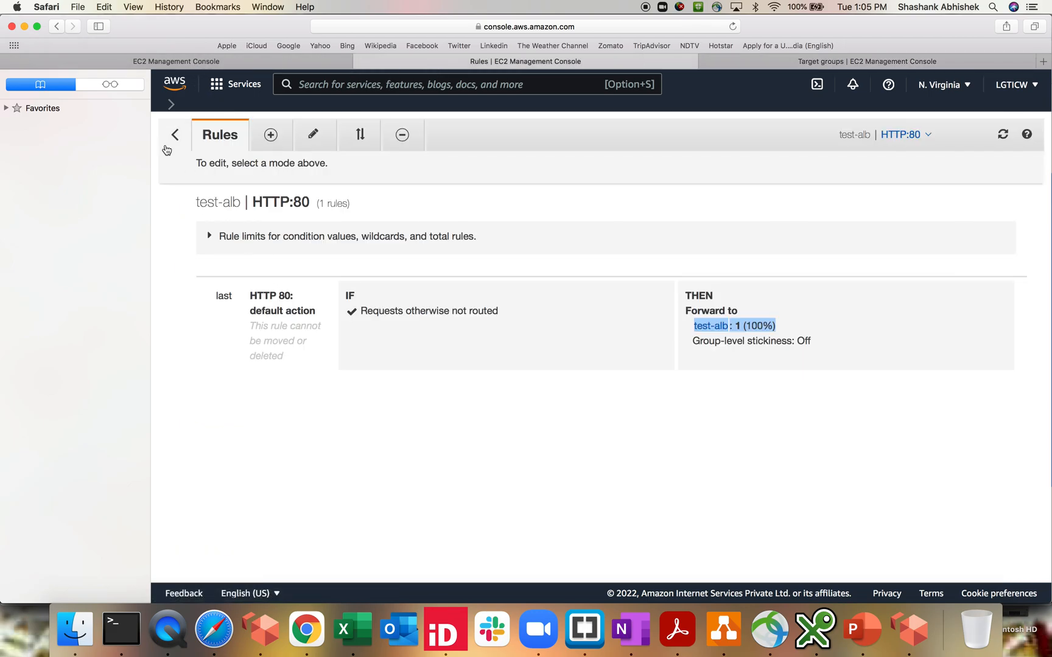
Copy test-alb's DNS name from its Description and browse to it, getting a 503 error
click(174, 136)
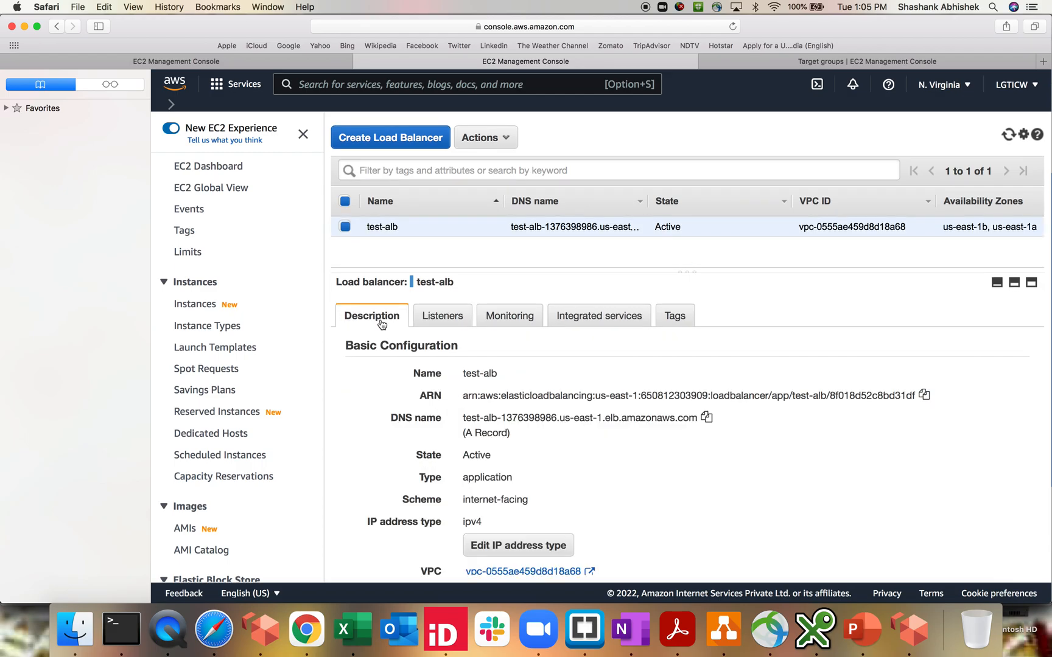
click(707, 418)
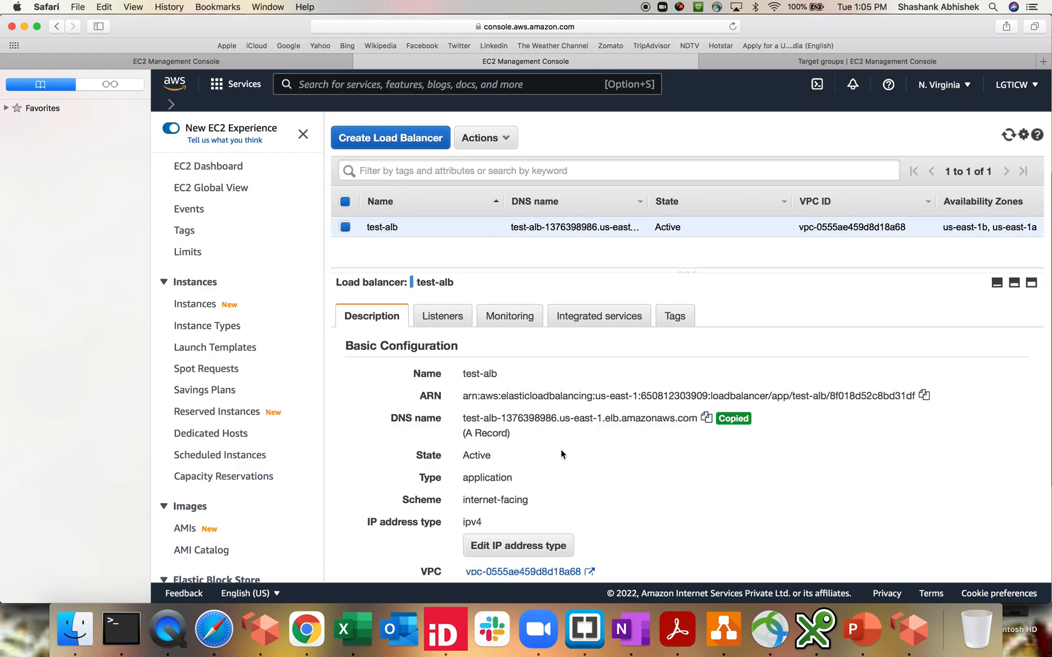
click(1042, 61)
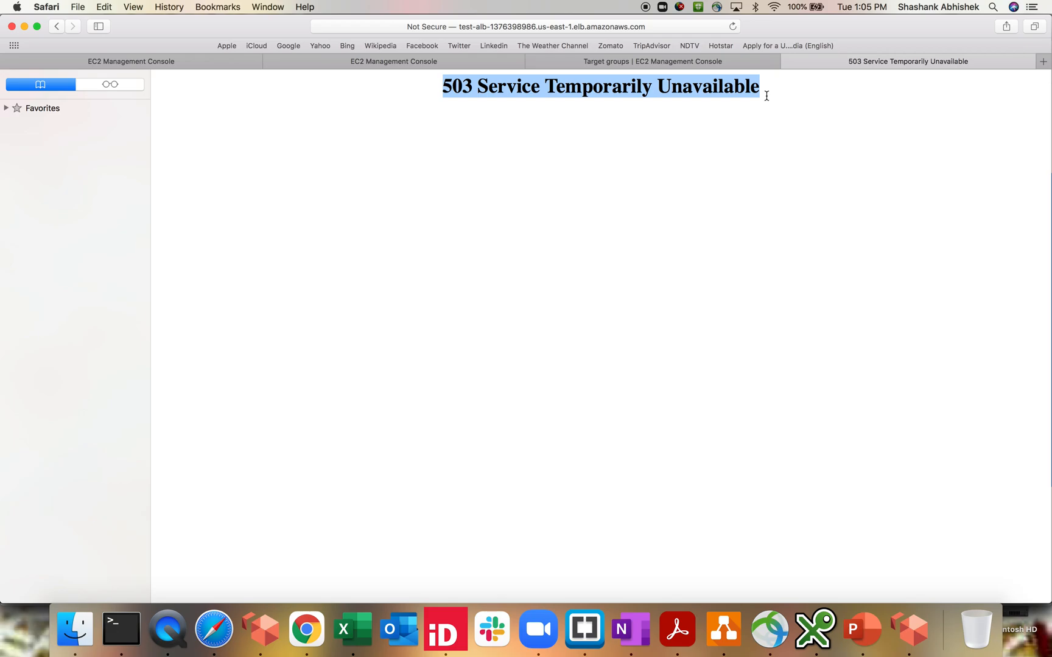
mouse_move(430, 112)
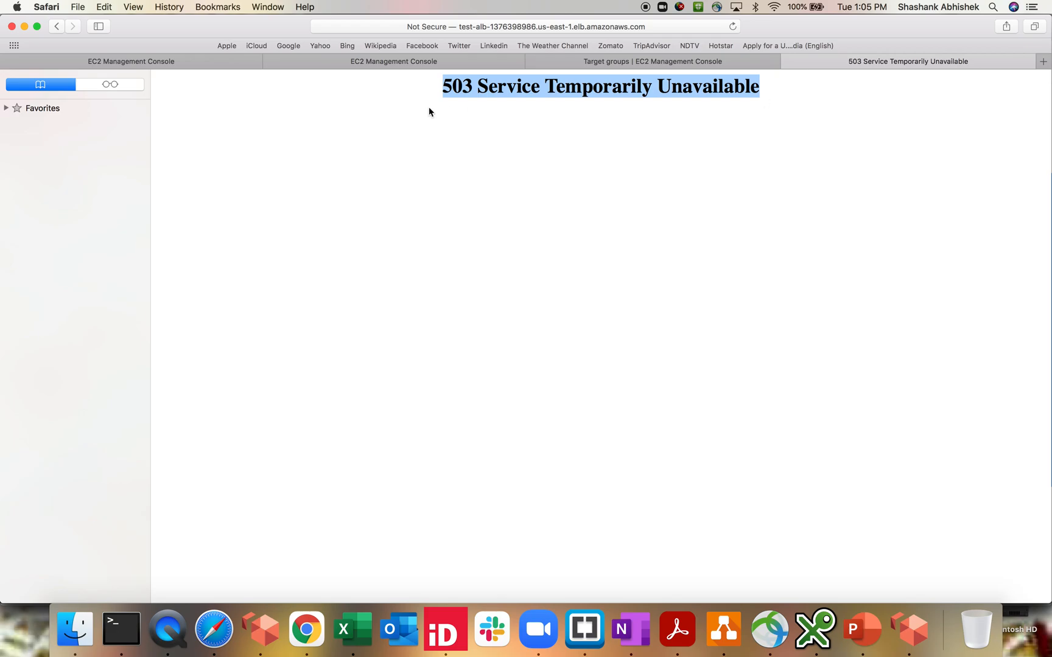
mouse_move(392, 60)
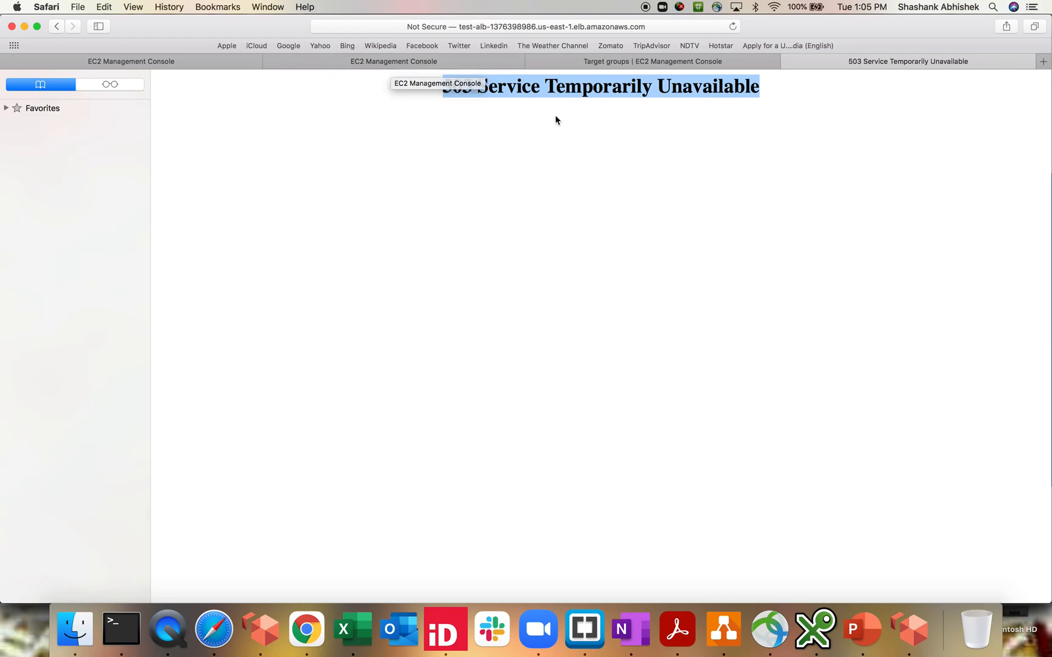
Return to the console and start a new target group named 'app' on HTTP:80
click(393, 61)
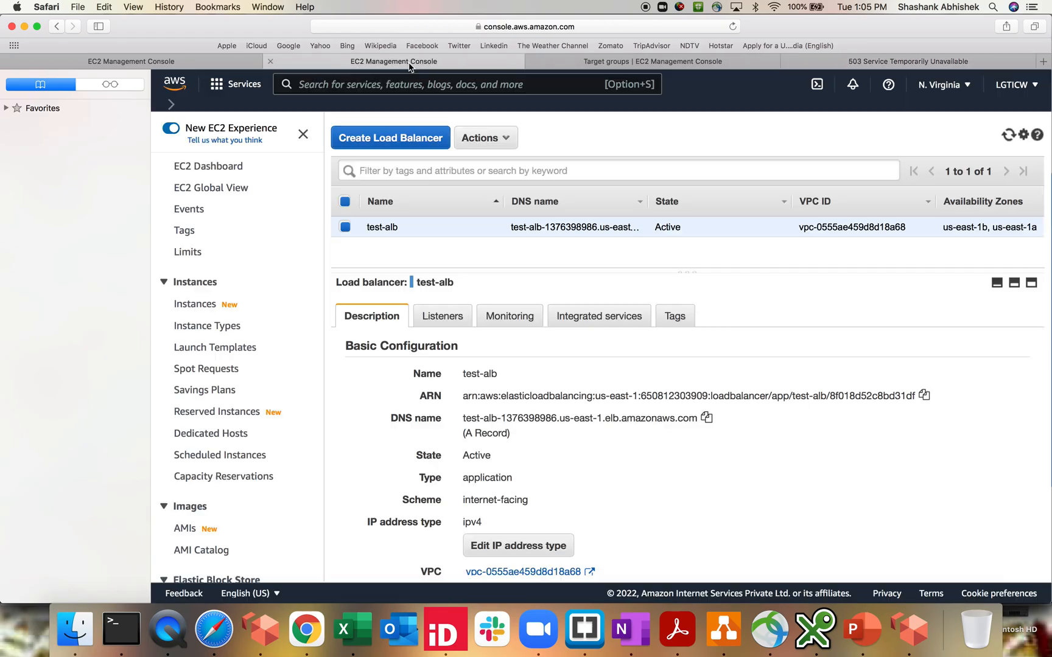
click(707, 417)
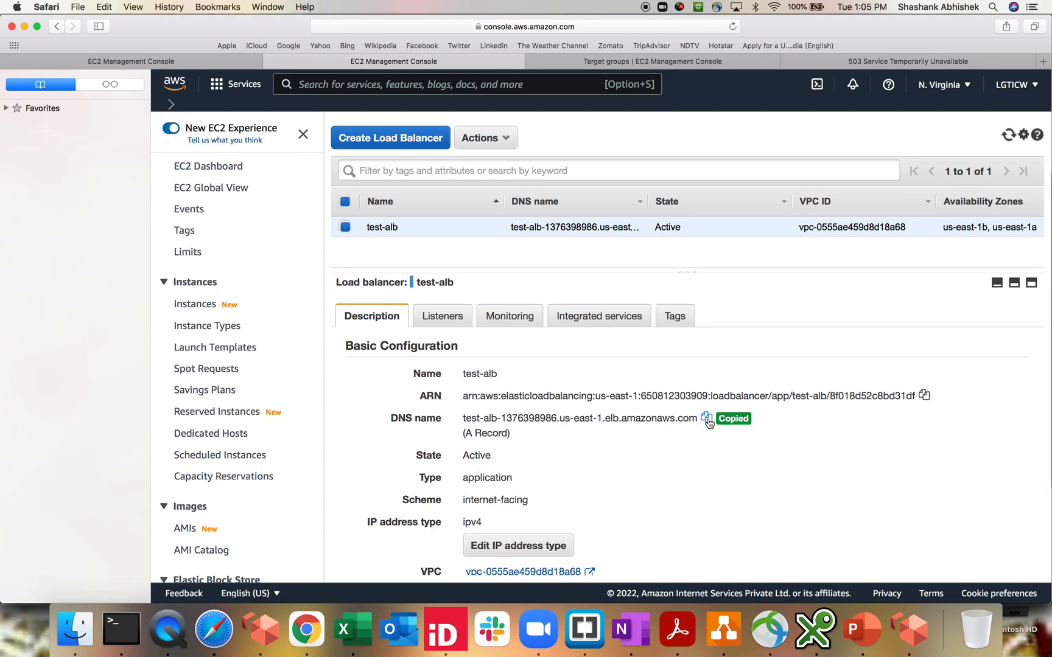
click(442, 317)
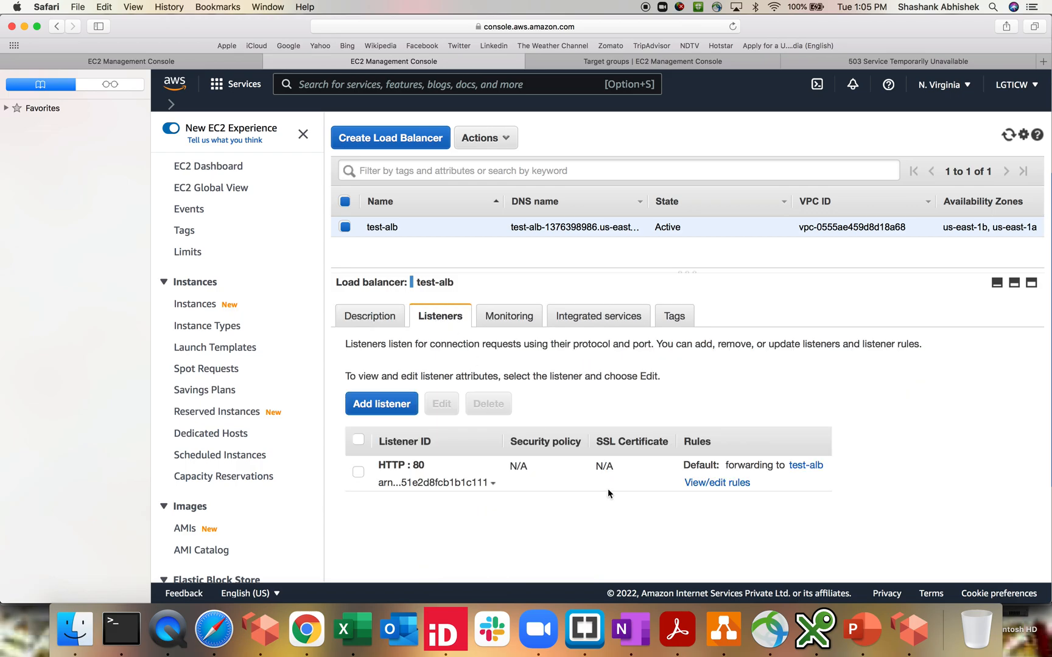
mouse_move(682, 508)
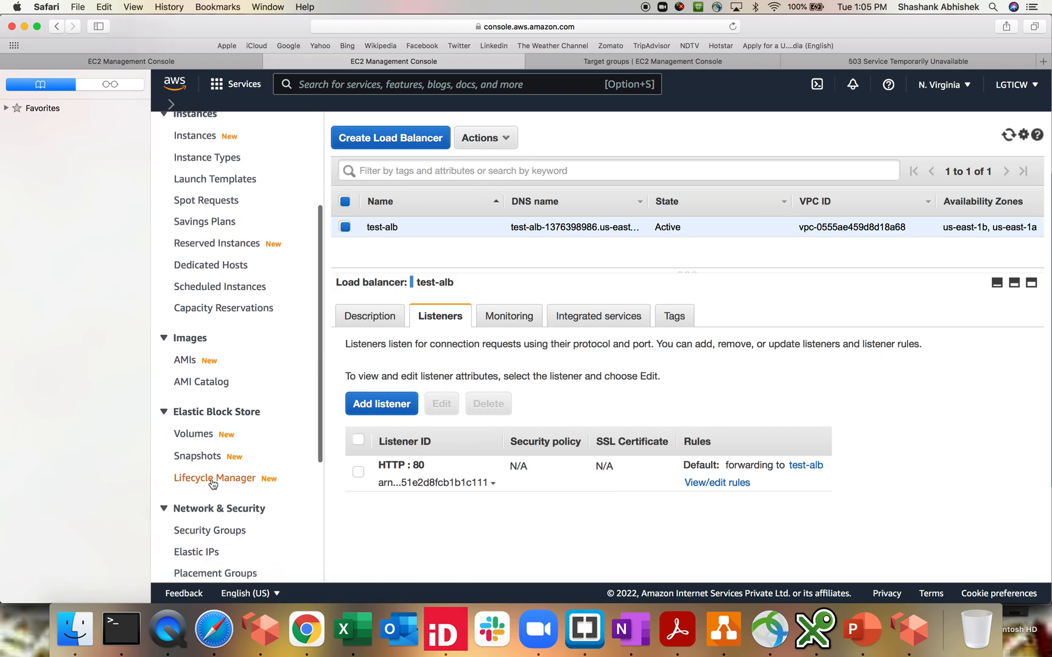
scroll(down, 3)
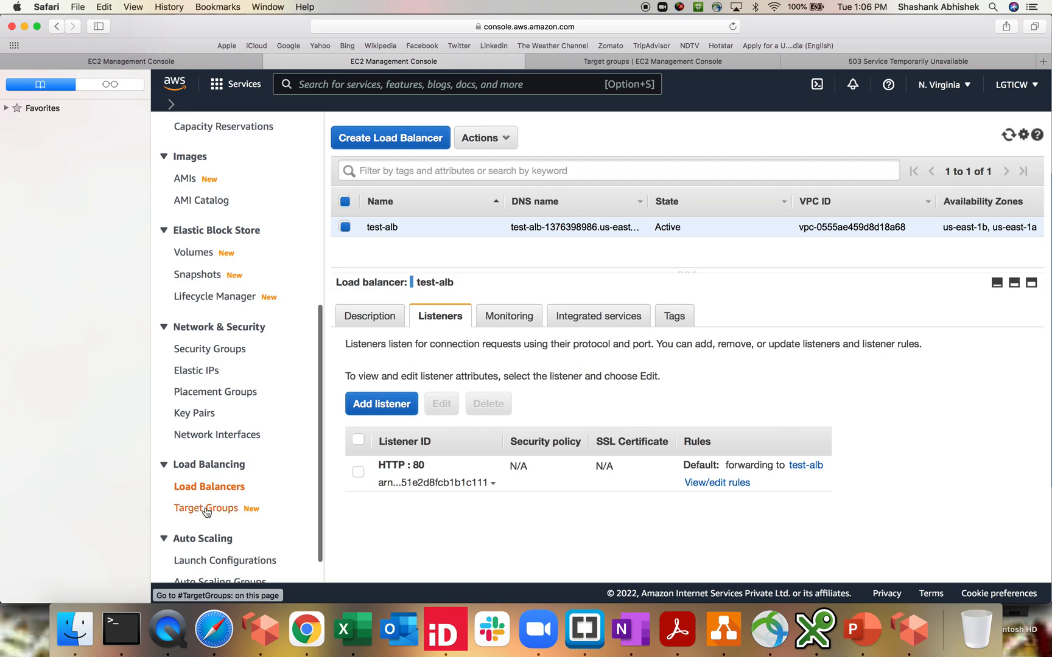
click(205, 507)
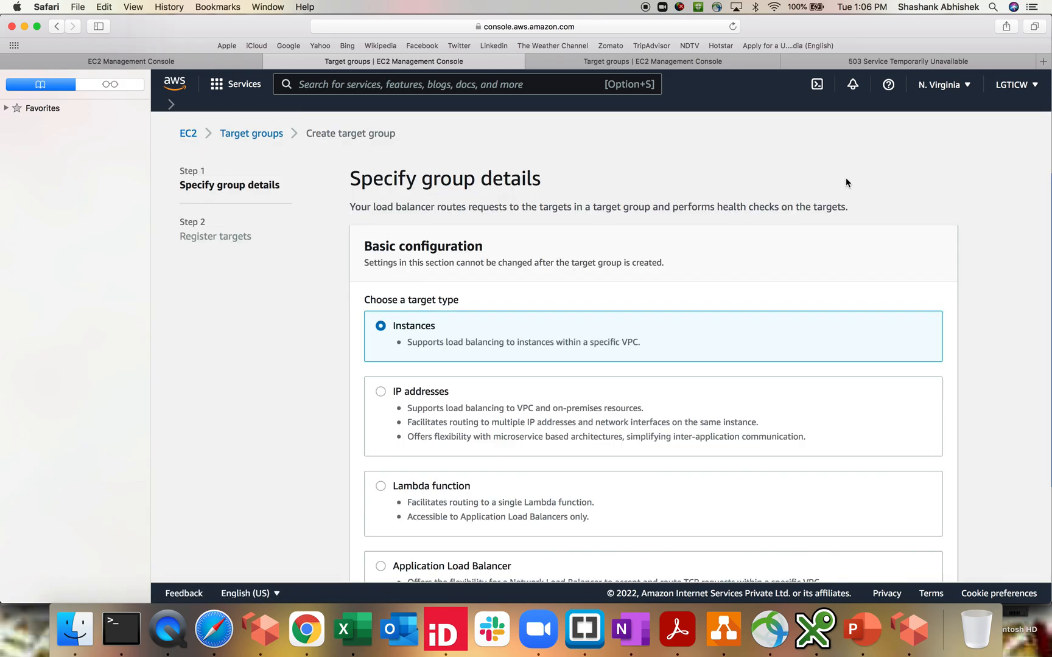
text(a)
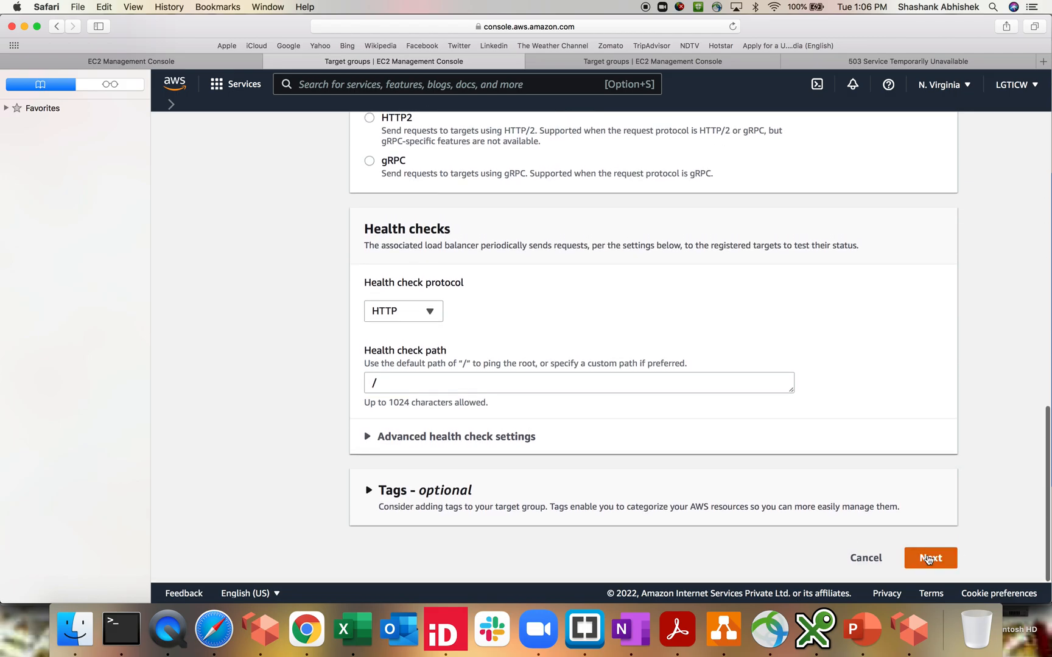
Register the running alb instance as a target and create the app target group
click(930, 558)
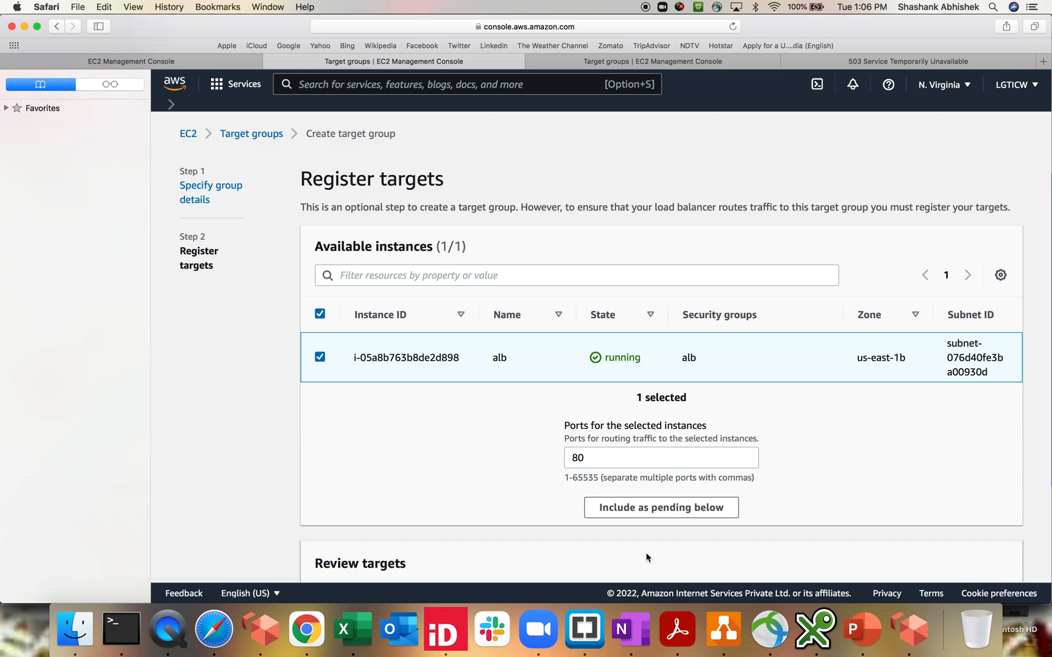
click(661, 507)
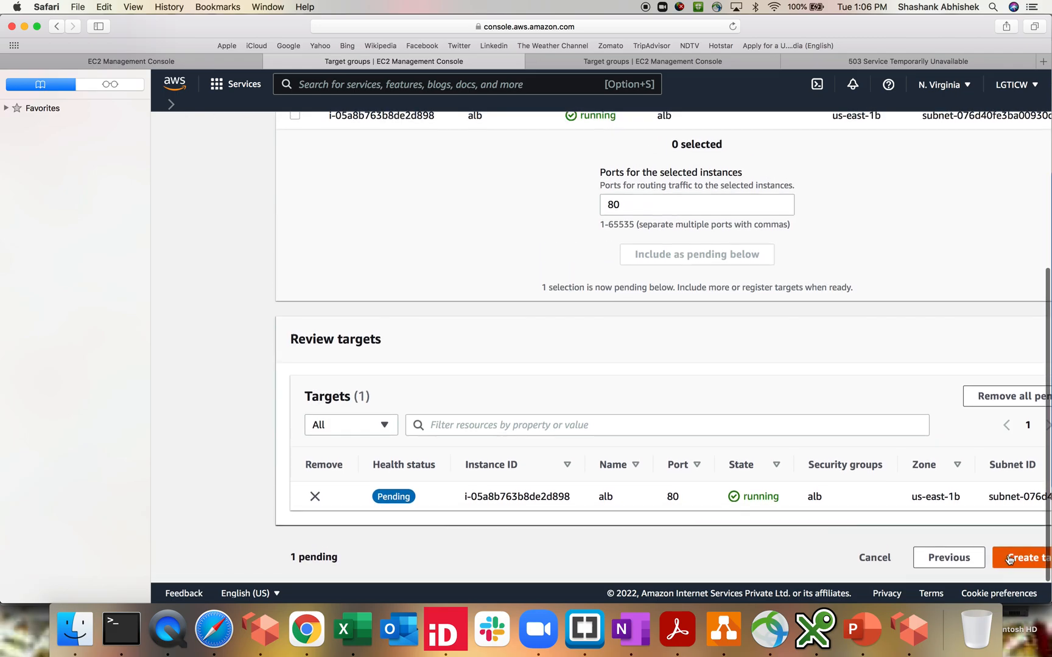
click(1026, 557)
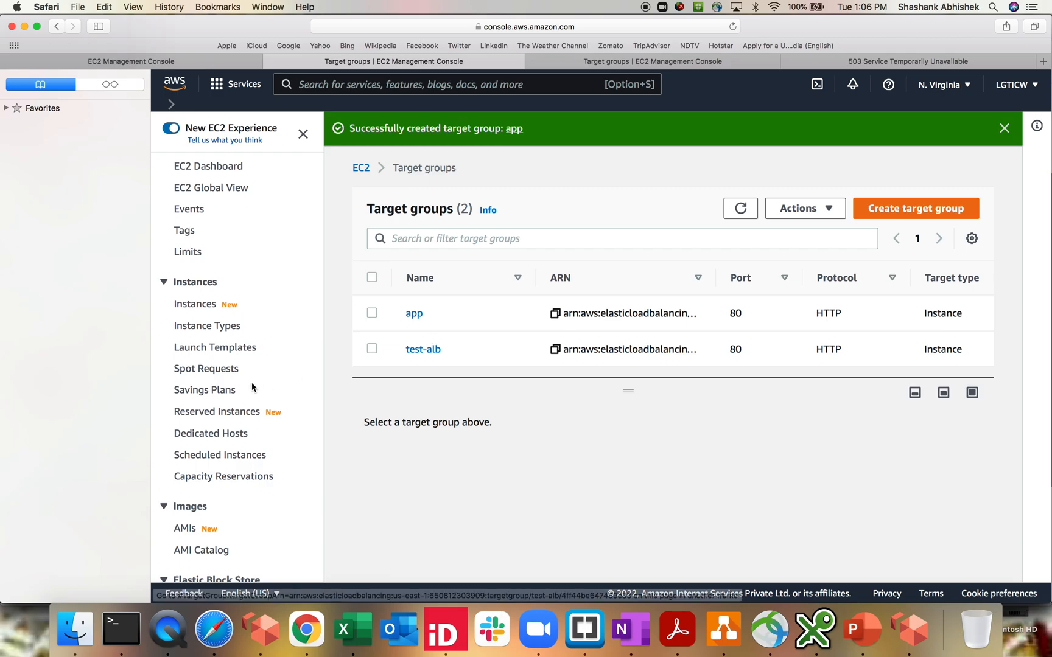
Insert an HTTP:80 rule with Host header test-alb-1376398986.us-east-1.elb.amazonaws.com
click(208, 451)
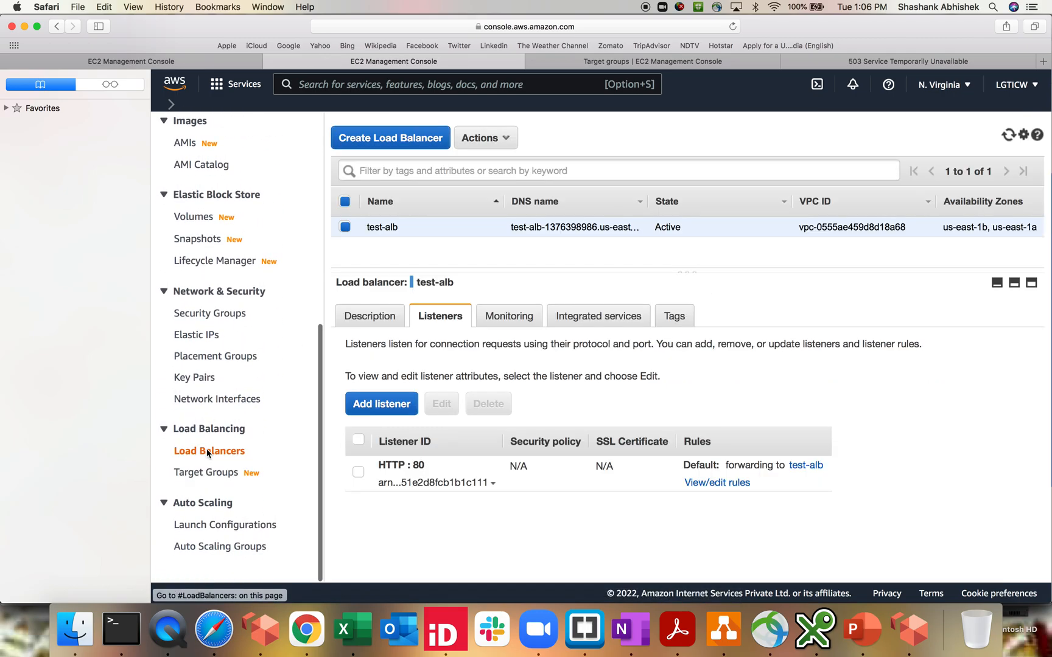
click(716, 482)
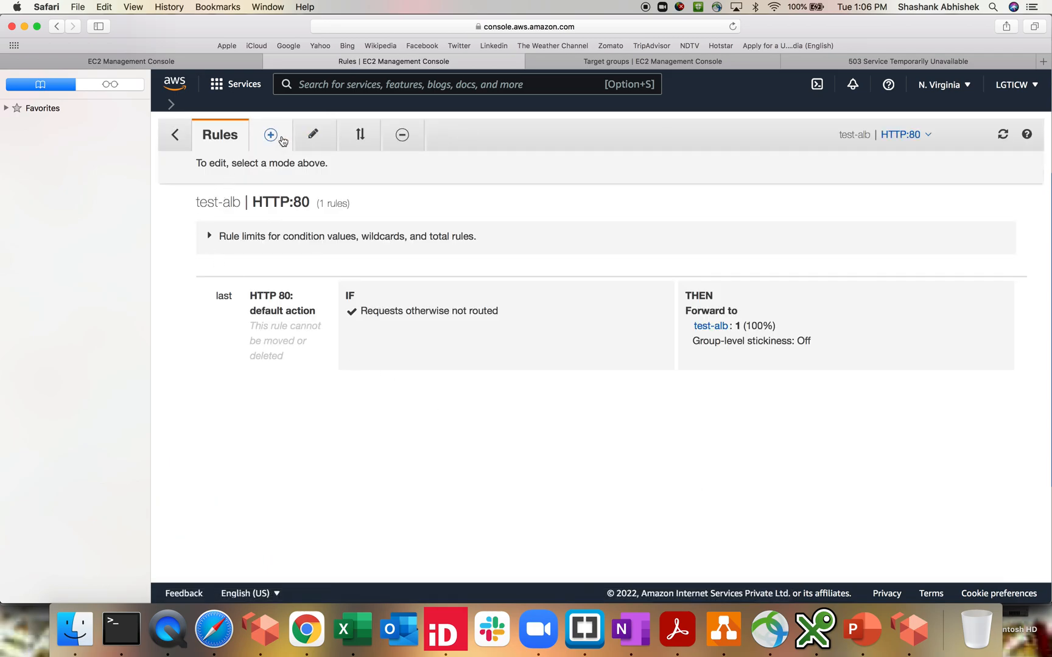
click(270, 134)
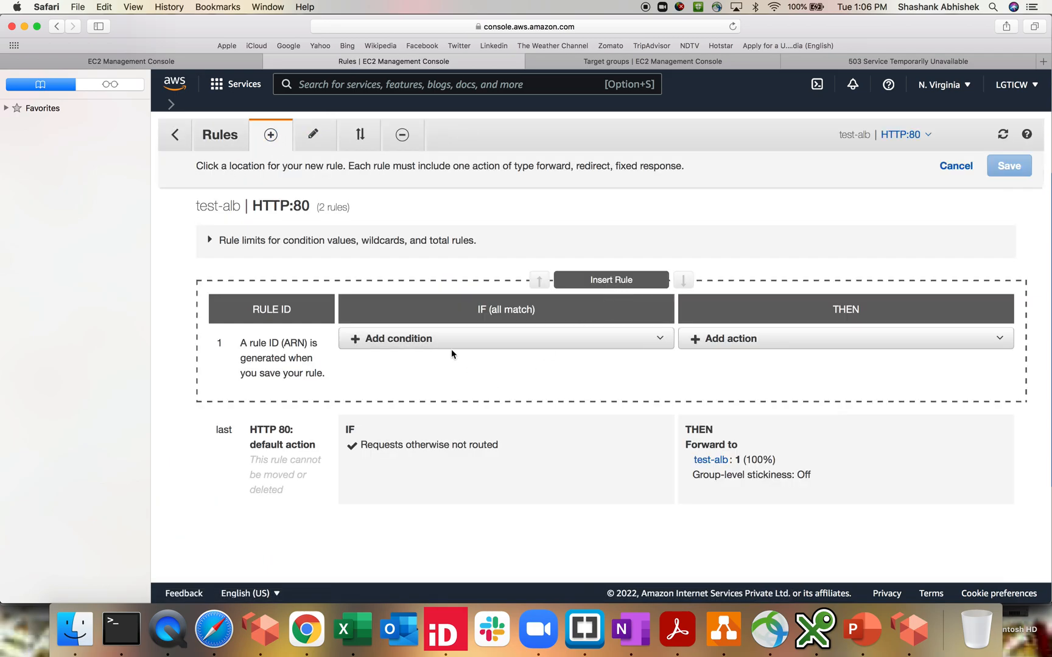
text(test-alb-1376398986.us-east-1.elb.amazonaws.com)
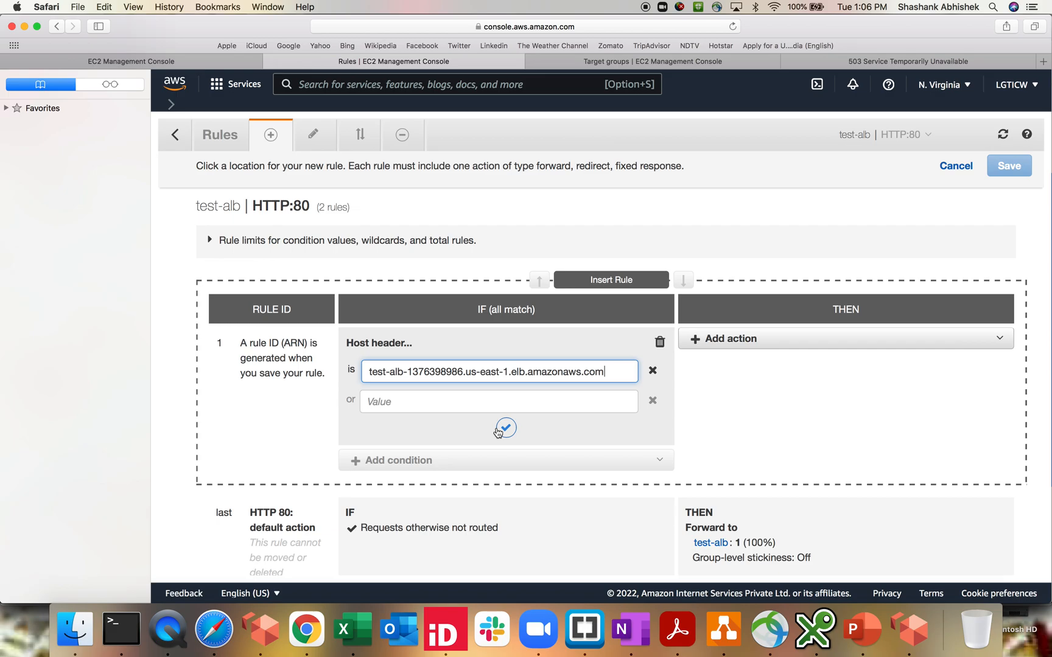
triple_click(498, 371)
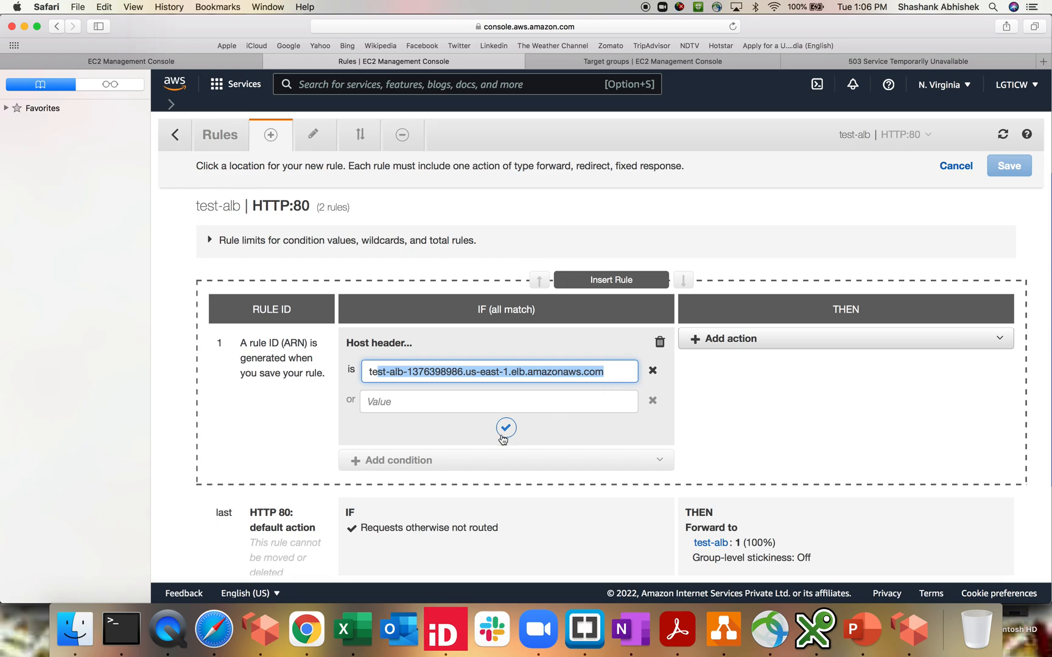
Set the rule's action to forward to the app target group and save it
click(505, 428)
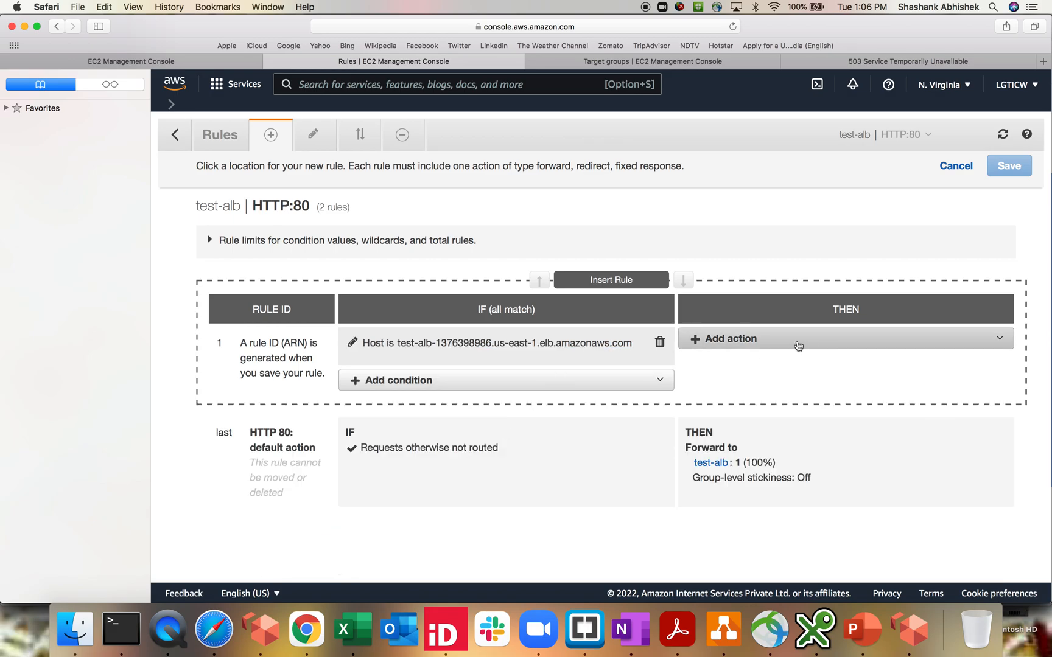
click(730, 338)
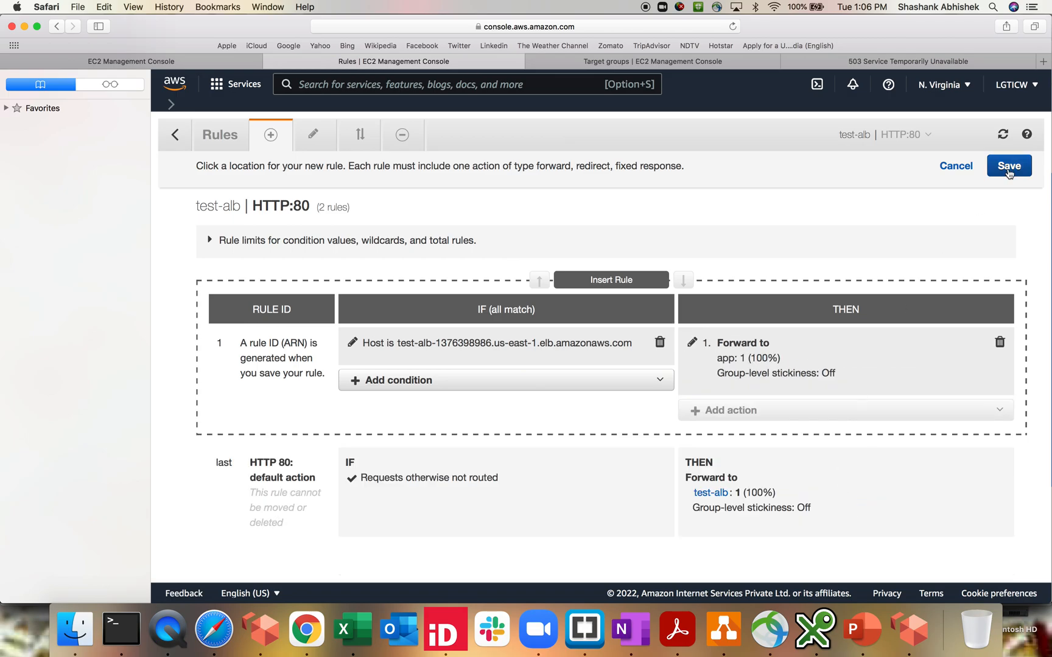
click(1007, 165)
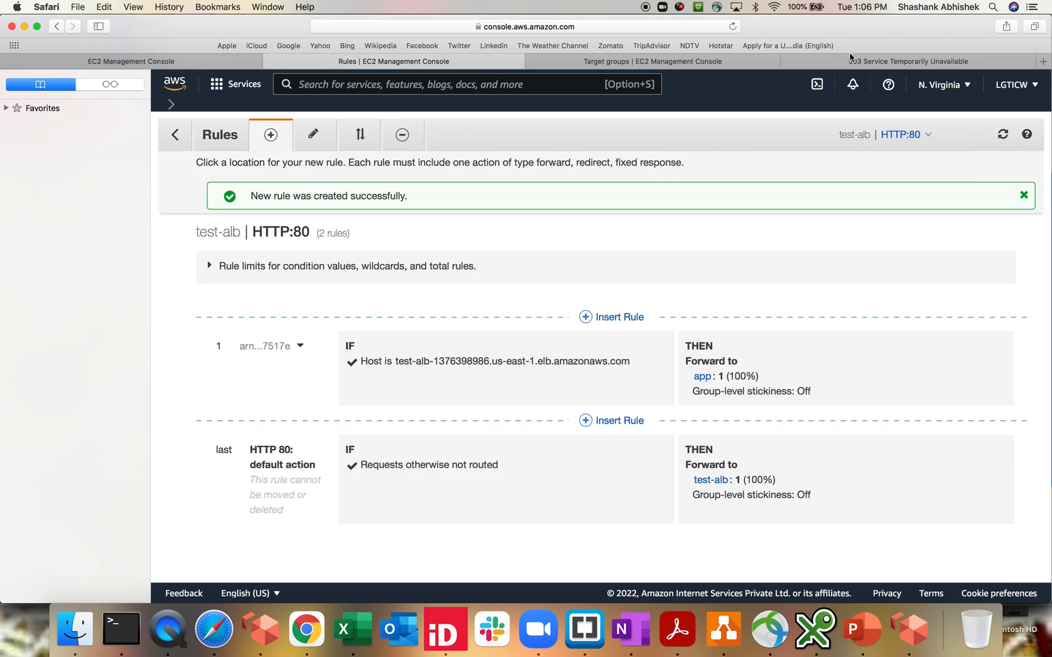
Reload the load balancer site and check the app target group's registered targets
click(908, 60)
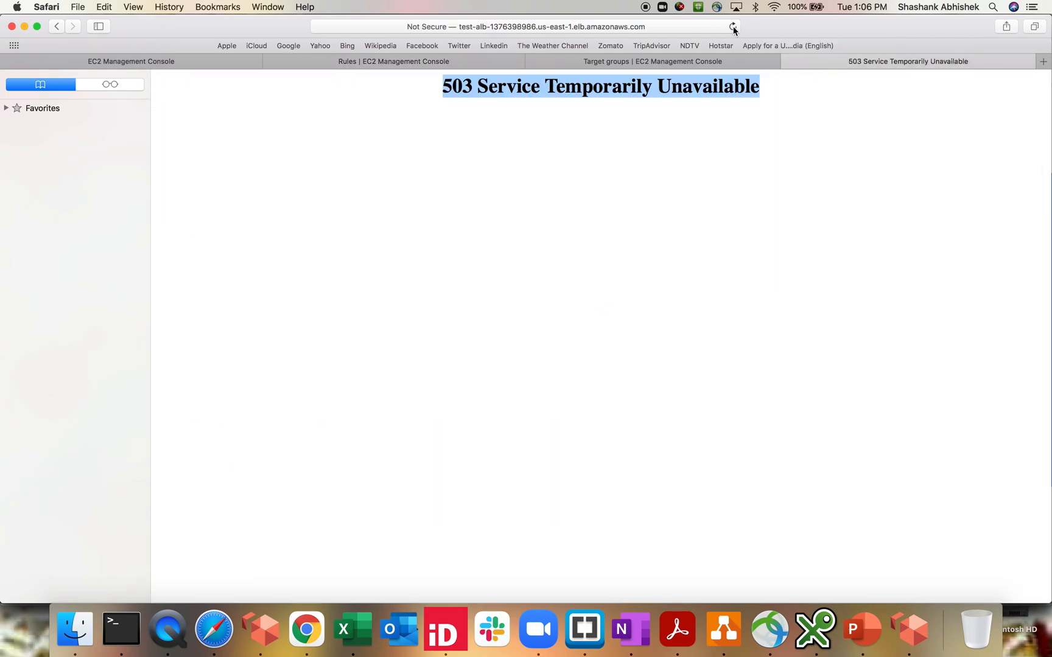
click(732, 26)
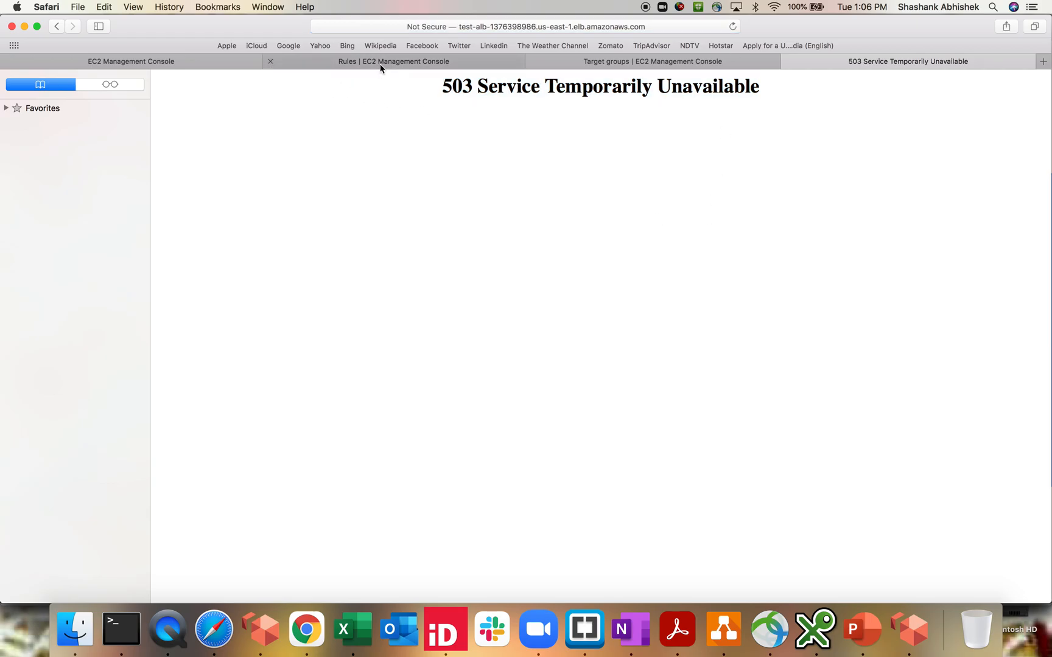
click(651, 61)
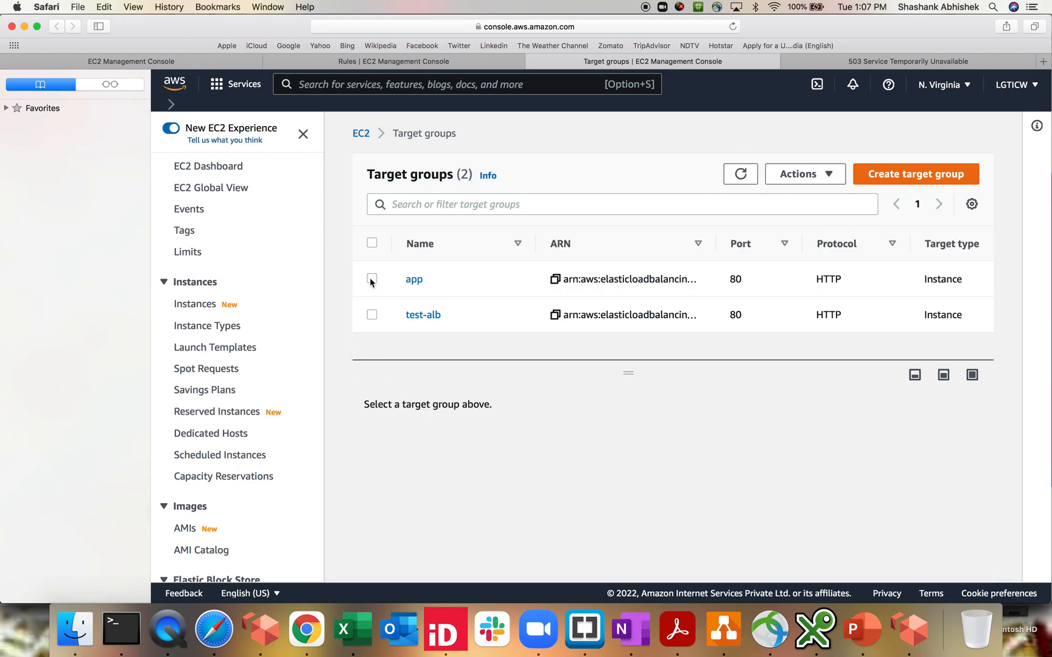
click(373, 279)
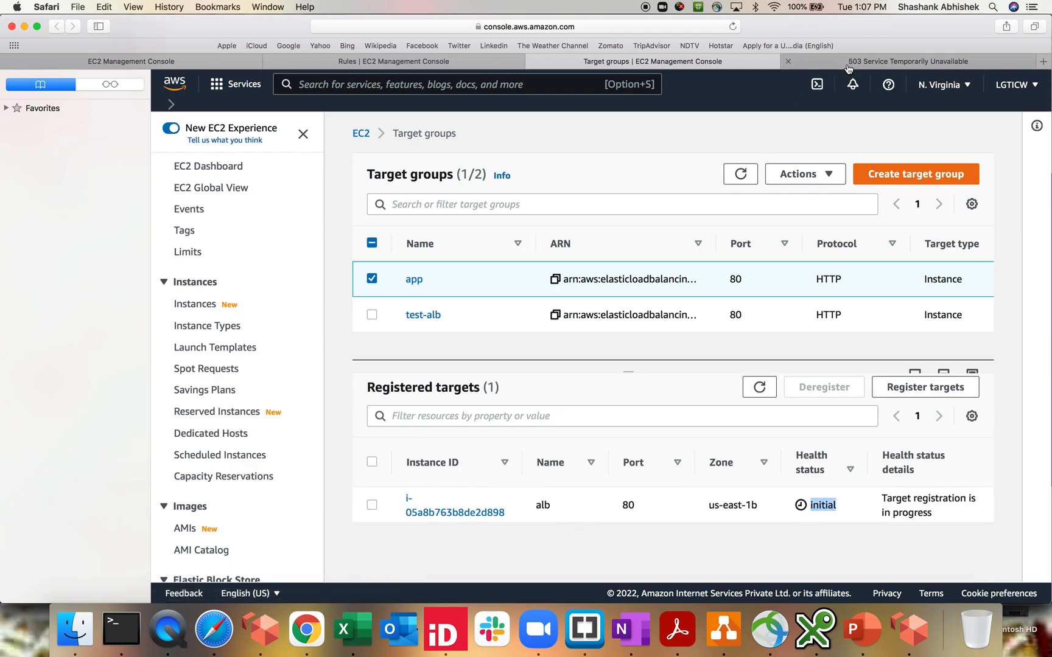
Confirm the load balancer address now serves the Apache test page
click(908, 61)
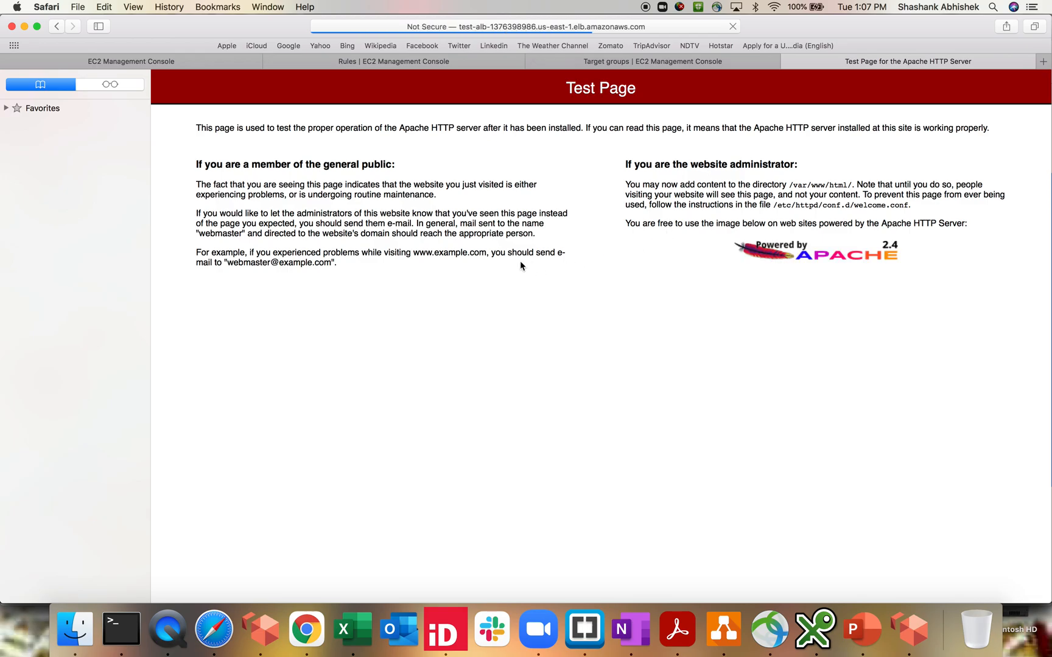
drag(196, 127, 535, 233)
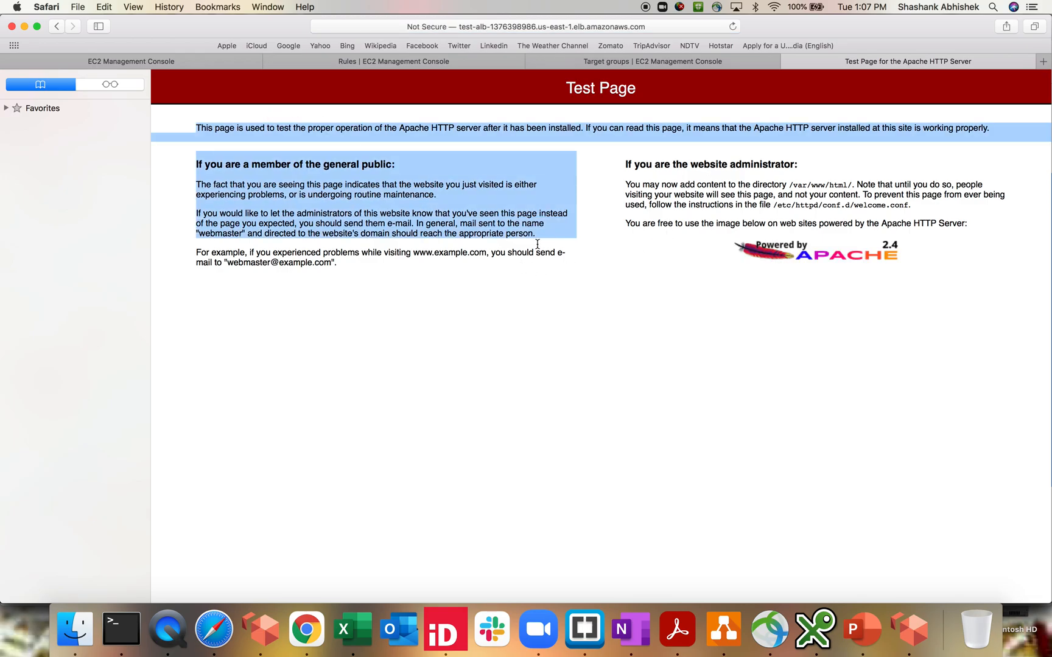
click(525, 26)
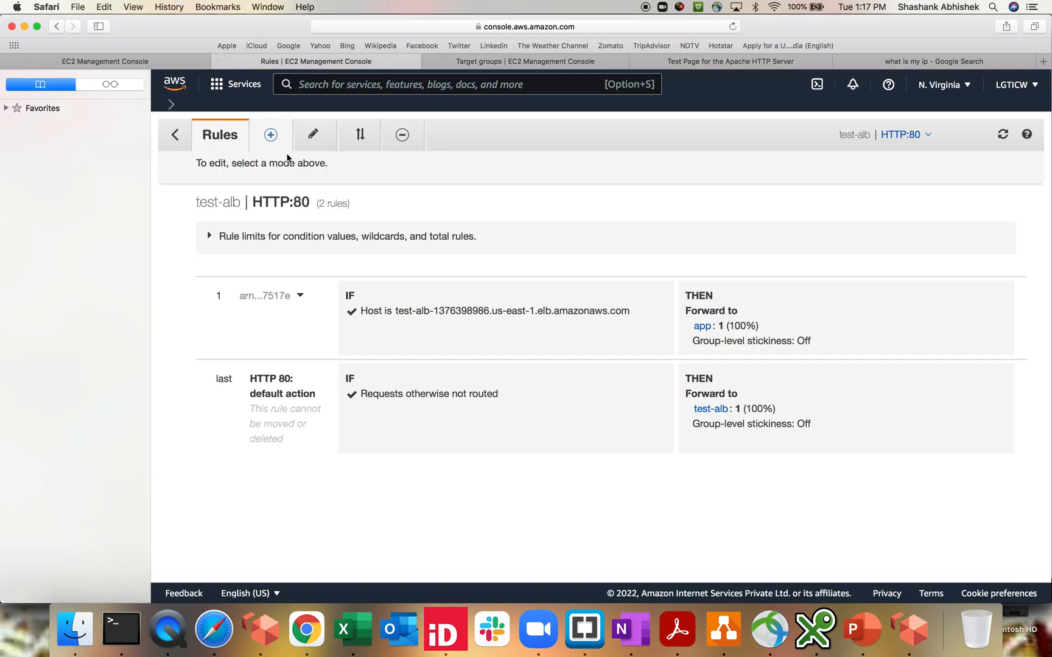
mouse_move(300, 391)
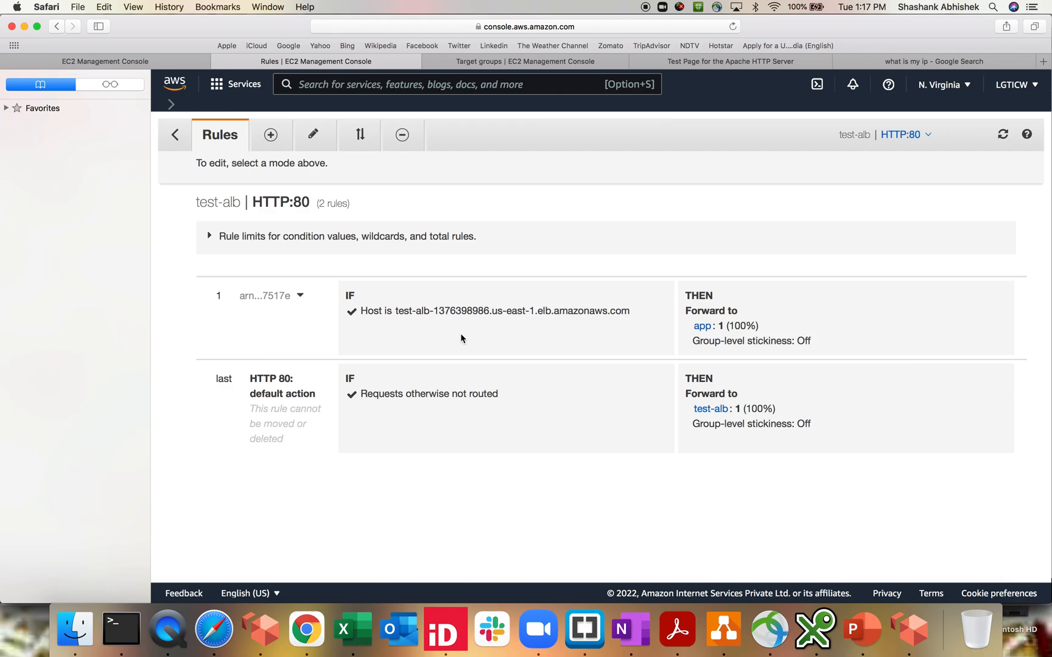
mouse_move(353, 213)
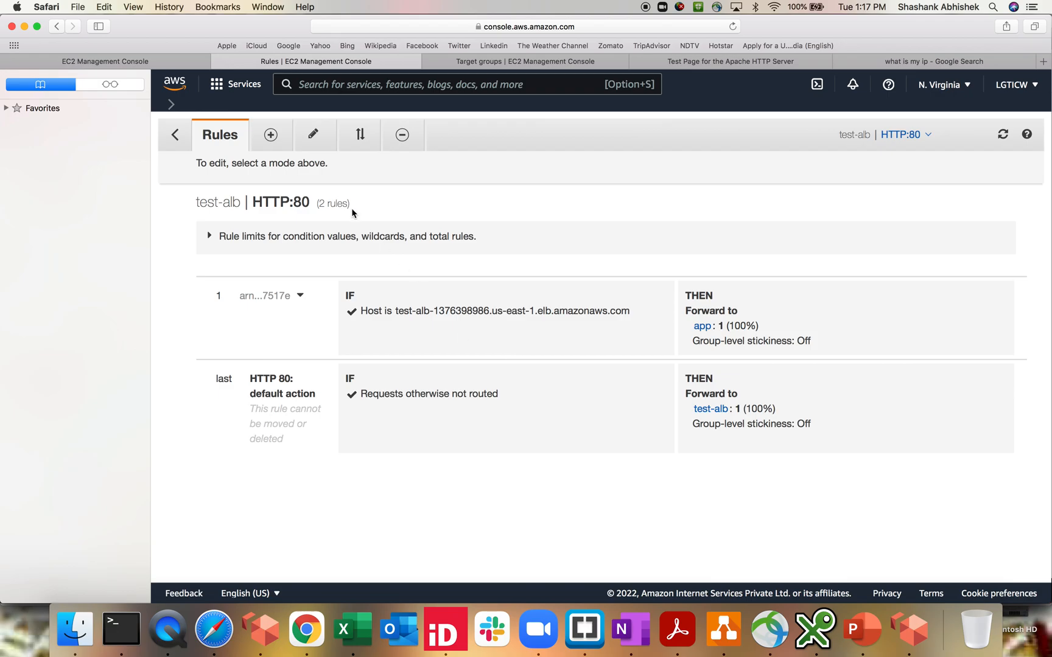
Switch the HTTP:80 listener rules into edit mode
click(313, 135)
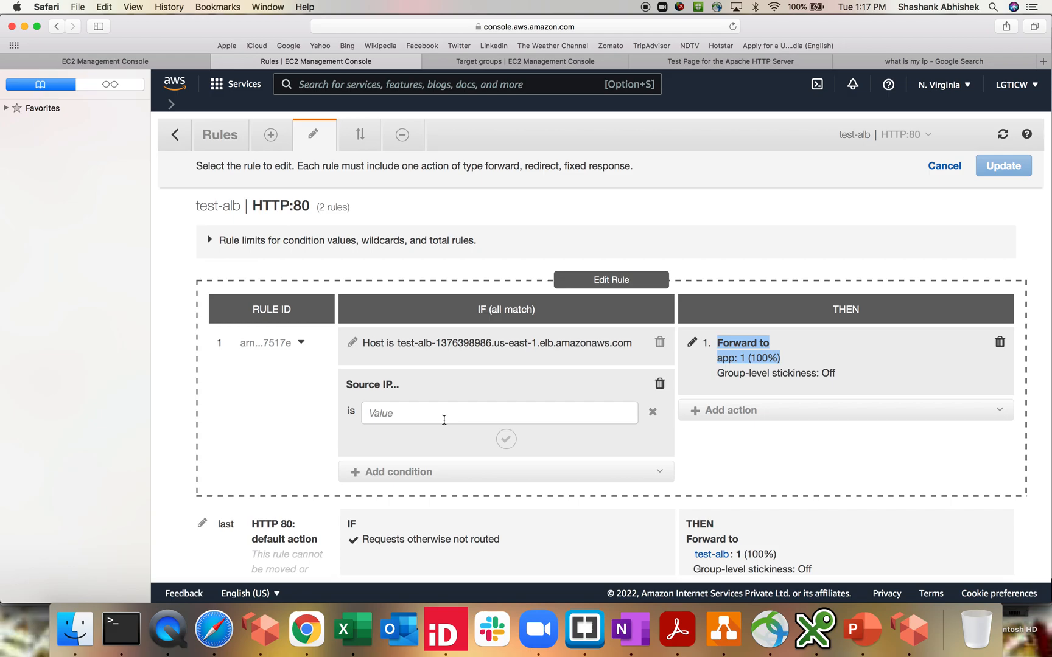
click(931, 61)
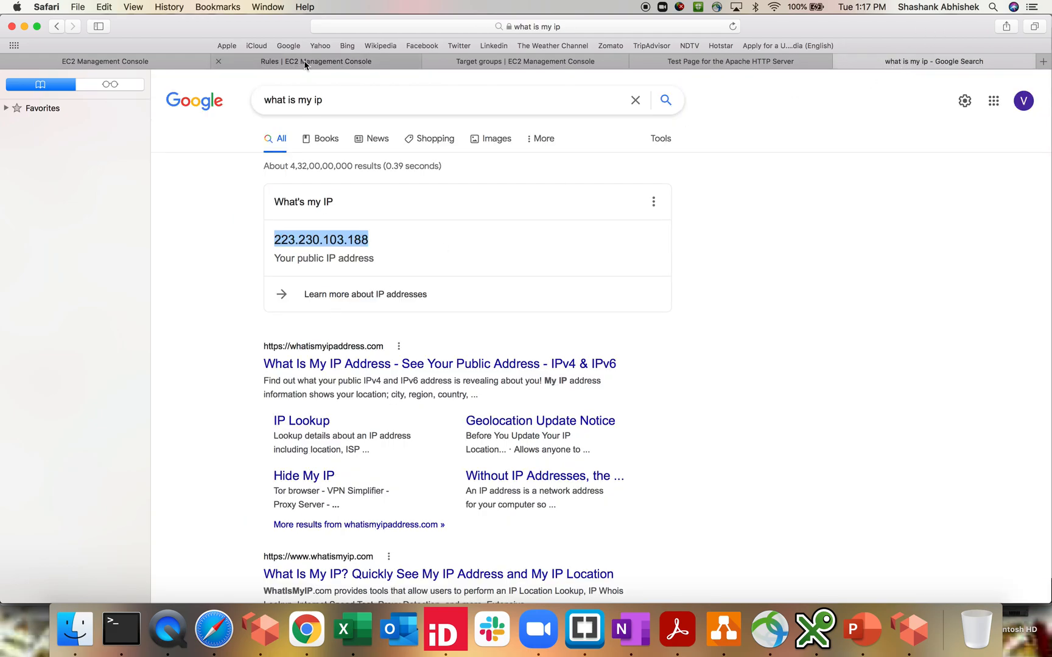
click(315, 61)
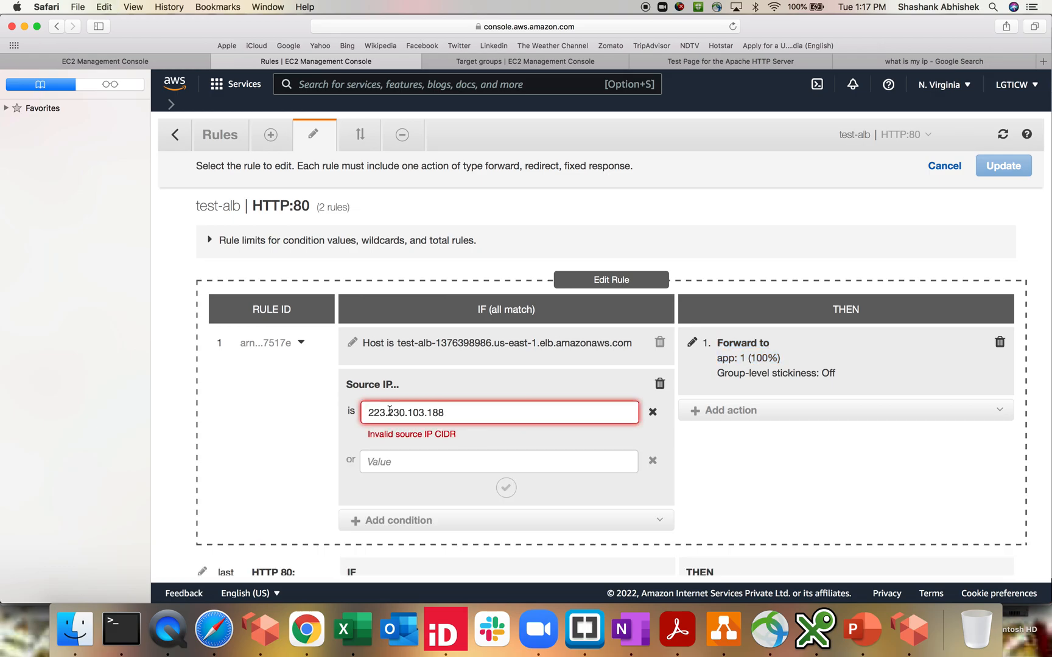
click(505, 488)
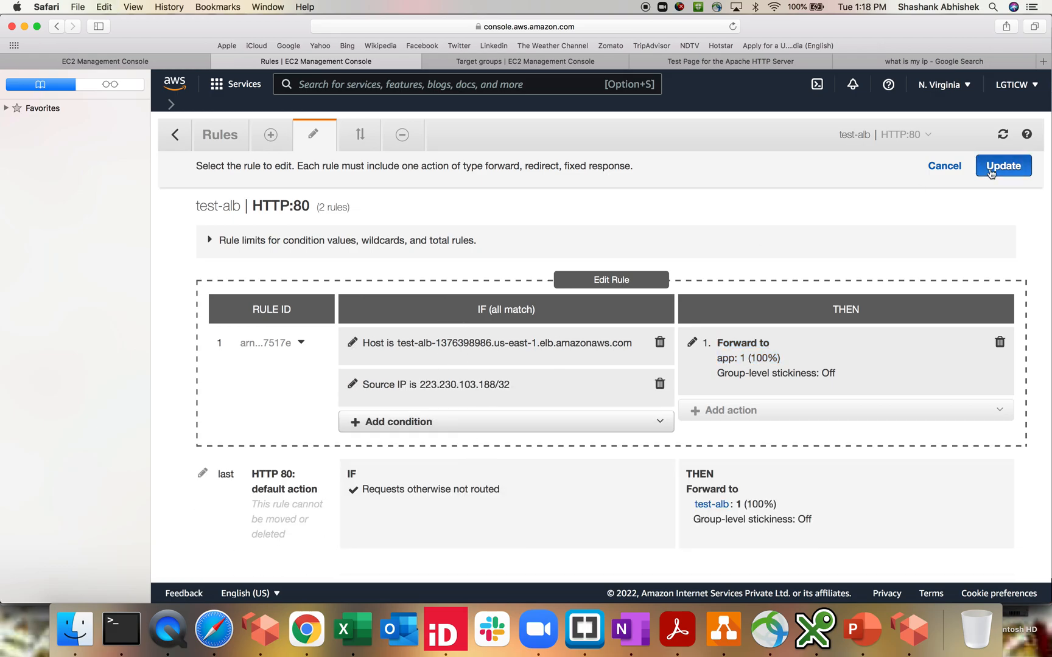
click(1002, 166)
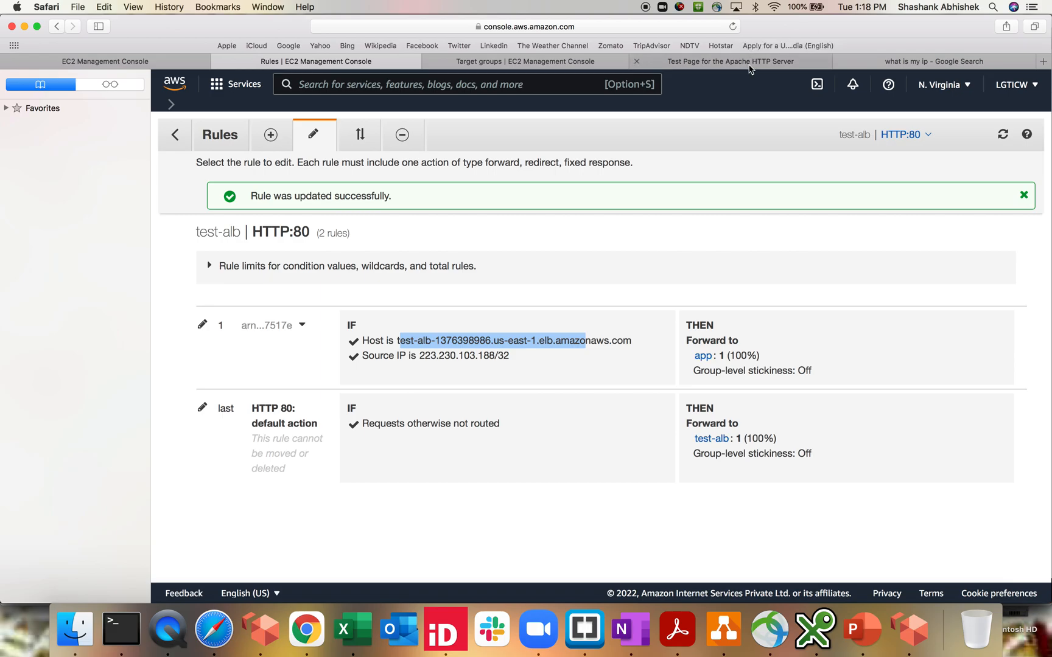
Reload the load balancer site to confirm the Apache page still loads from the whitelisted IP
click(730, 61)
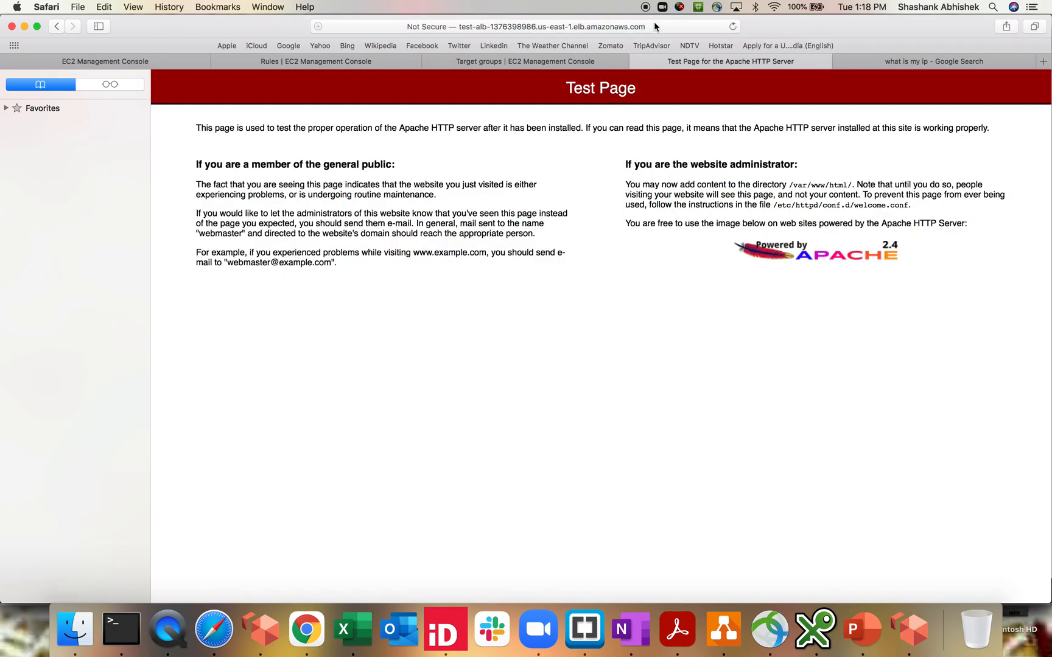
click(523, 26)
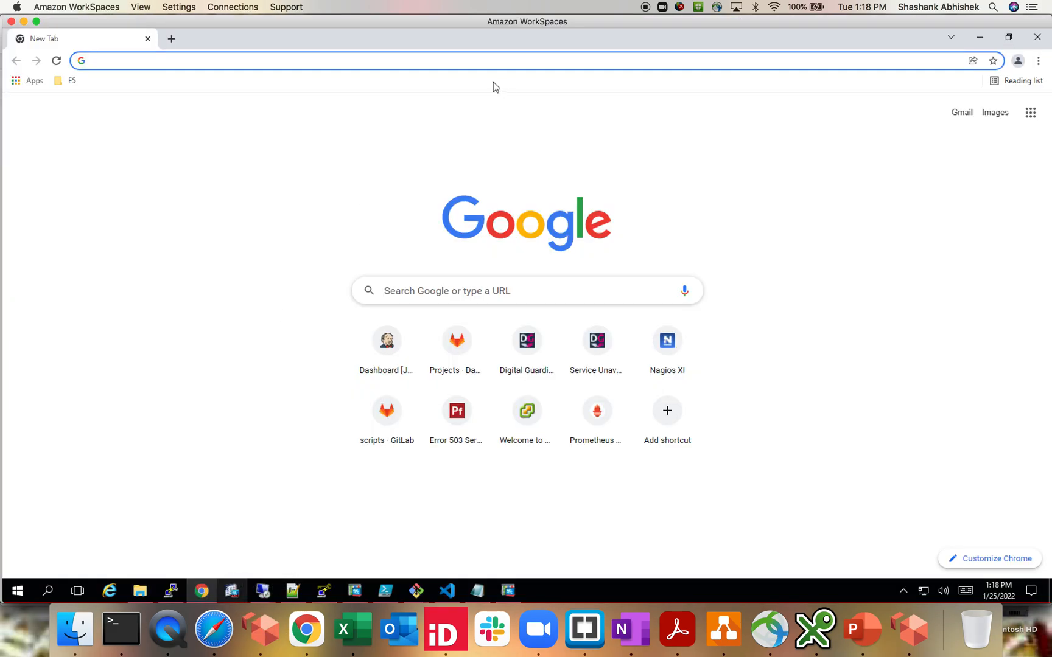
text(http://test-alb-1376398986.us-east-1.elb.amazonaws.com)
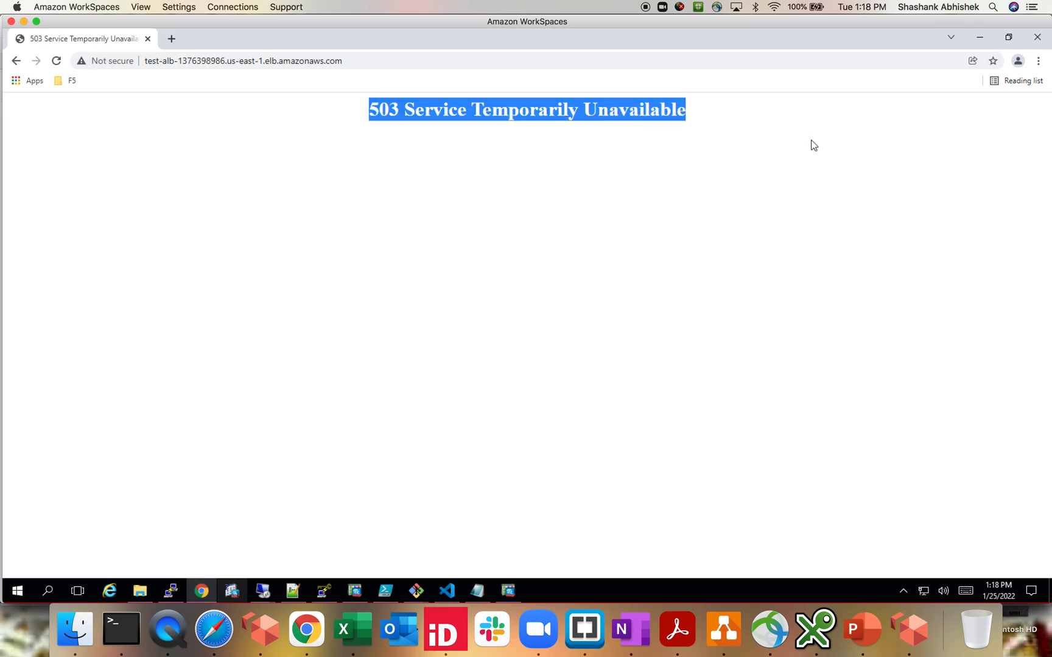
mouse_move(322, 592)
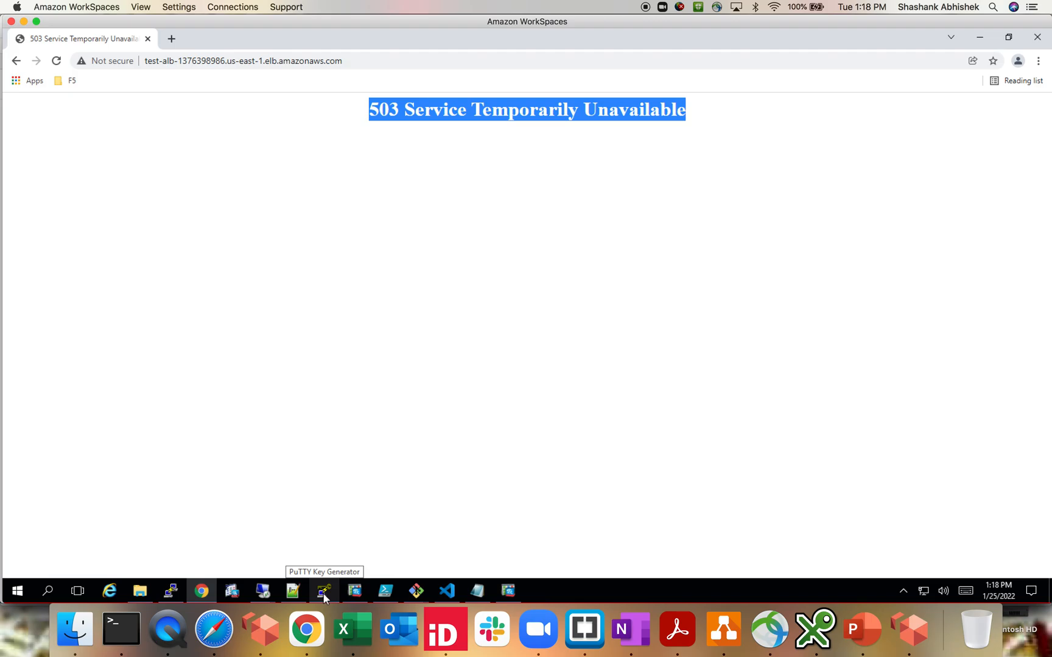
mouse_move(213, 629)
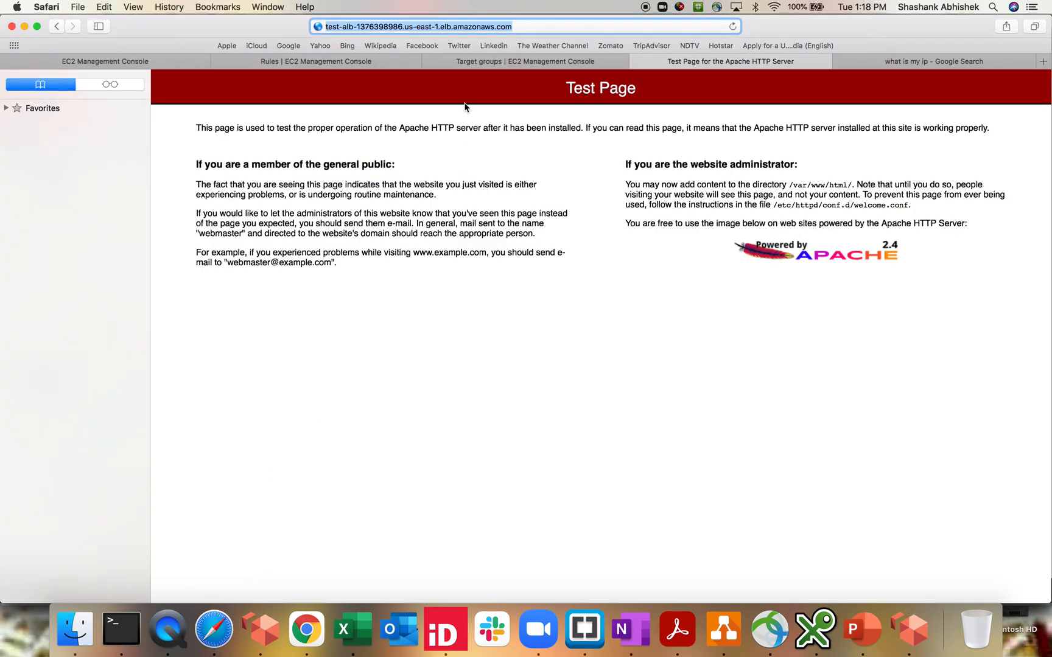
Insert a second listener rule with a host condition and a Return fixed response action
click(316, 61)
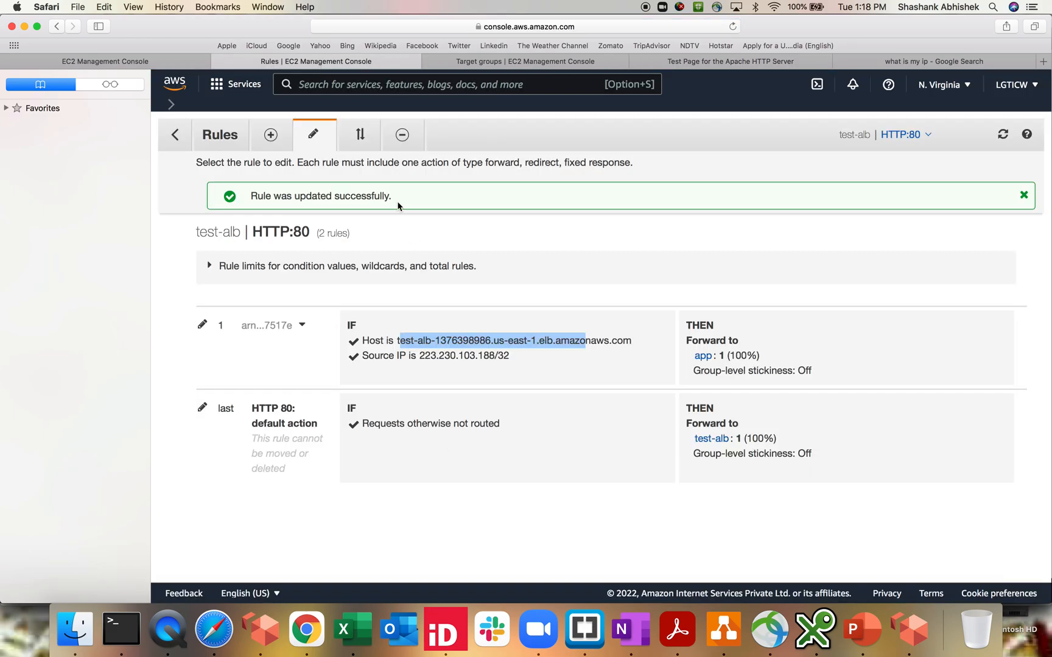
click(270, 134)
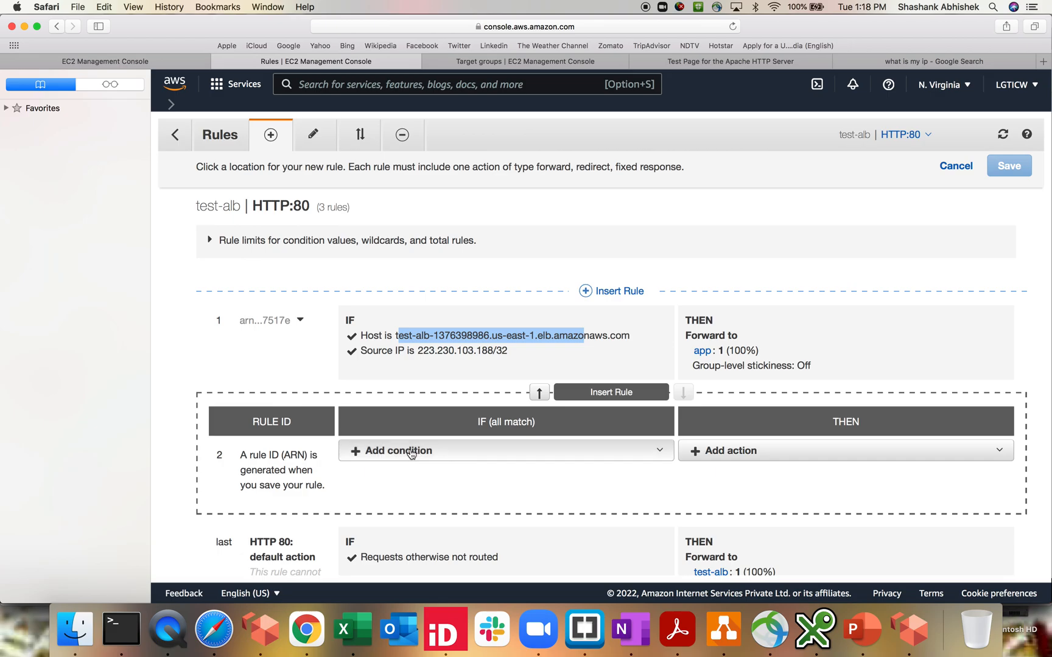
click(396, 450)
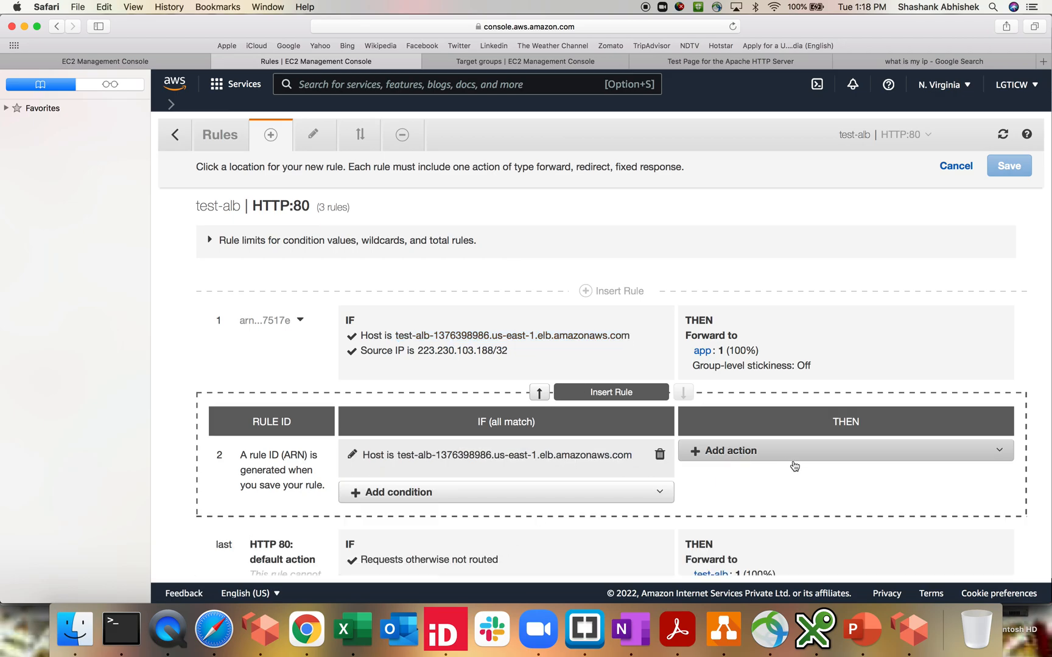
click(730, 450)
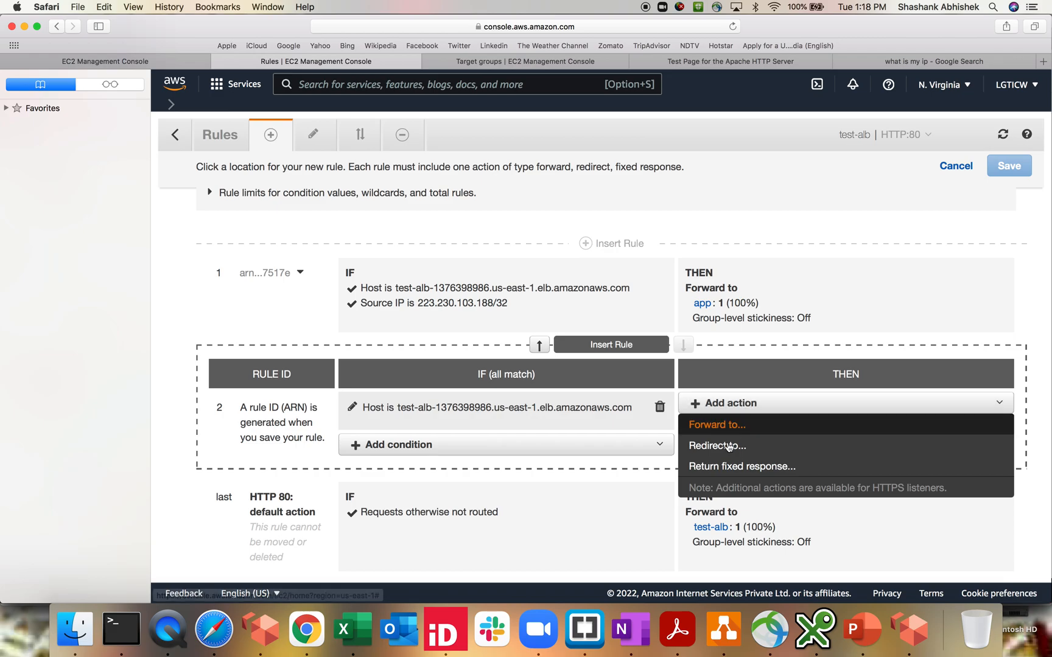
click(740, 466)
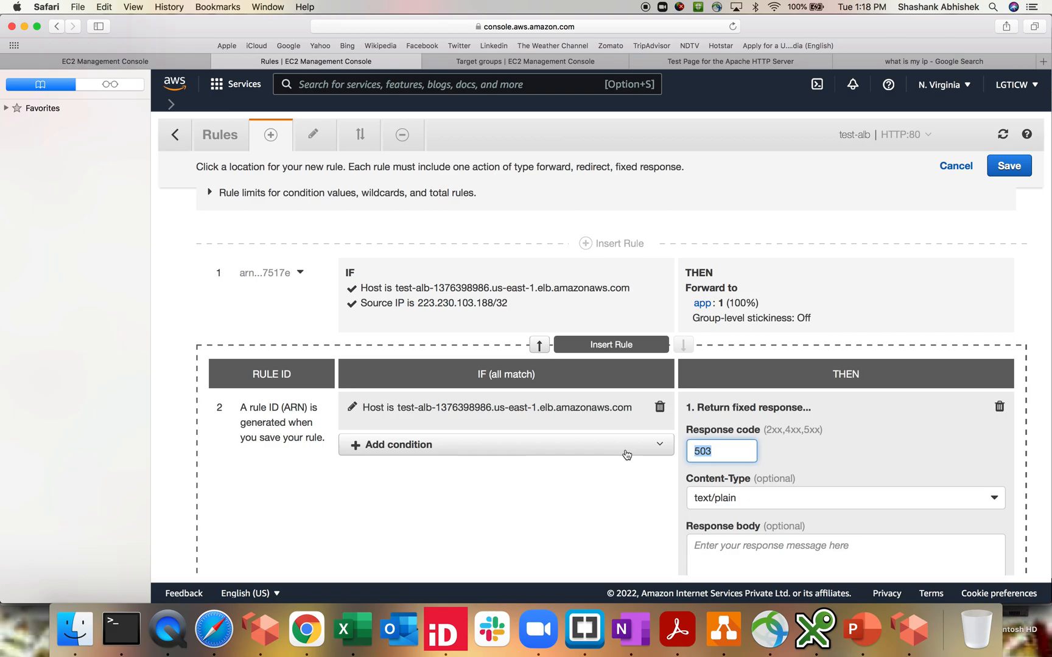
Set response code 200 with body 'You don't belong here, ... whitelist your IP address.' and confirm the action
text(200)
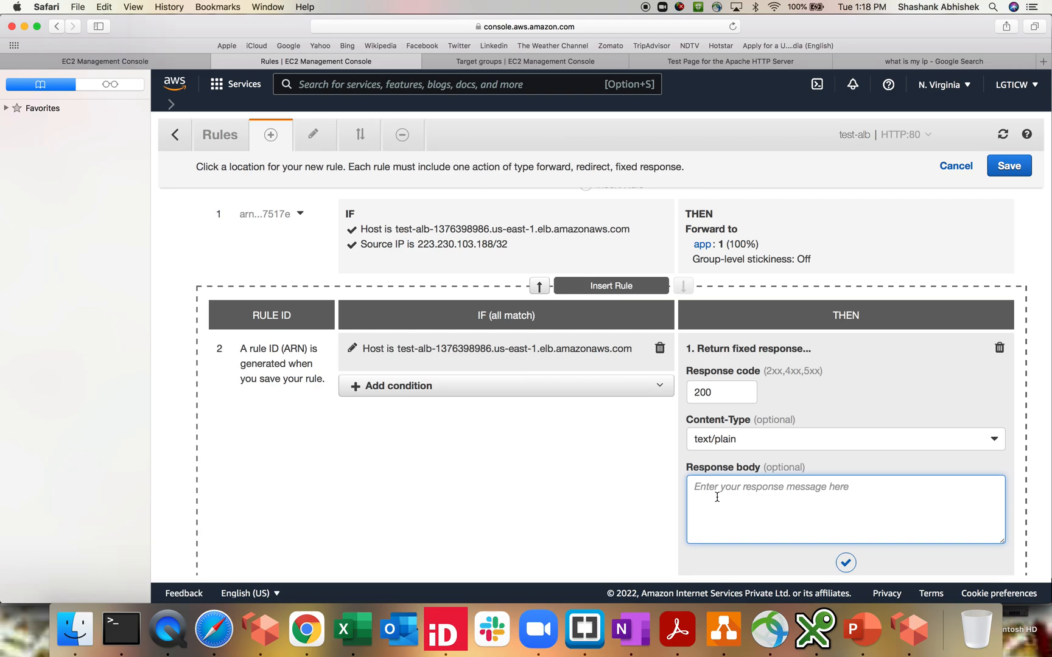
text(Plea)
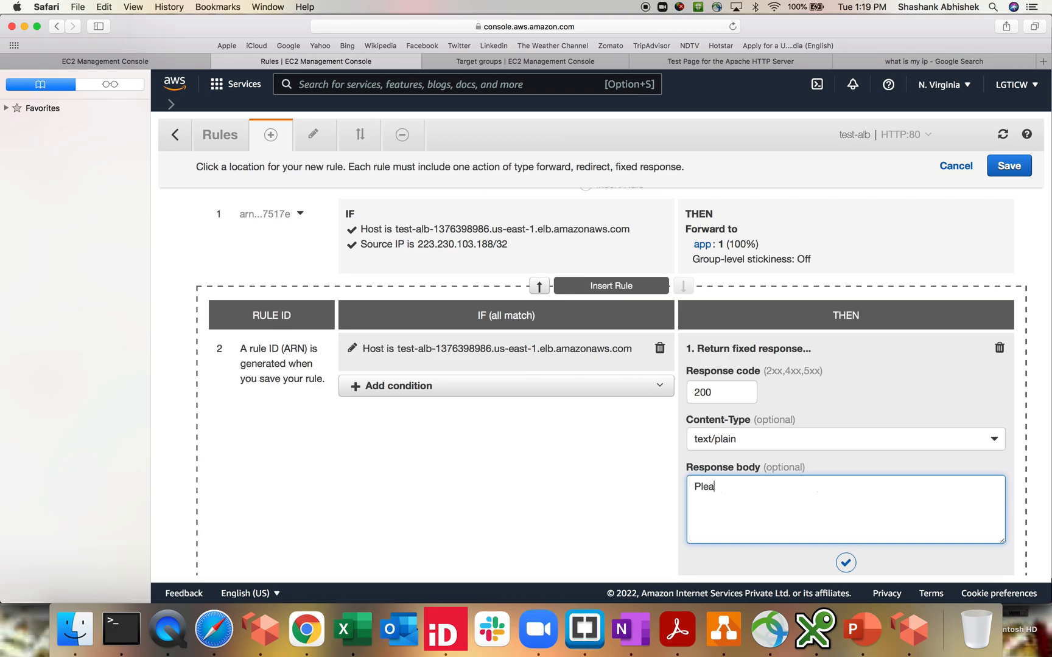
text(You don't blon)
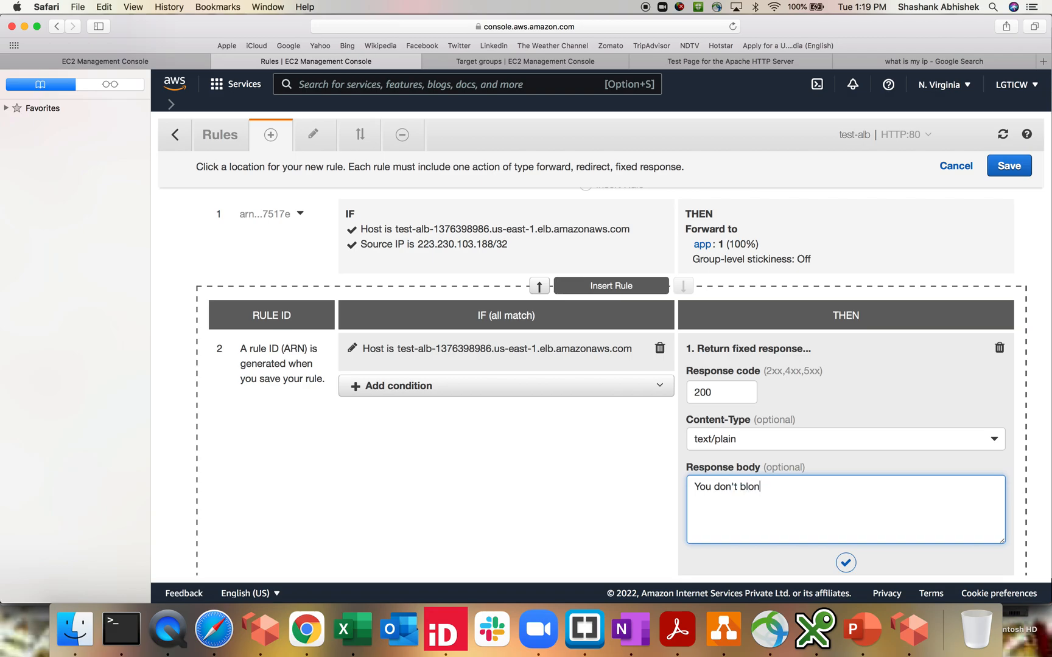
text(belong)
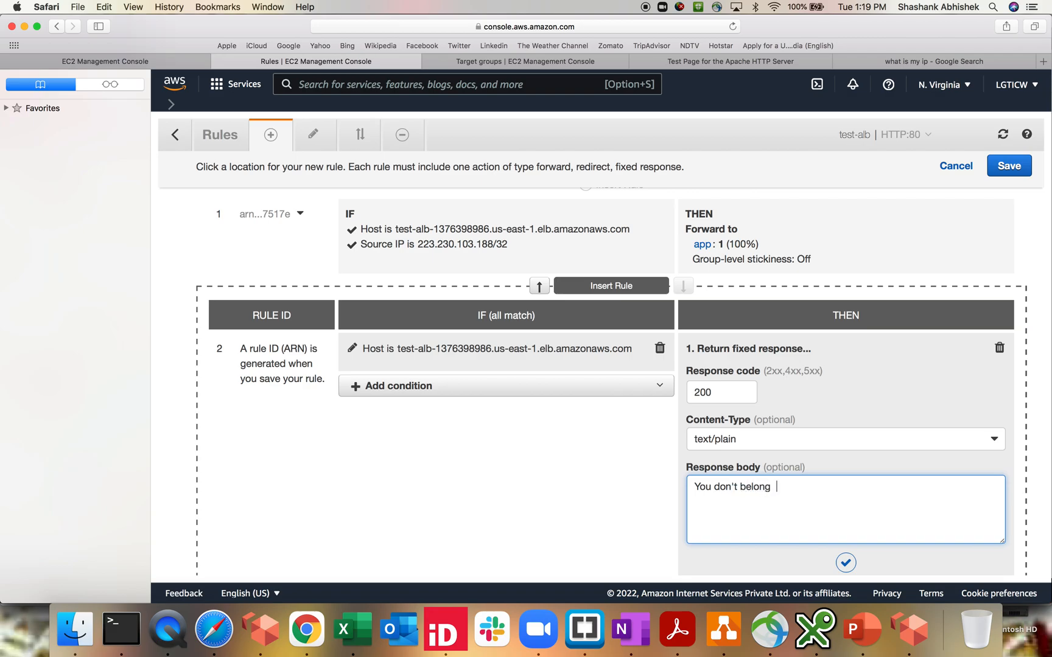
text(here , please get in touch with)
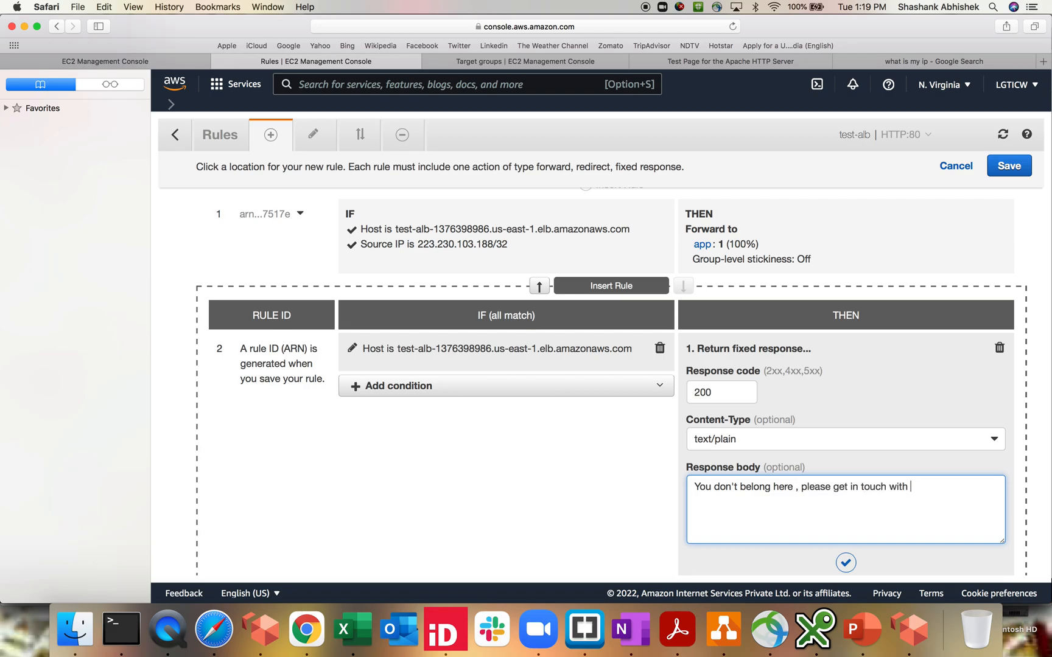
text(your network administrator to)
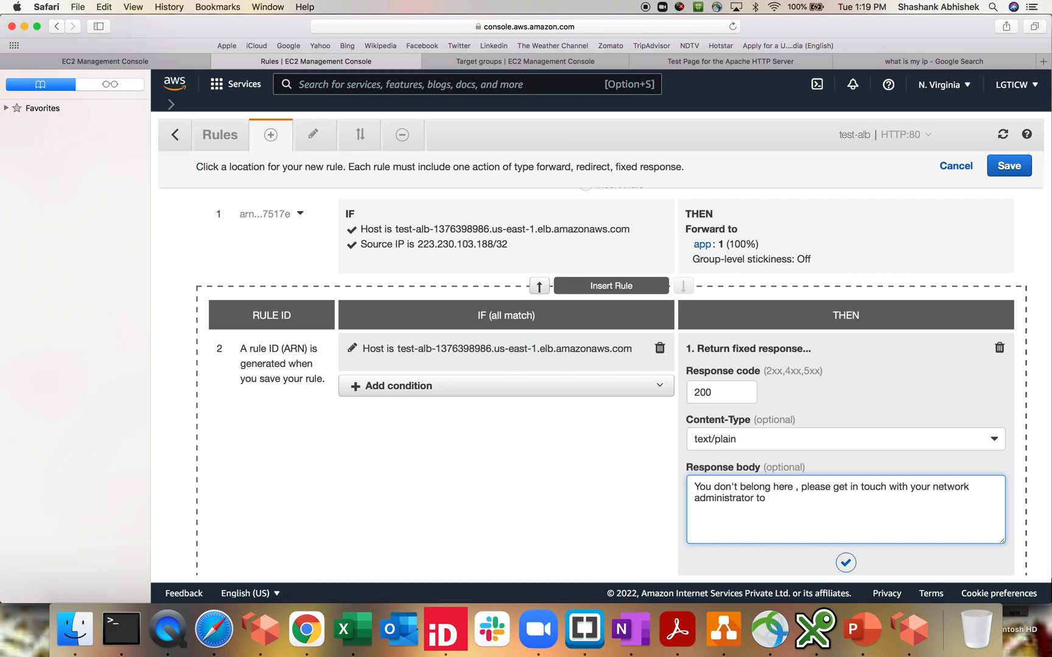
text(whitelist your)
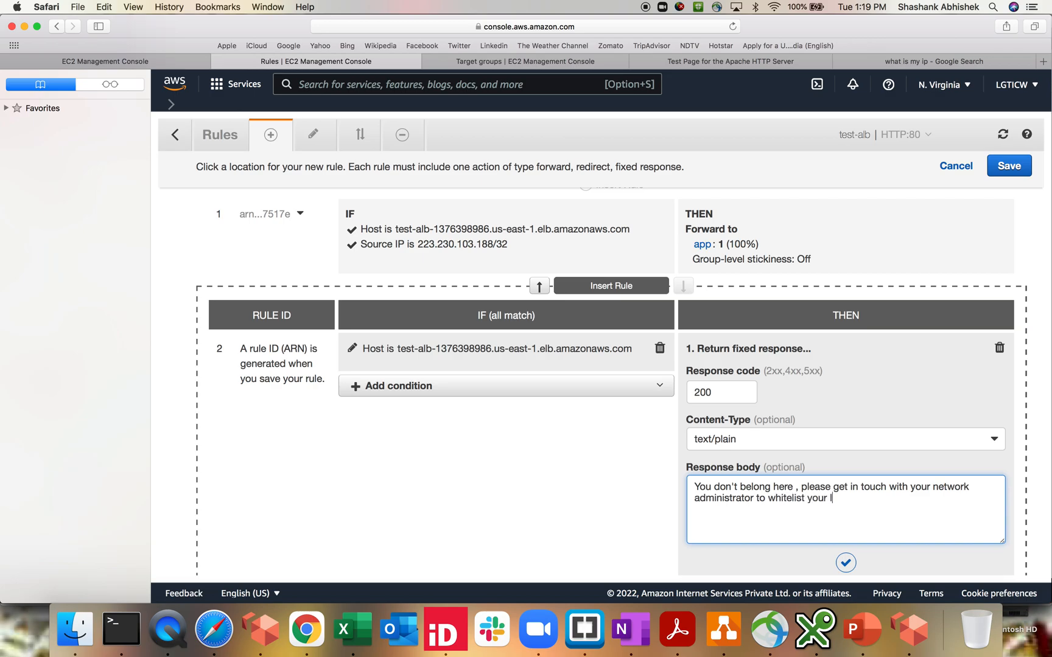
text(IP addr)
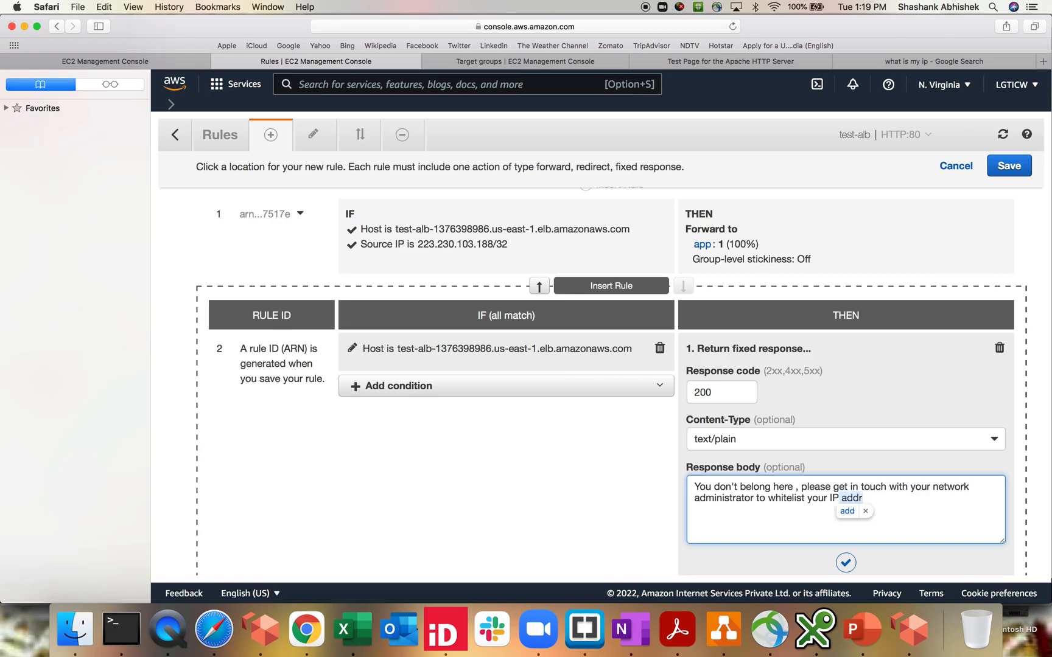
text(ess.)
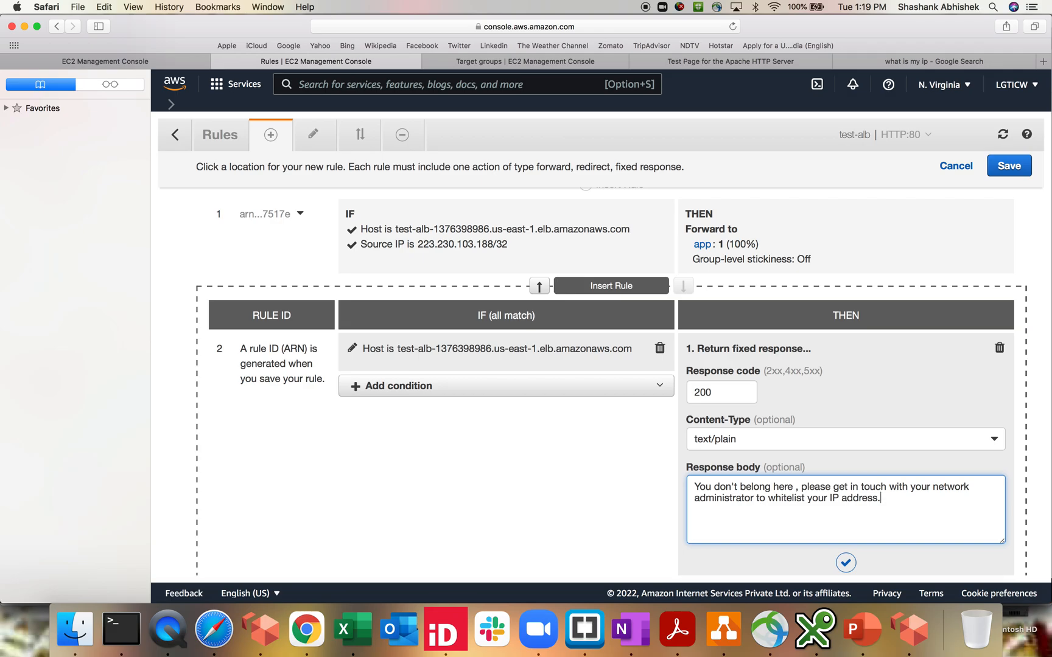
mouse_move(714, 498)
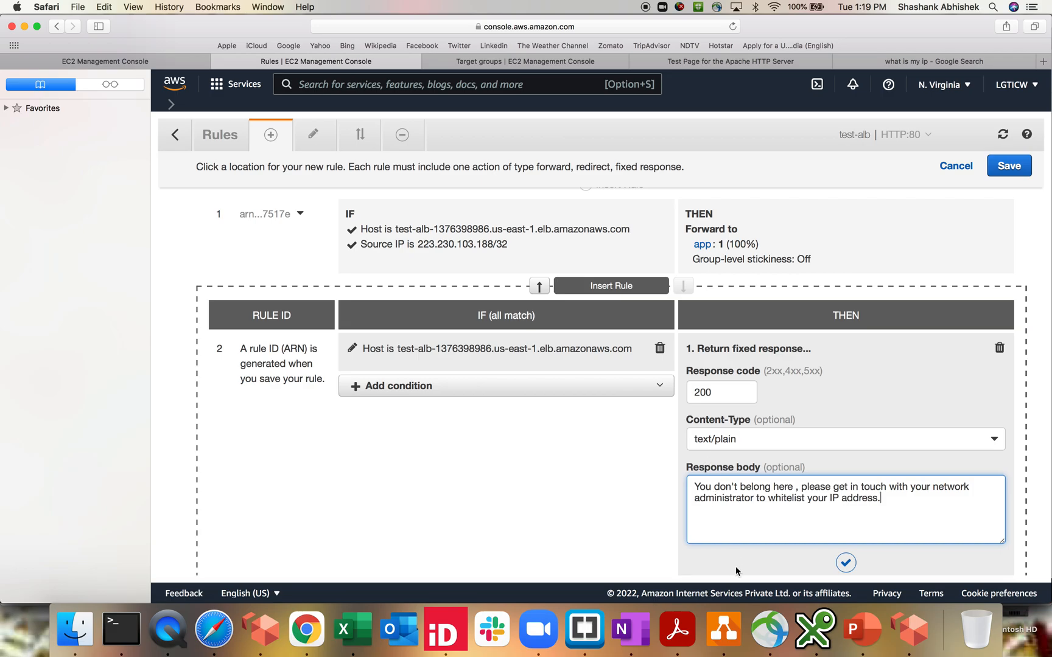
mouse_move(783, 520)
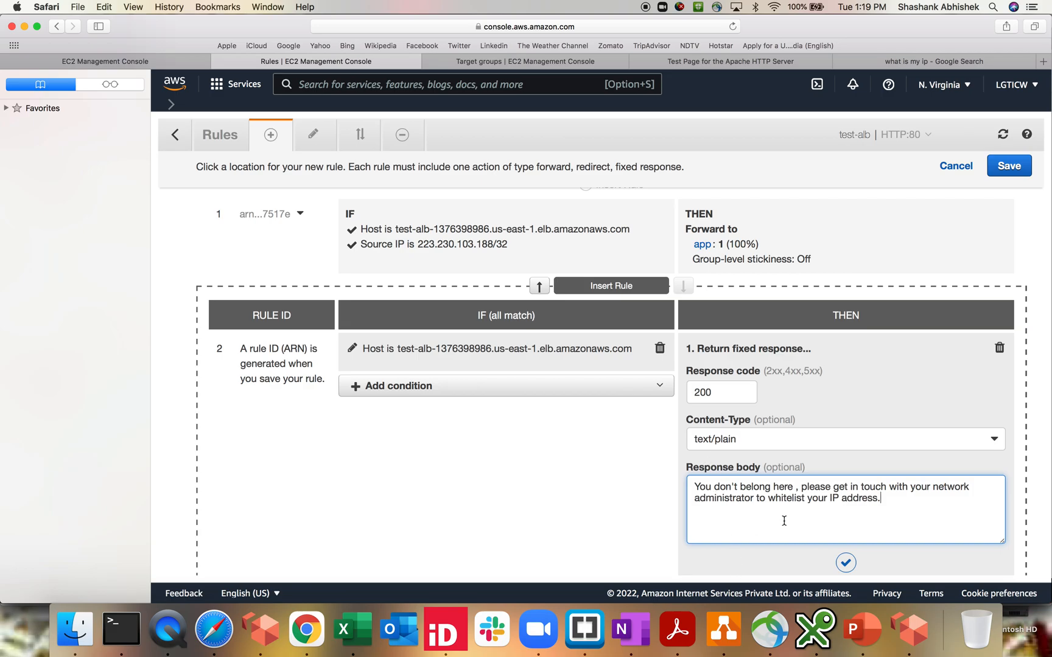
click(845, 562)
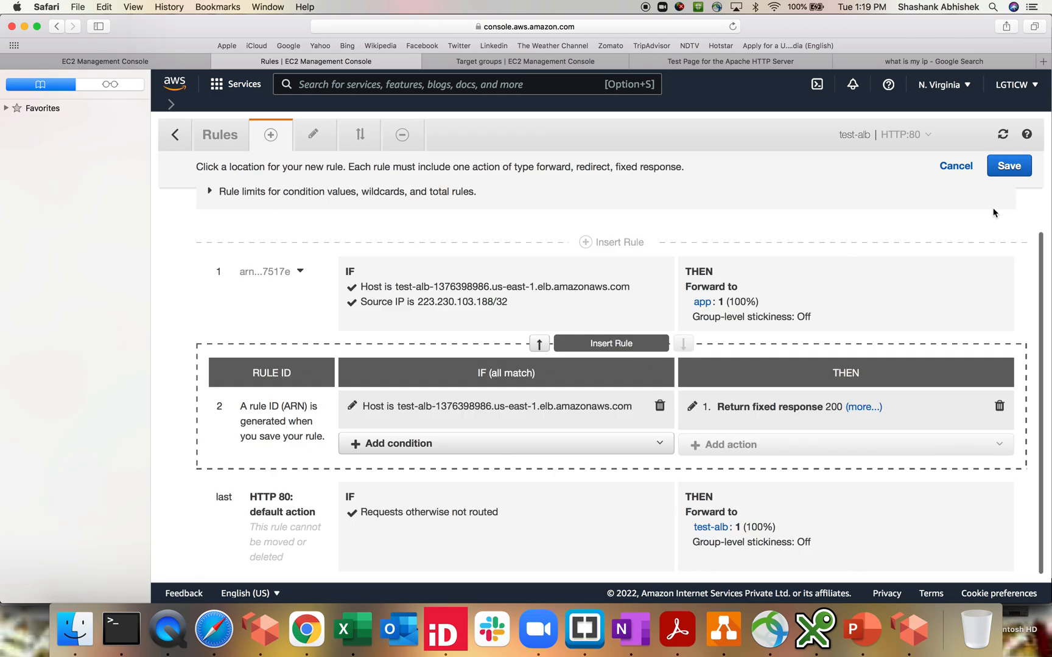
Save the fixed-response rule, verify the Apache page still loads, and return to the rules list
click(1008, 166)
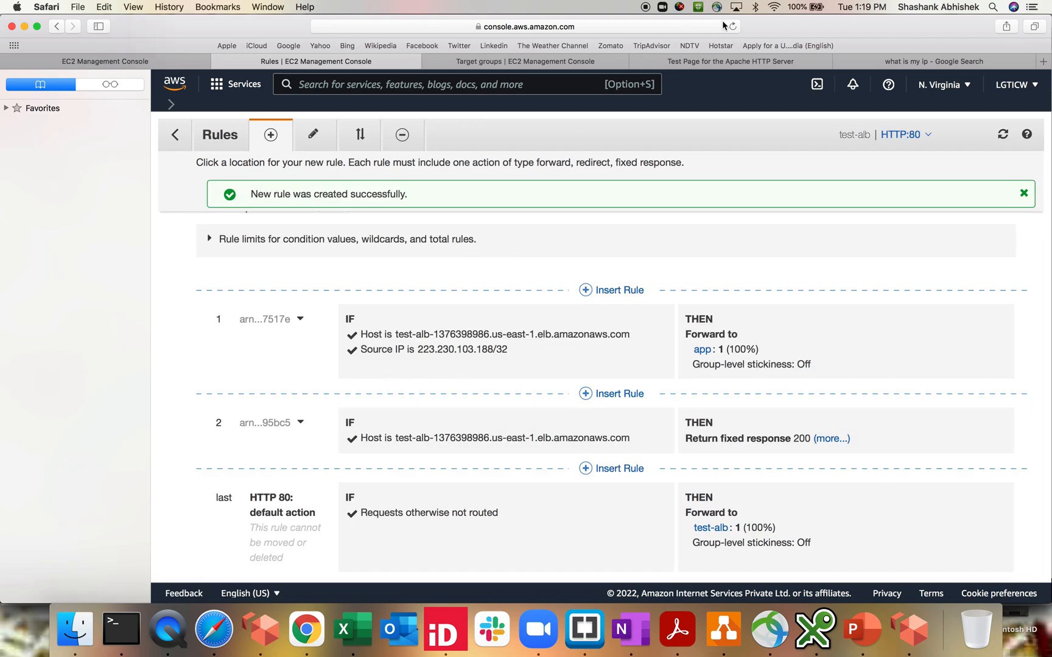
click(731, 61)
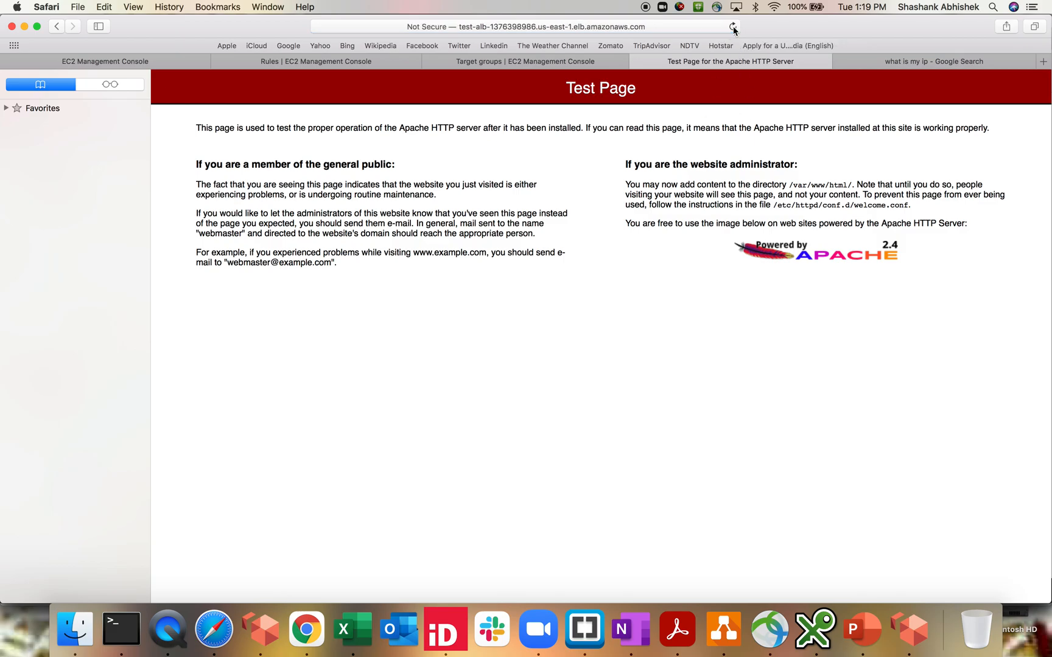
click(315, 61)
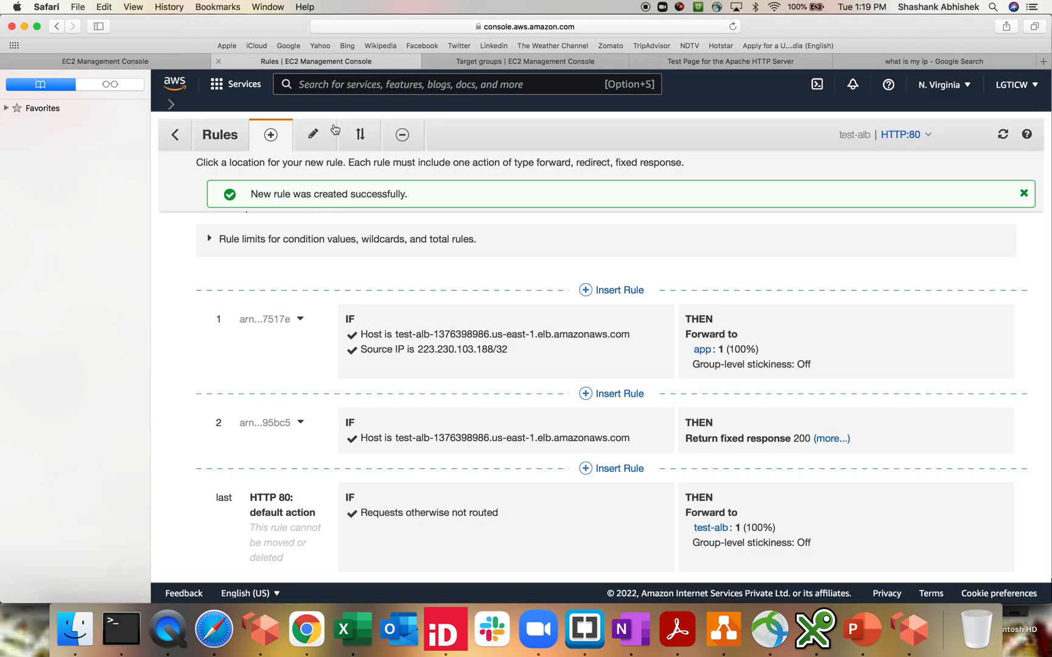
double_click(461, 349)
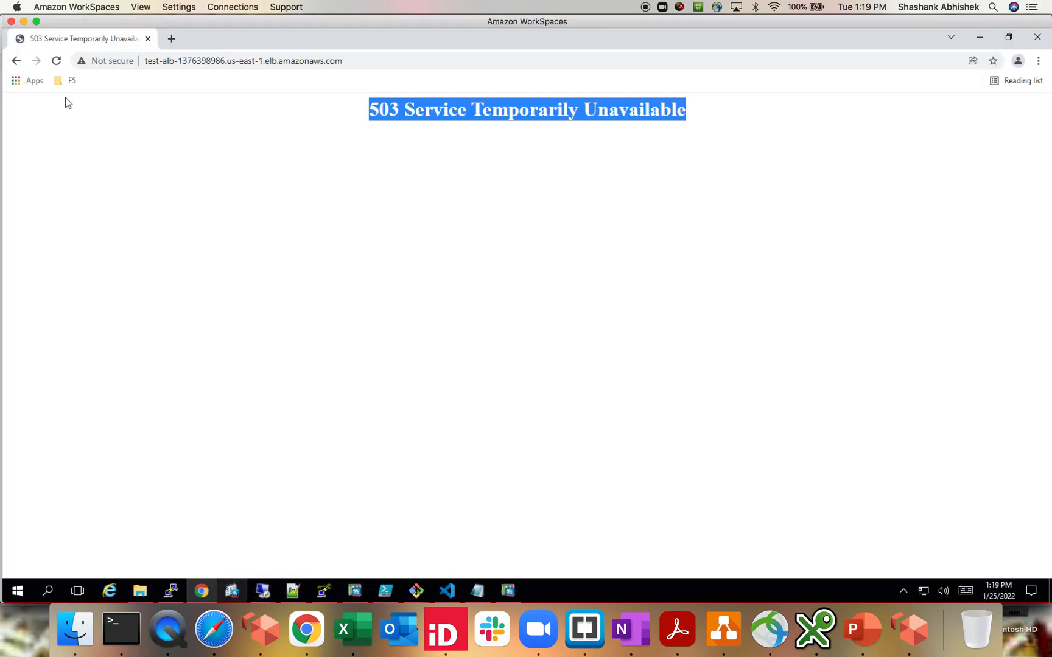
Reload the ALB address in the WorkSpaces browser to see the 'You don't belong here' message
click(56, 61)
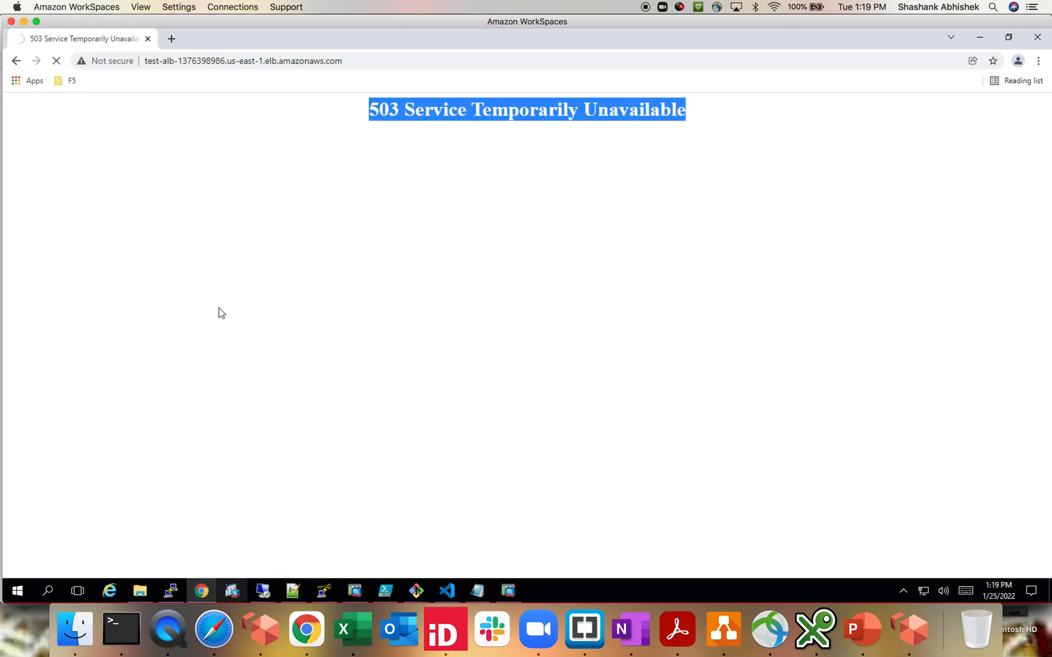
click(56, 61)
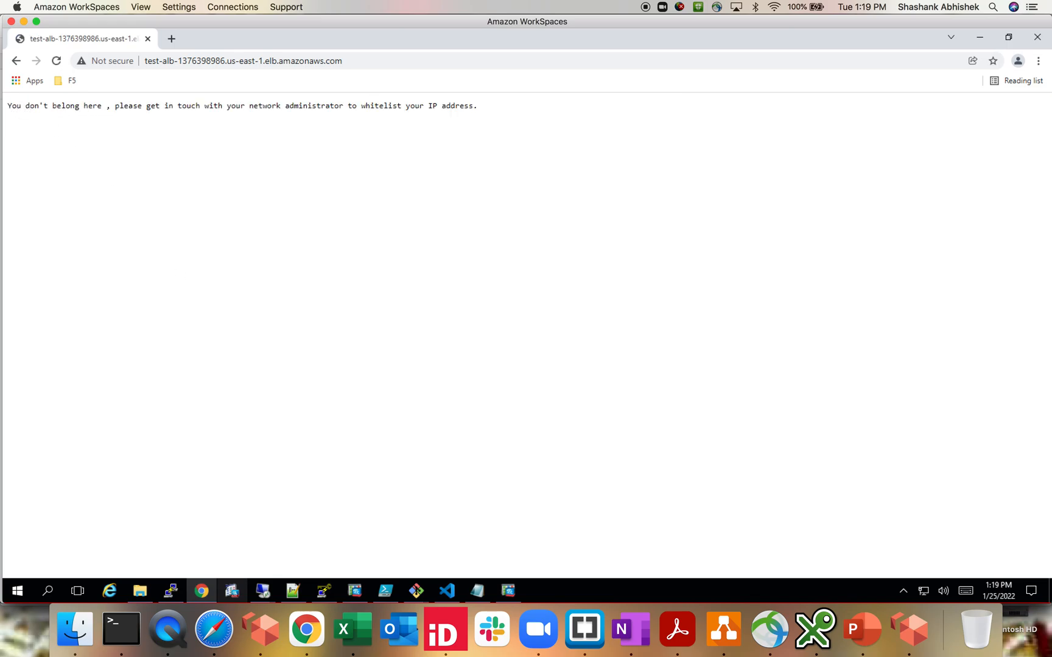
drag(191, 106, 278, 106)
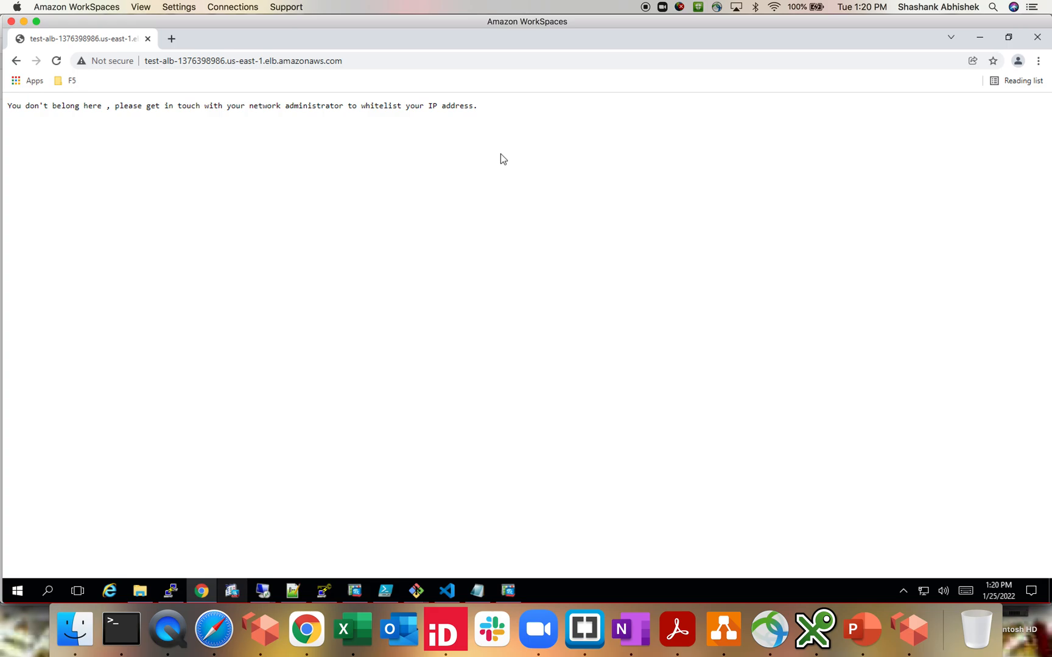
mouse_move(504, 159)
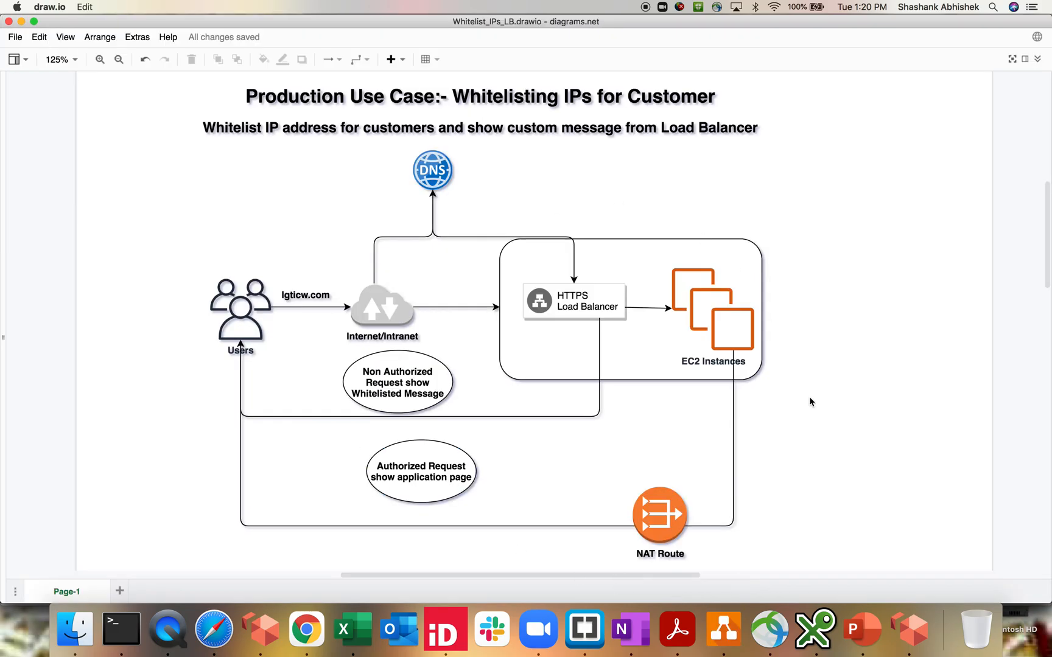
mouse_move(235, 396)
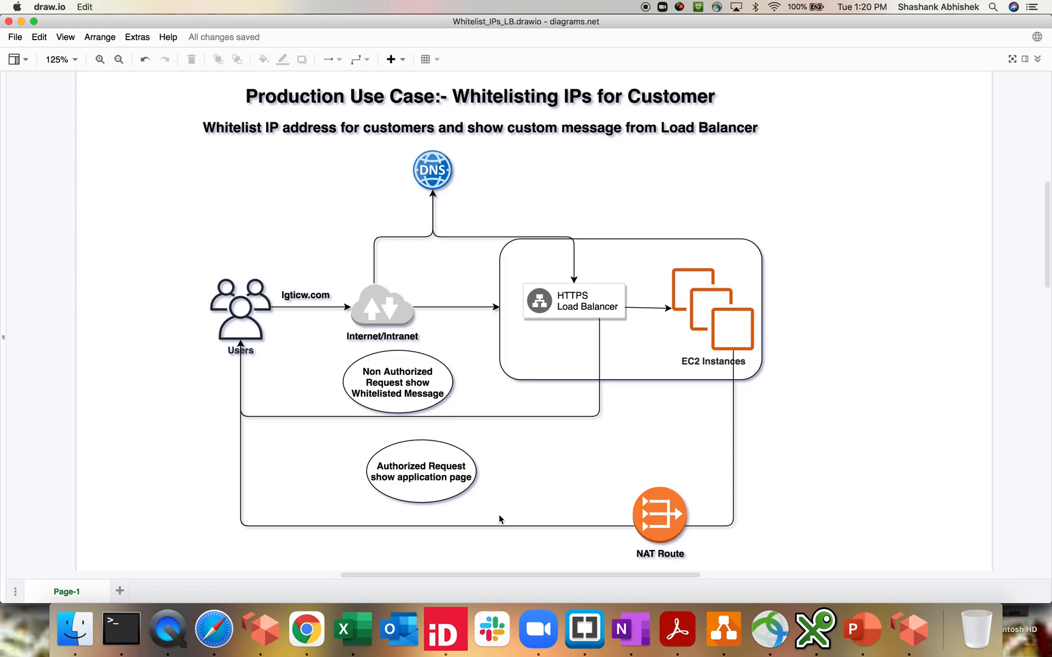
mouse_move(442, 410)
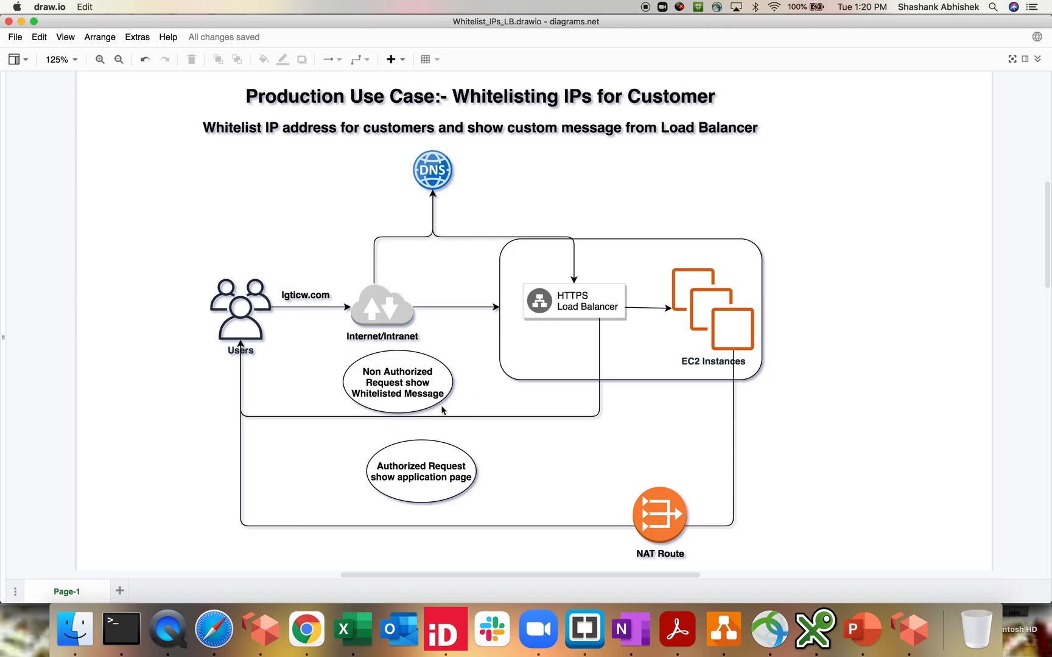
mouse_move(260, 630)
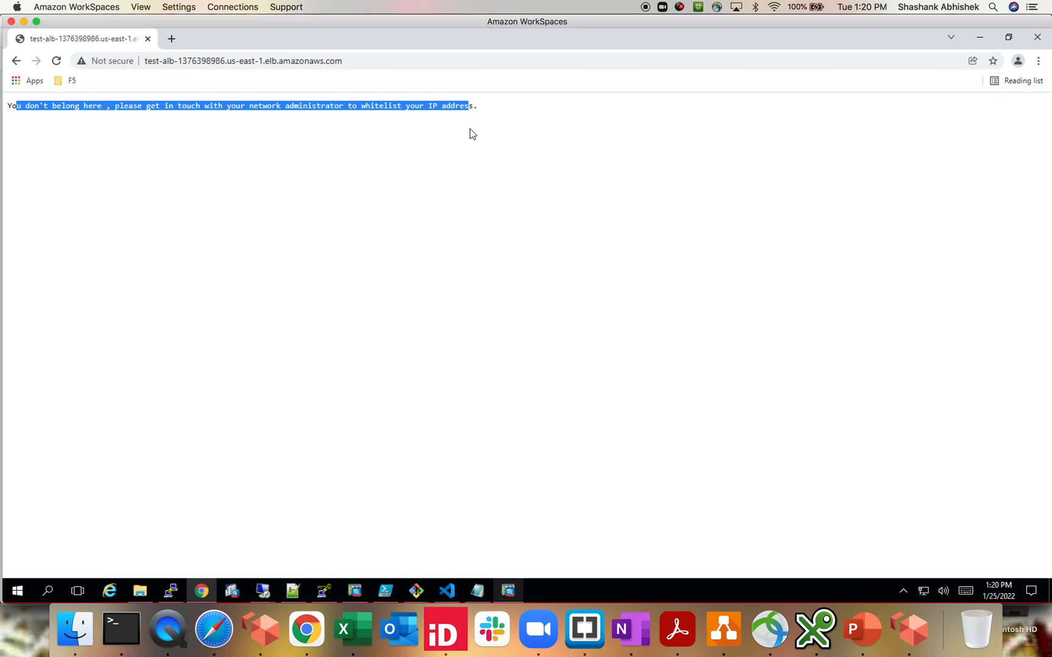
mouse_move(380, 203)
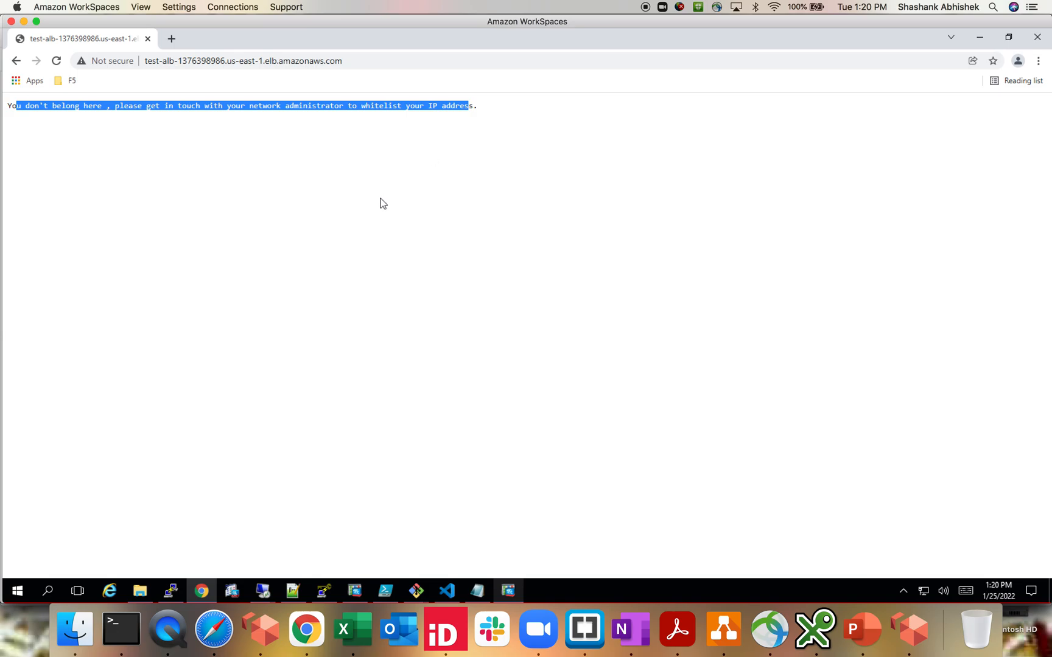
mouse_move(723, 629)
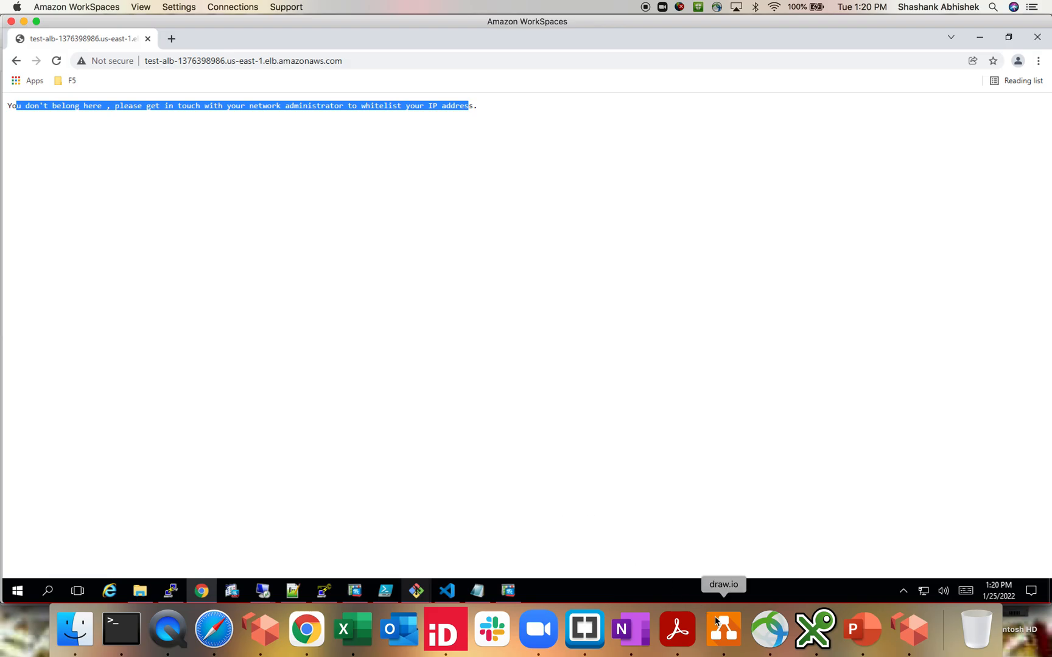
Bring the draw.io IP whitelisting diagram back to the front
click(722, 629)
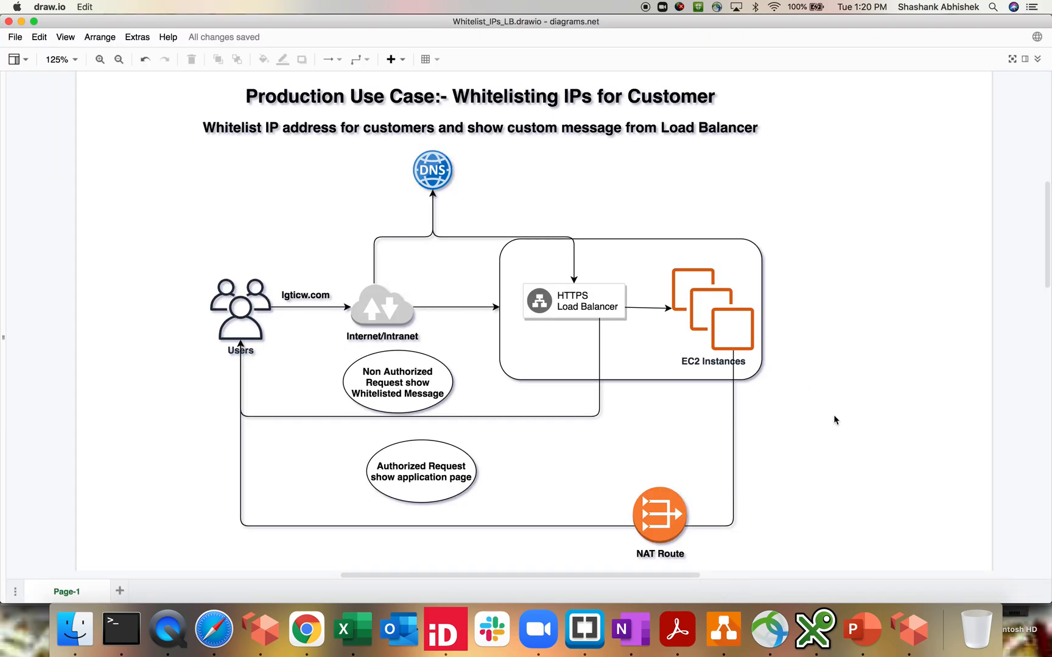